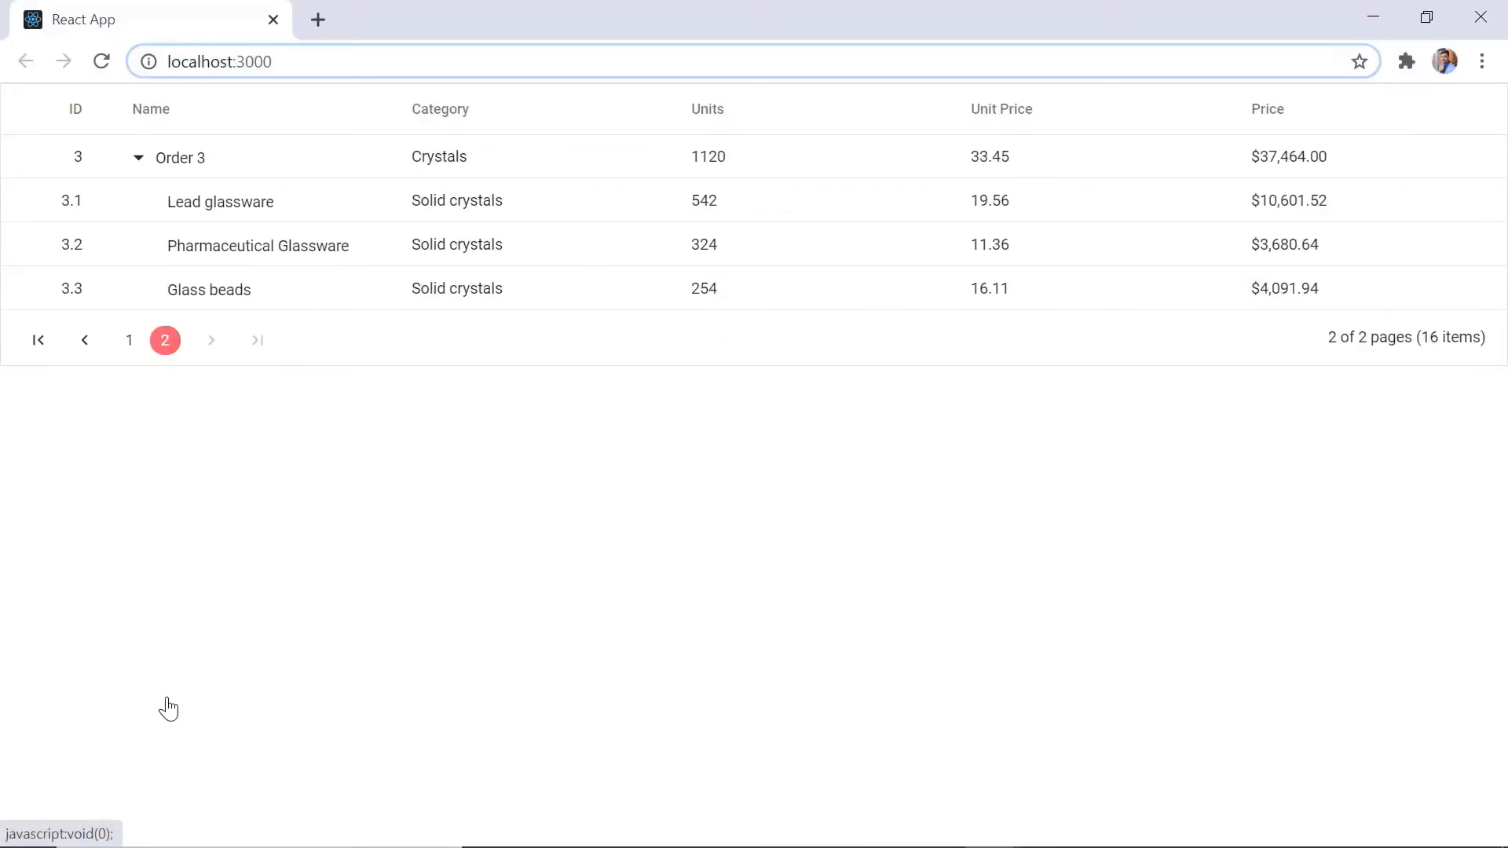
# - Show the finished TreeGrid demo in Chrome, then bring up Visual Studio Code with React-Samples
pyautogui.write('He')
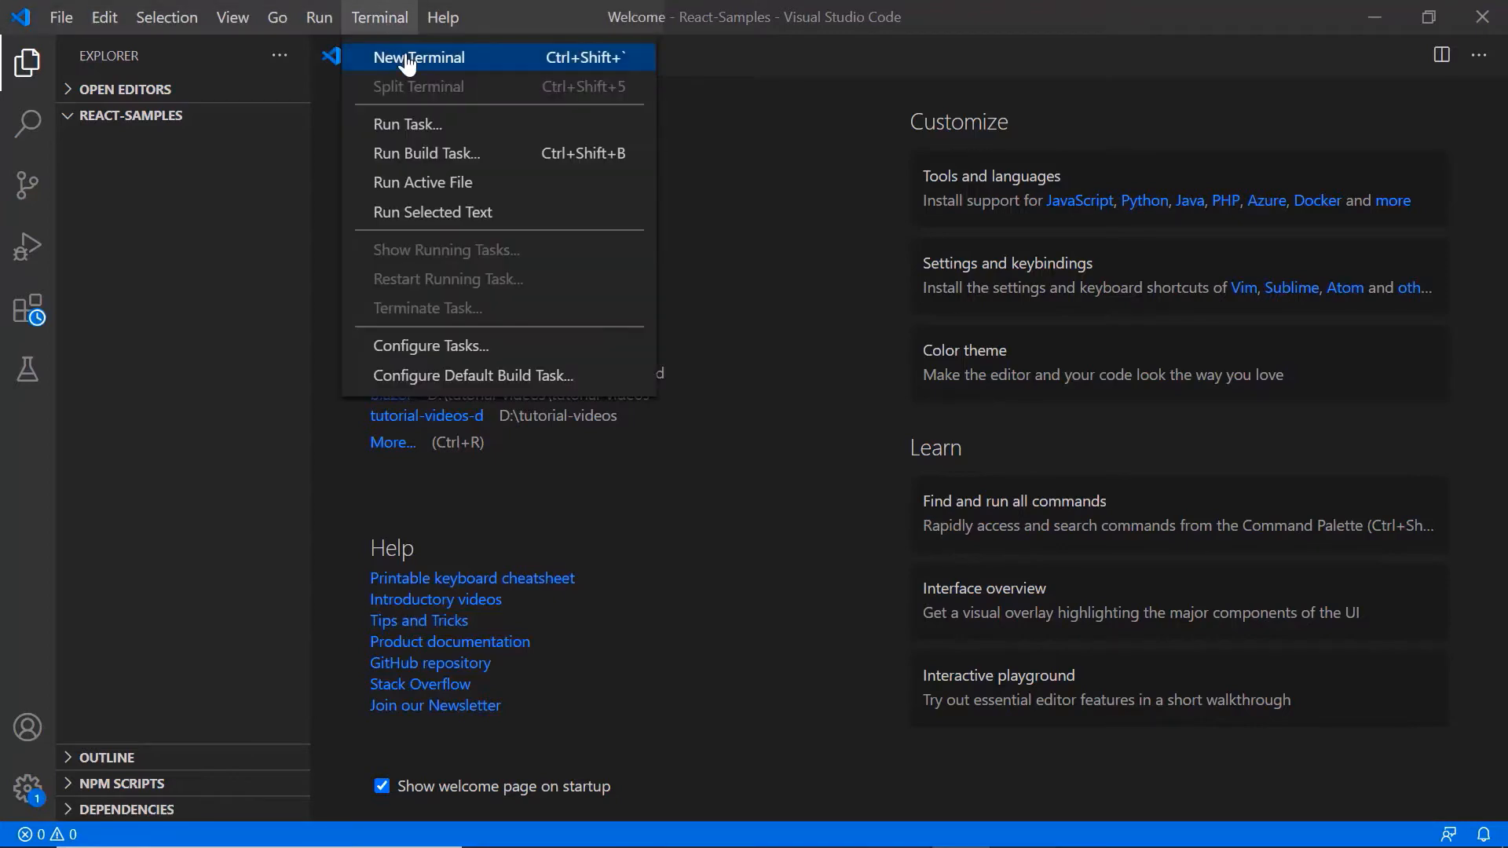
# - In a new terminal, run create-react-app treegrid-component with the TypeScript template
pyautogui.click(417, 58)
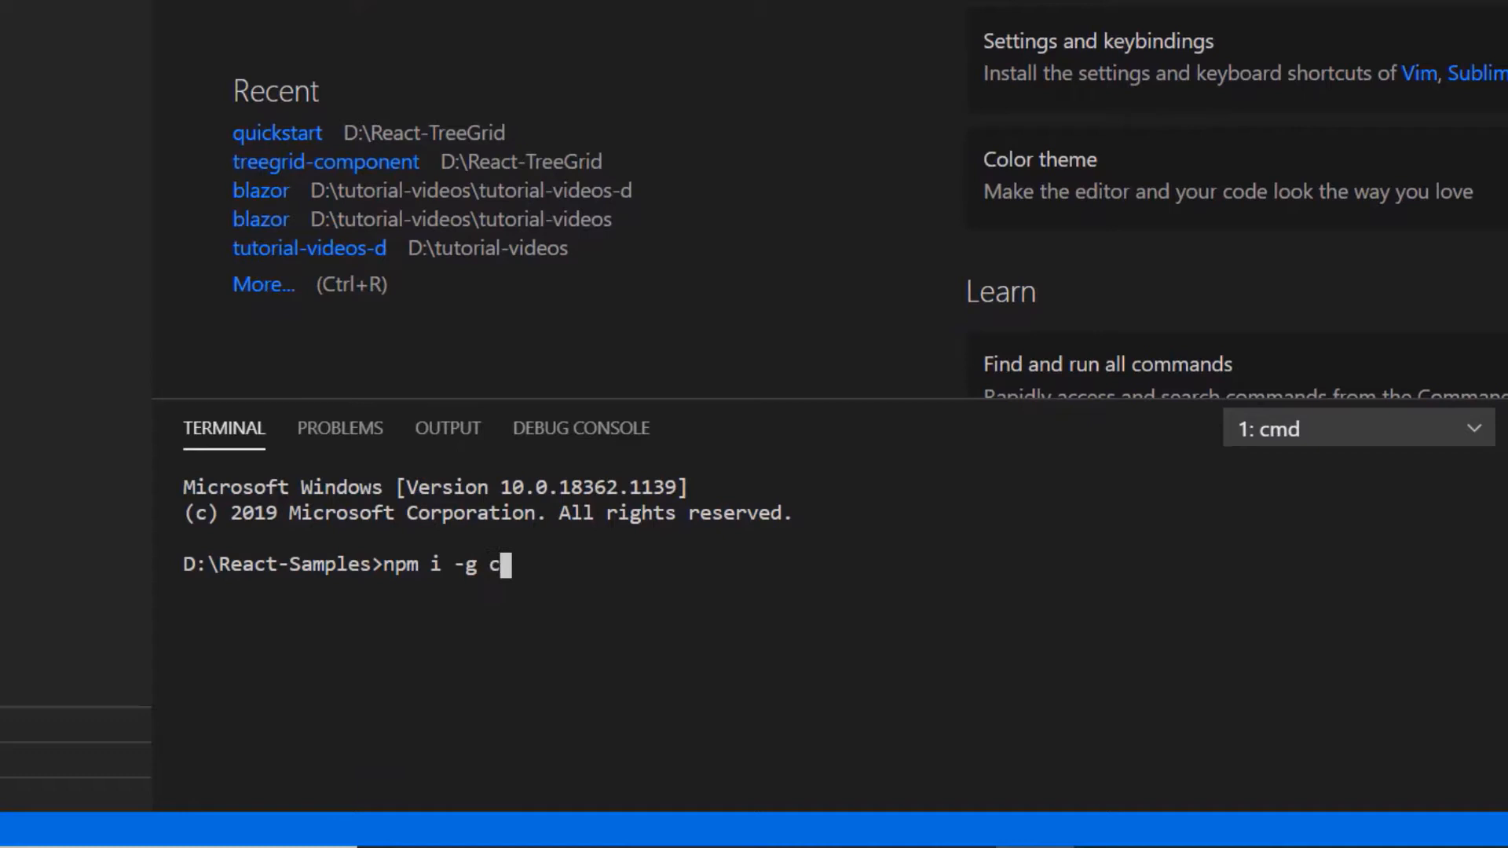
pyautogui.write('reate-react-app')
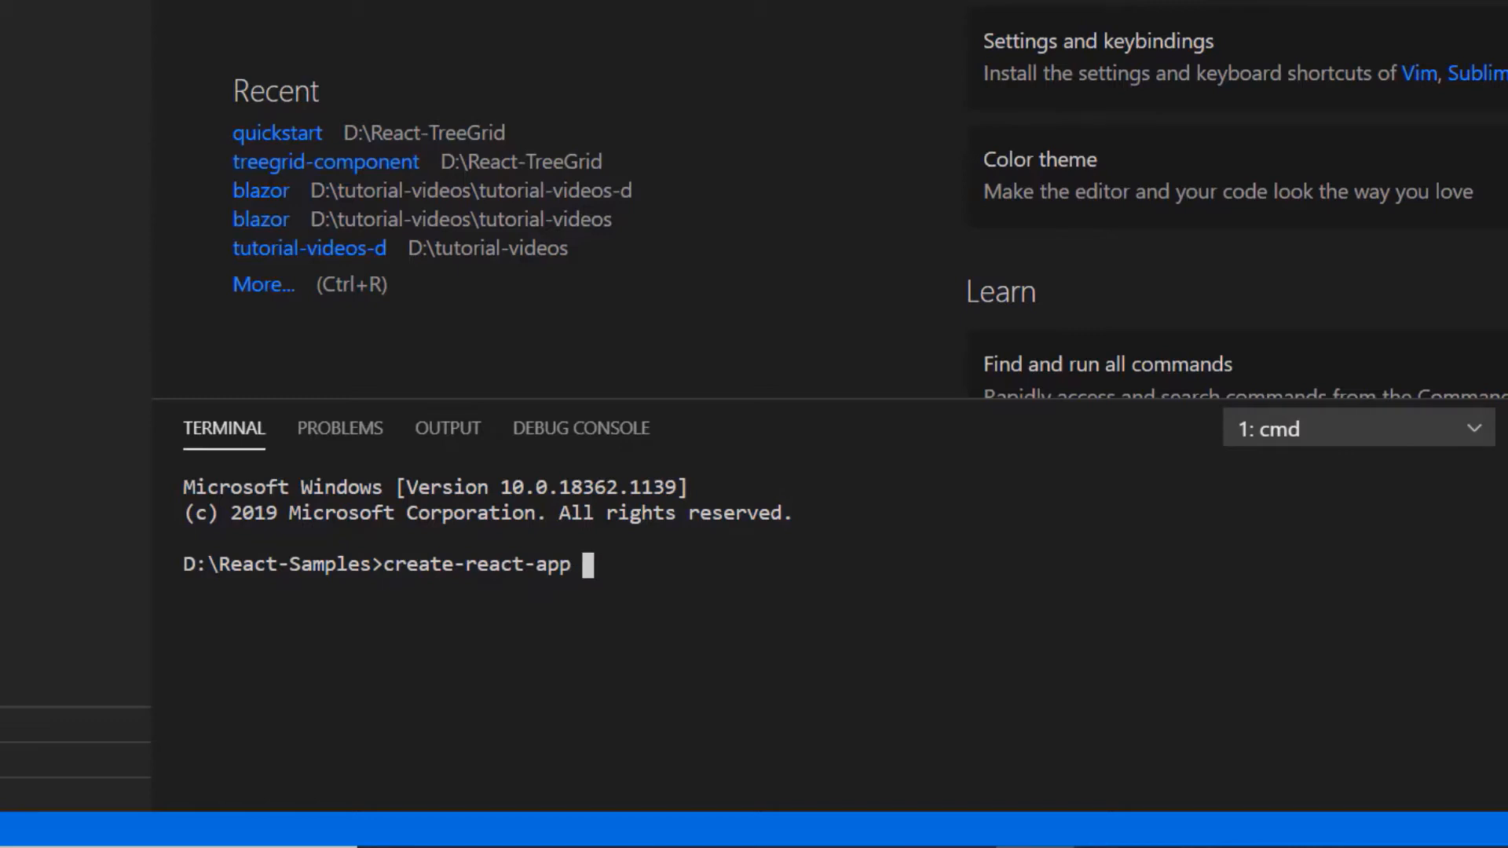
pyautogui.write('treegrid-c')
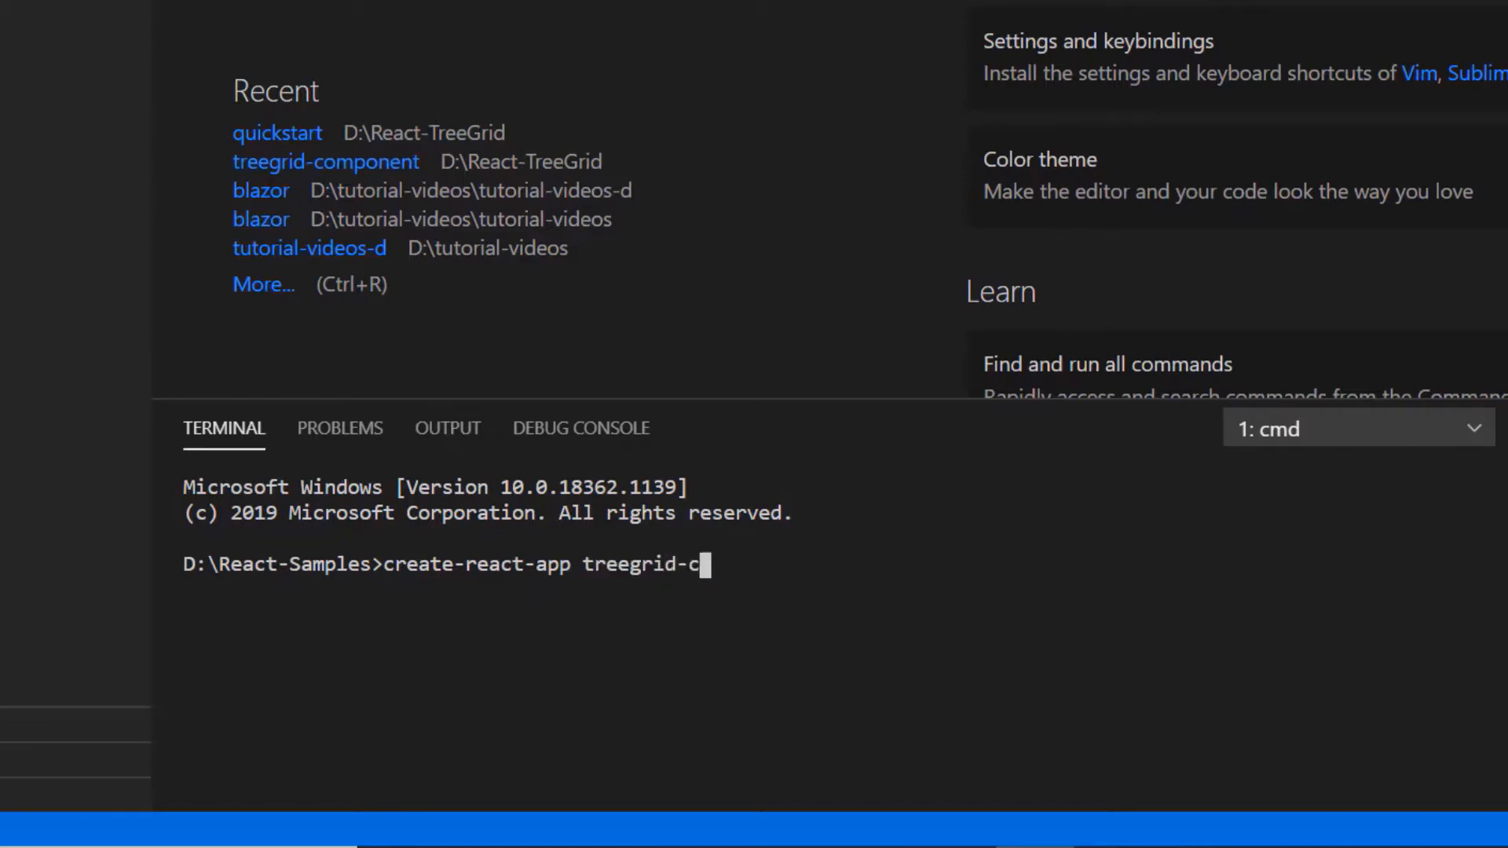
pyautogui.write('omponent')
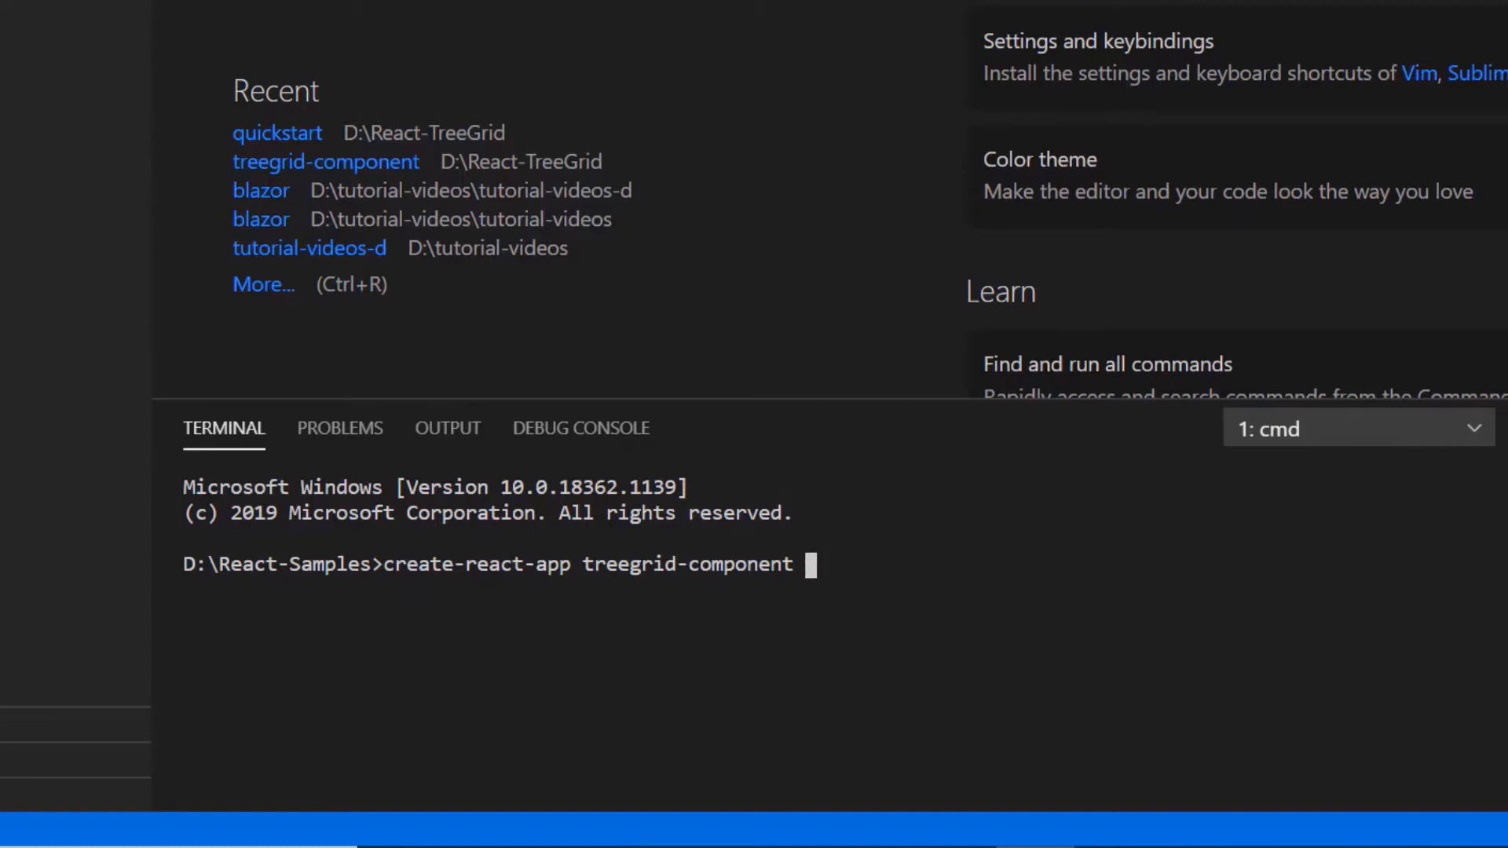
pyautogui.write('--te')
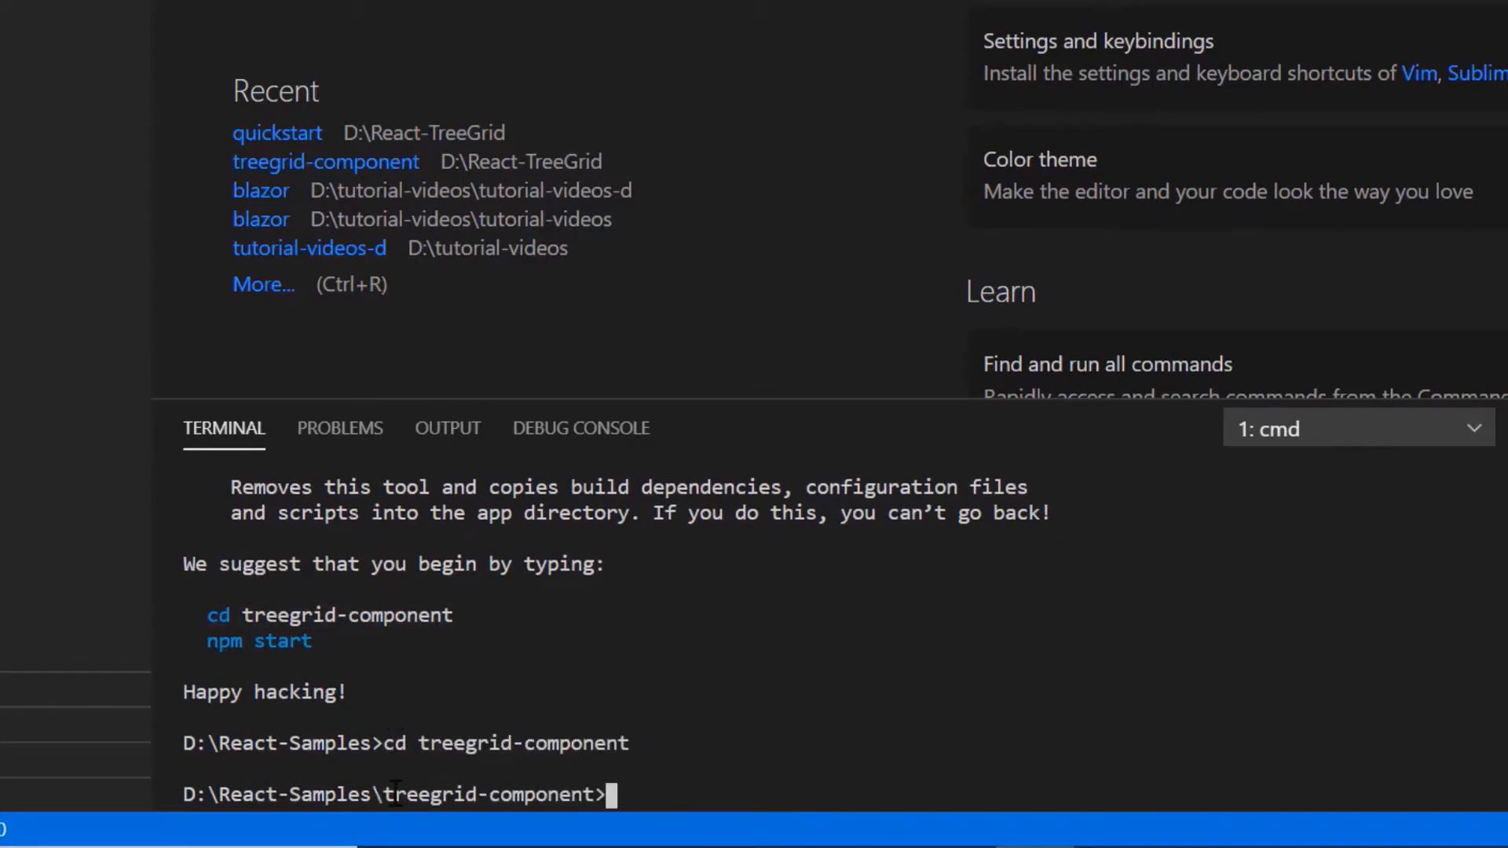
# - Run npm start in treegrid-component to confirm it compiles, then stop it
pyautogui.write('npm start')
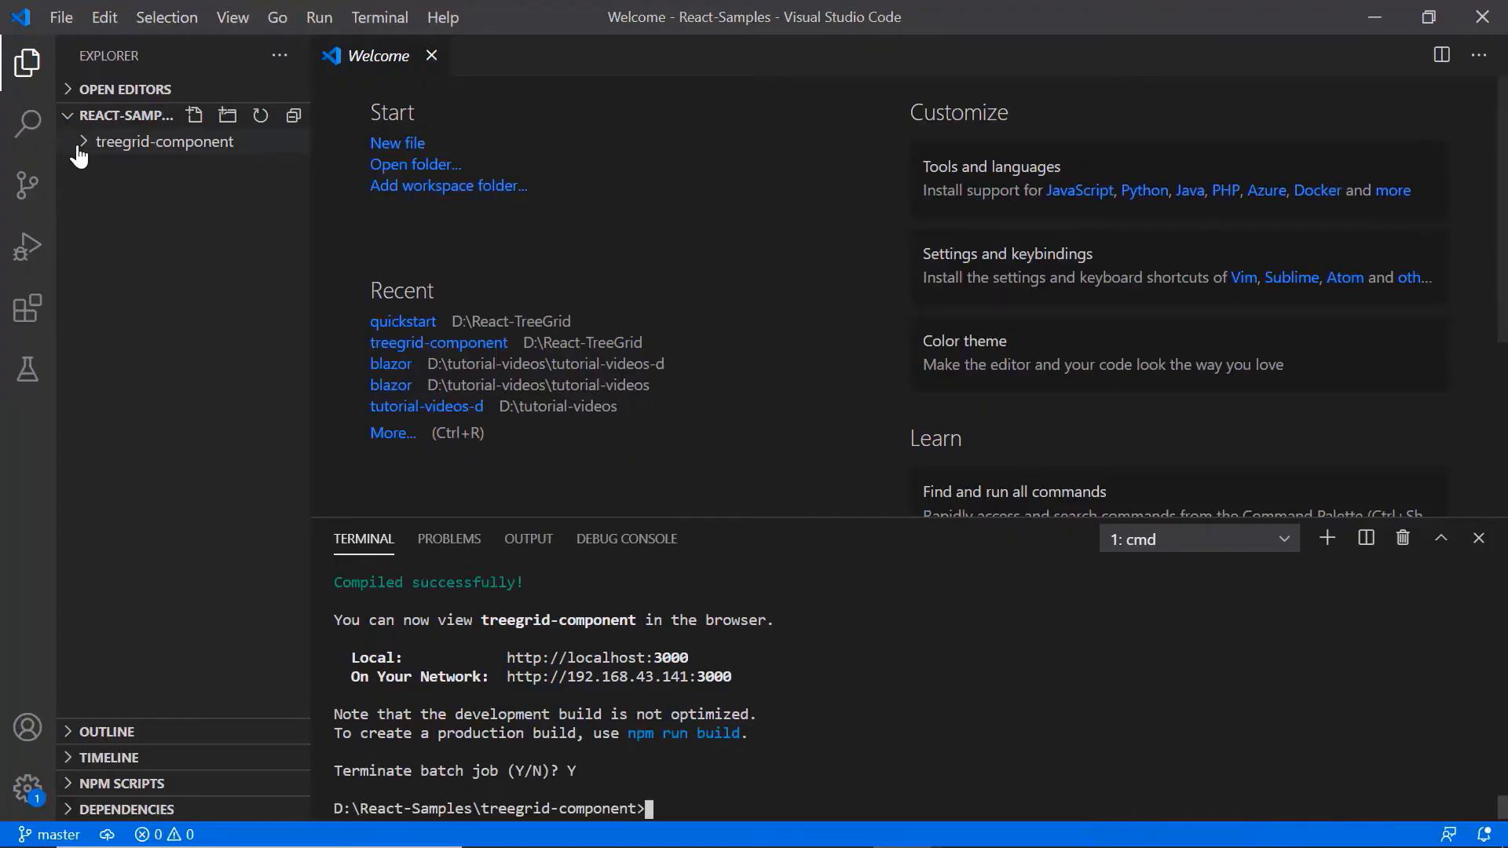
# - Open src/App.tsx of treegrid-component, clear the return JSX, and focus the project terminal
pyautogui.click(165, 141)
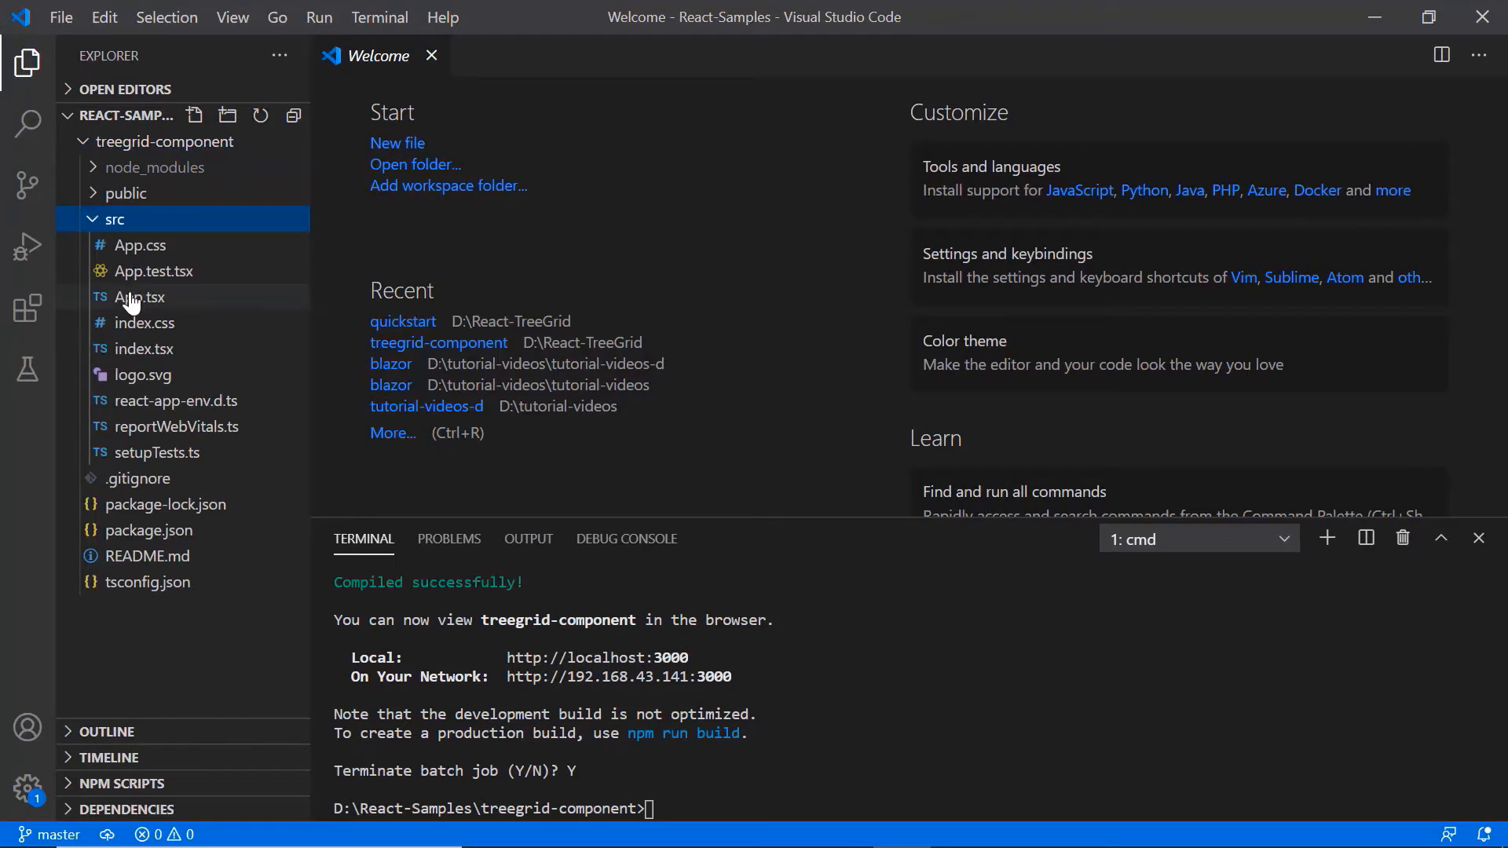
pyautogui.click(140, 297)
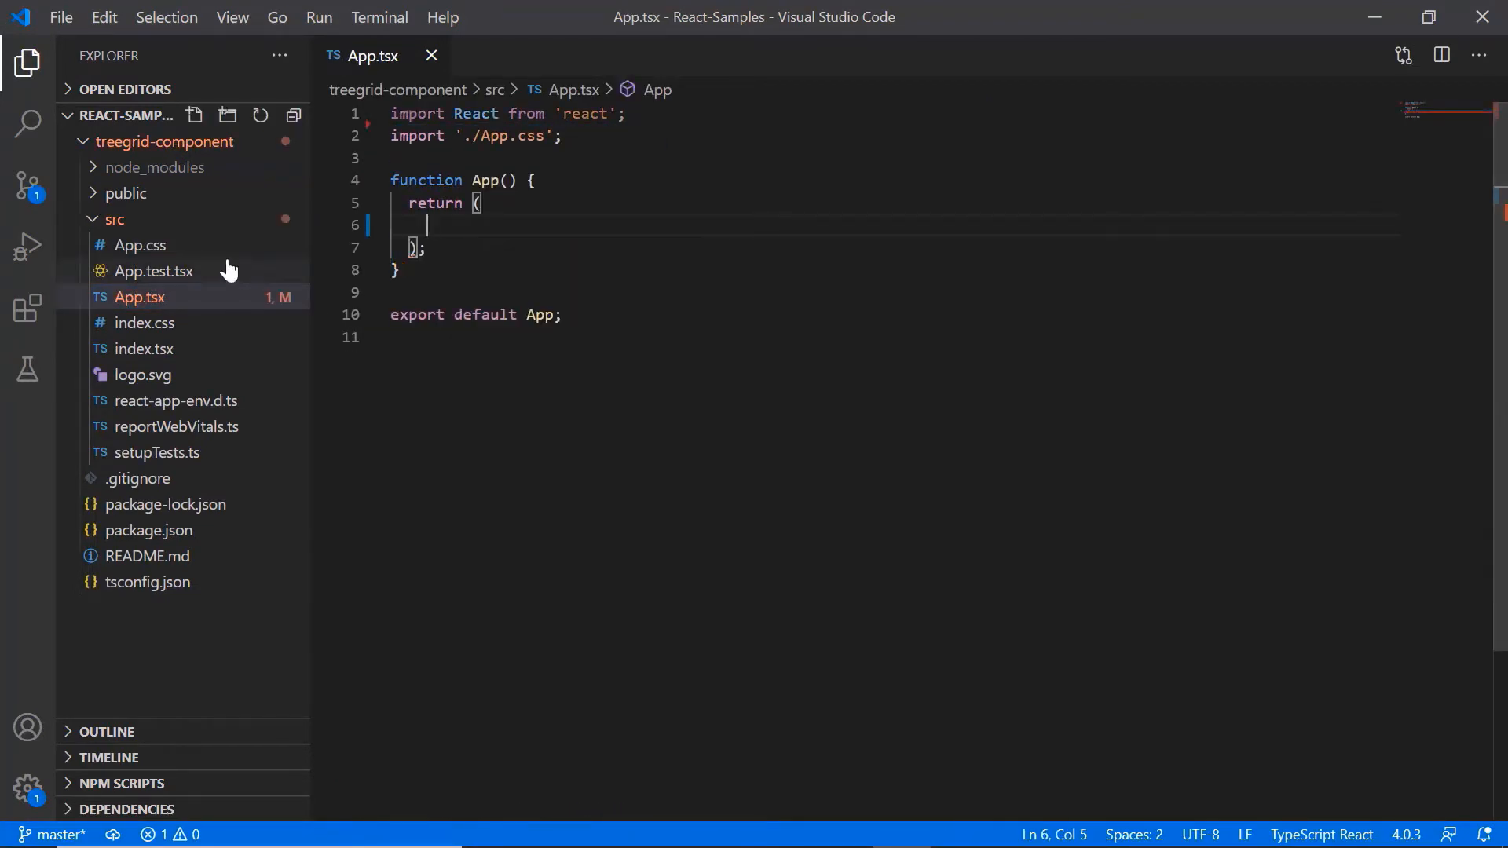
pyautogui.click(139, 245)
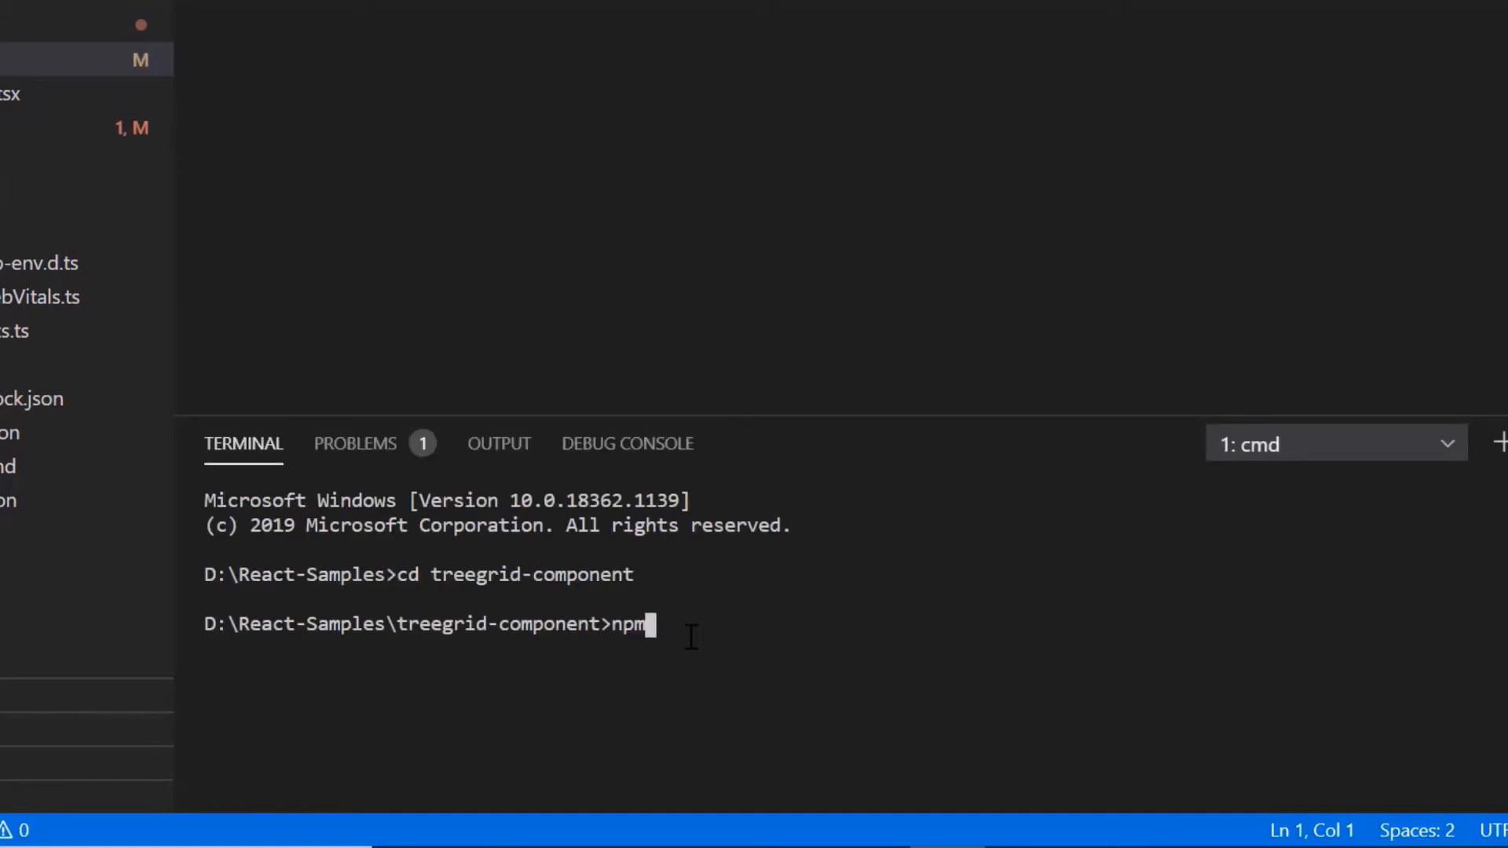
pyautogui.write('i @syncfusion')
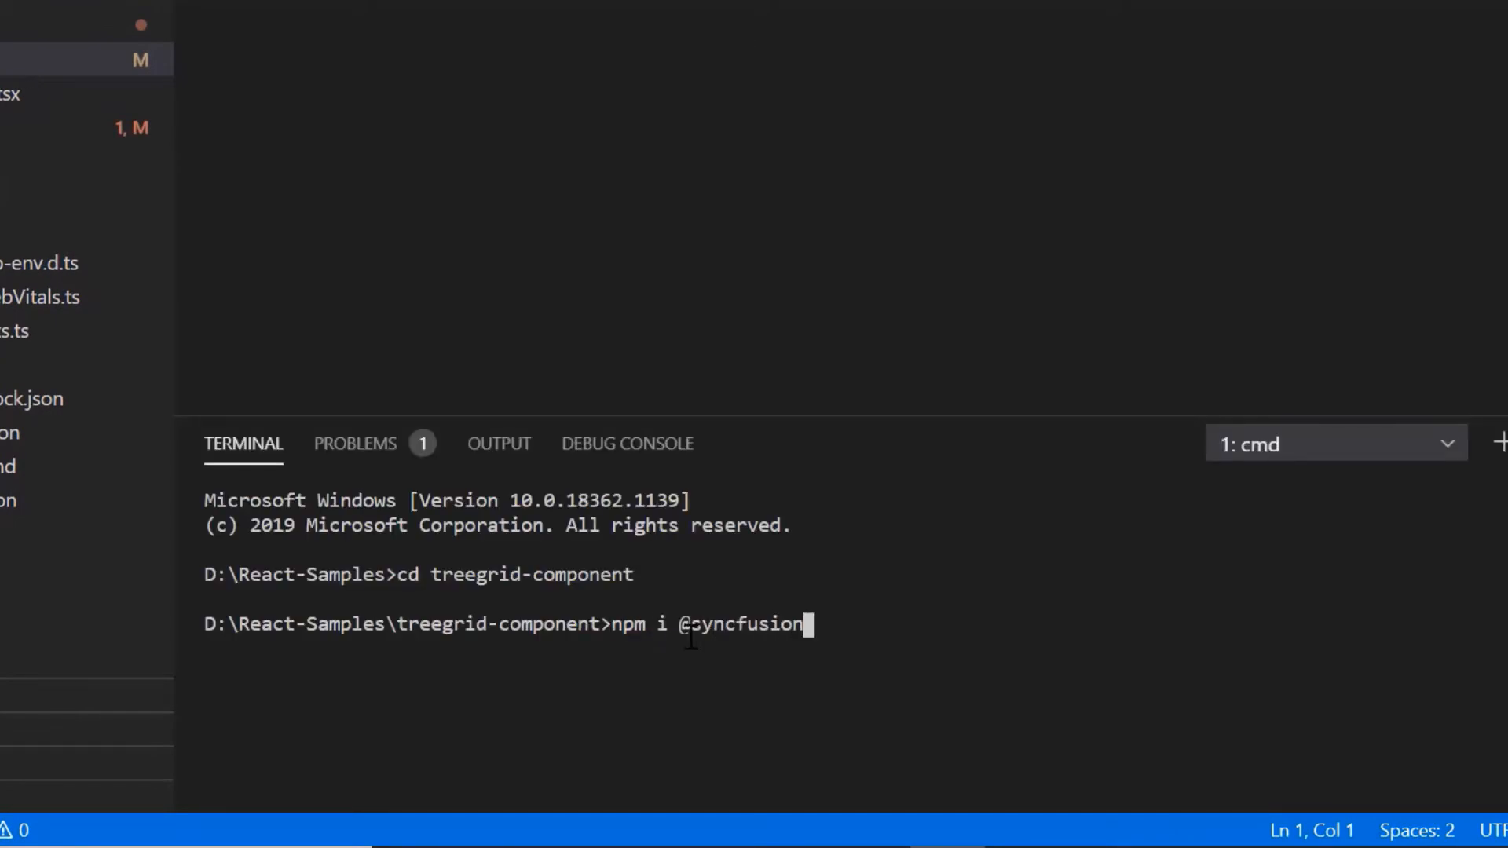
pyautogui.write('/ej2-react-treegrid')
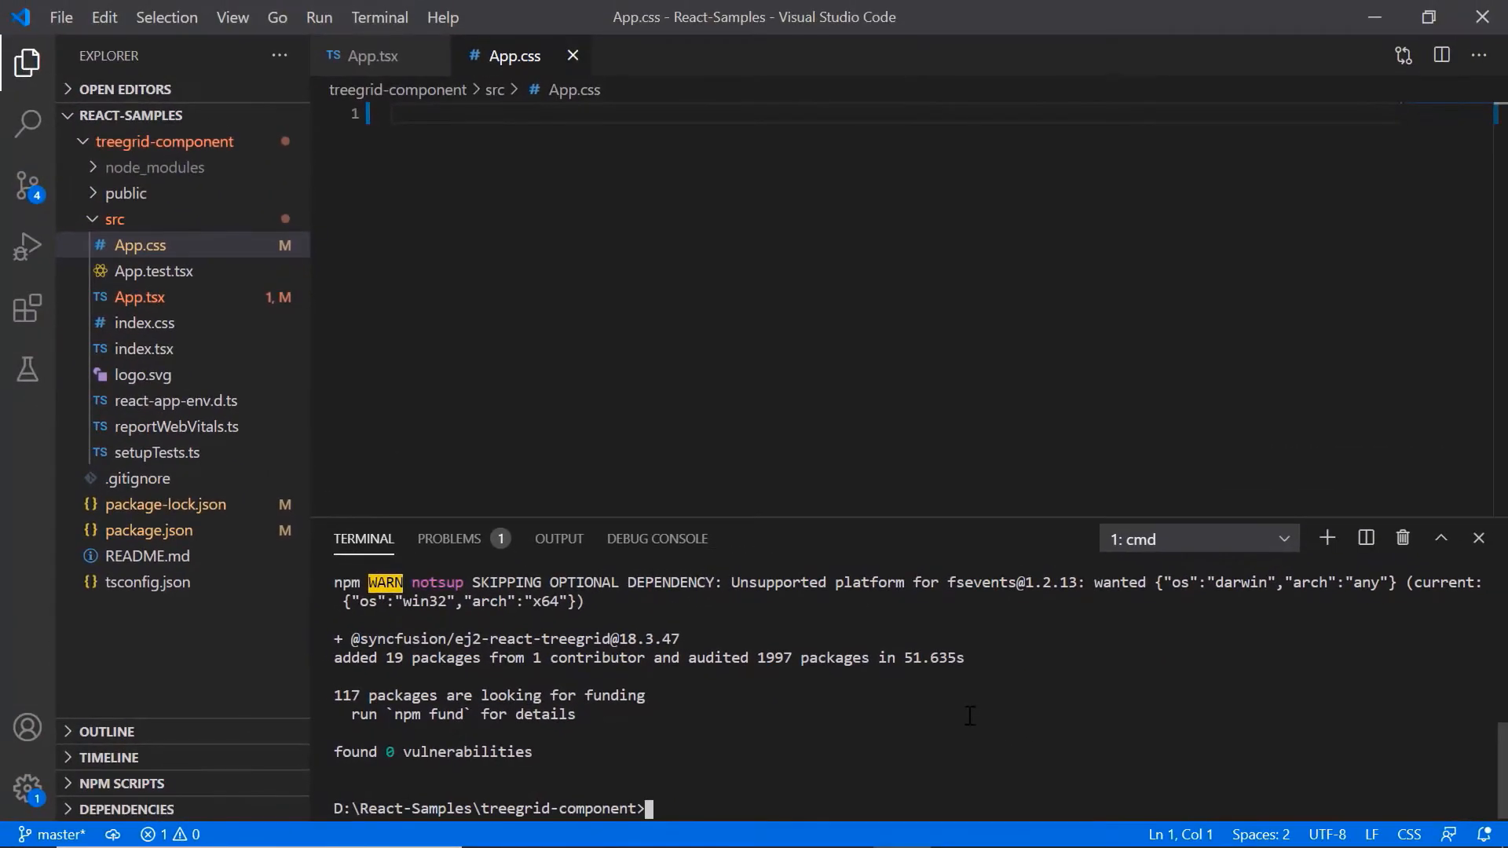
pyautogui.write('@import url("ht")')
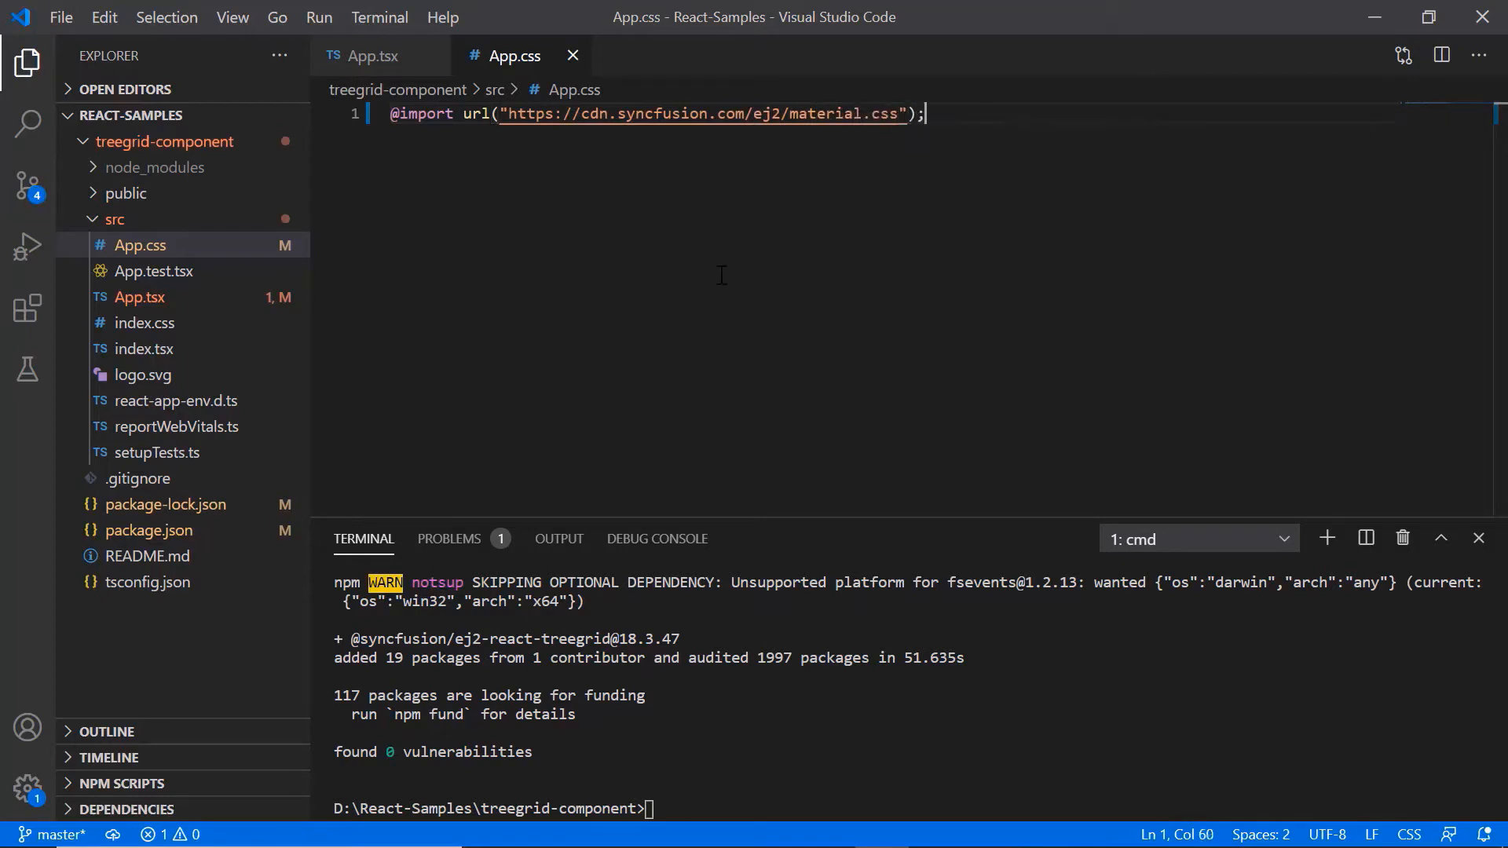
pyautogui.click(371, 56)
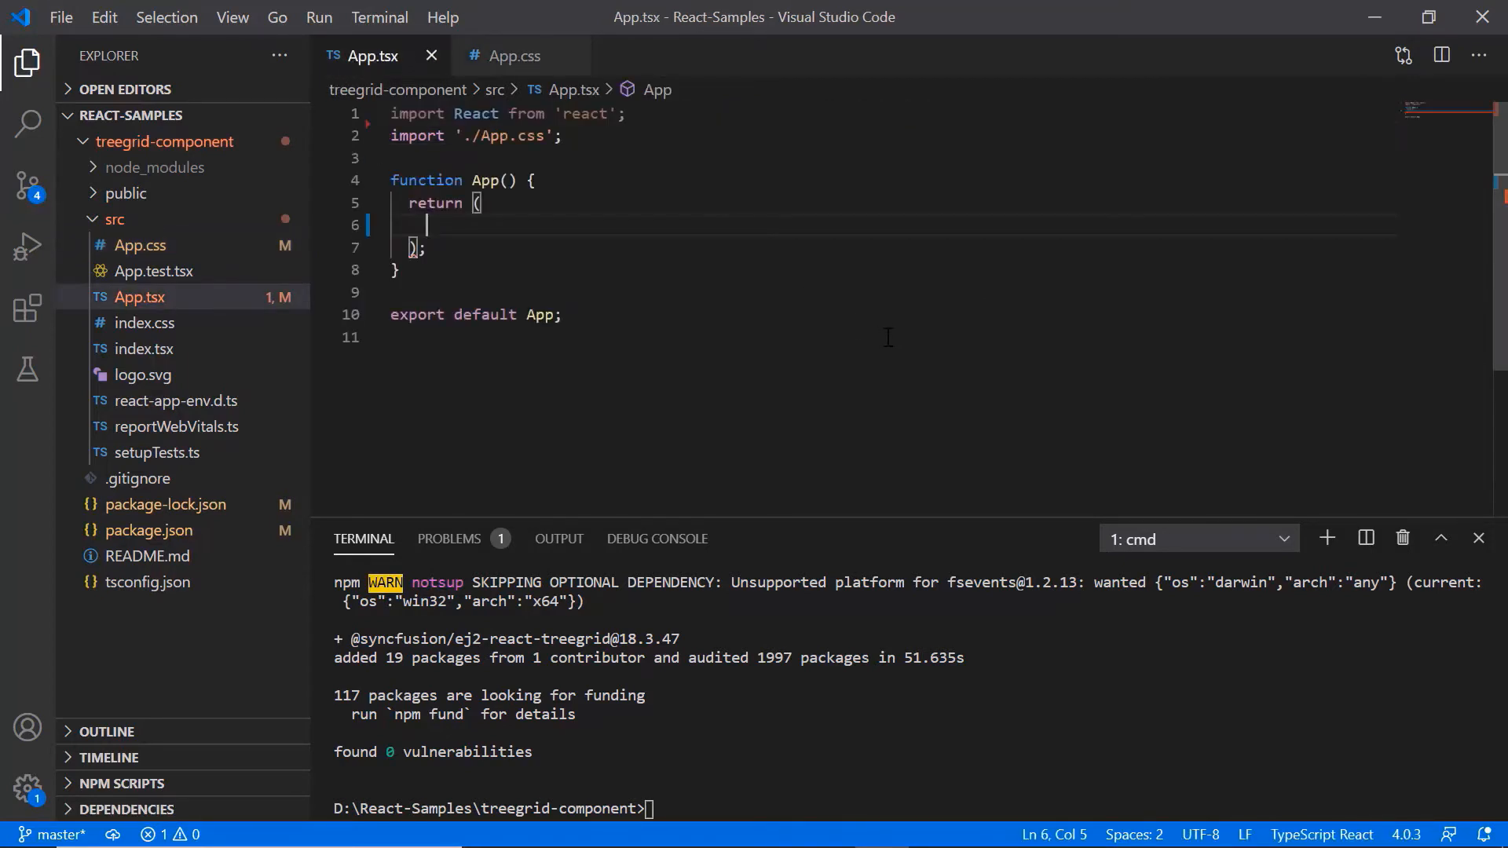
pyautogui.write('import {} from')
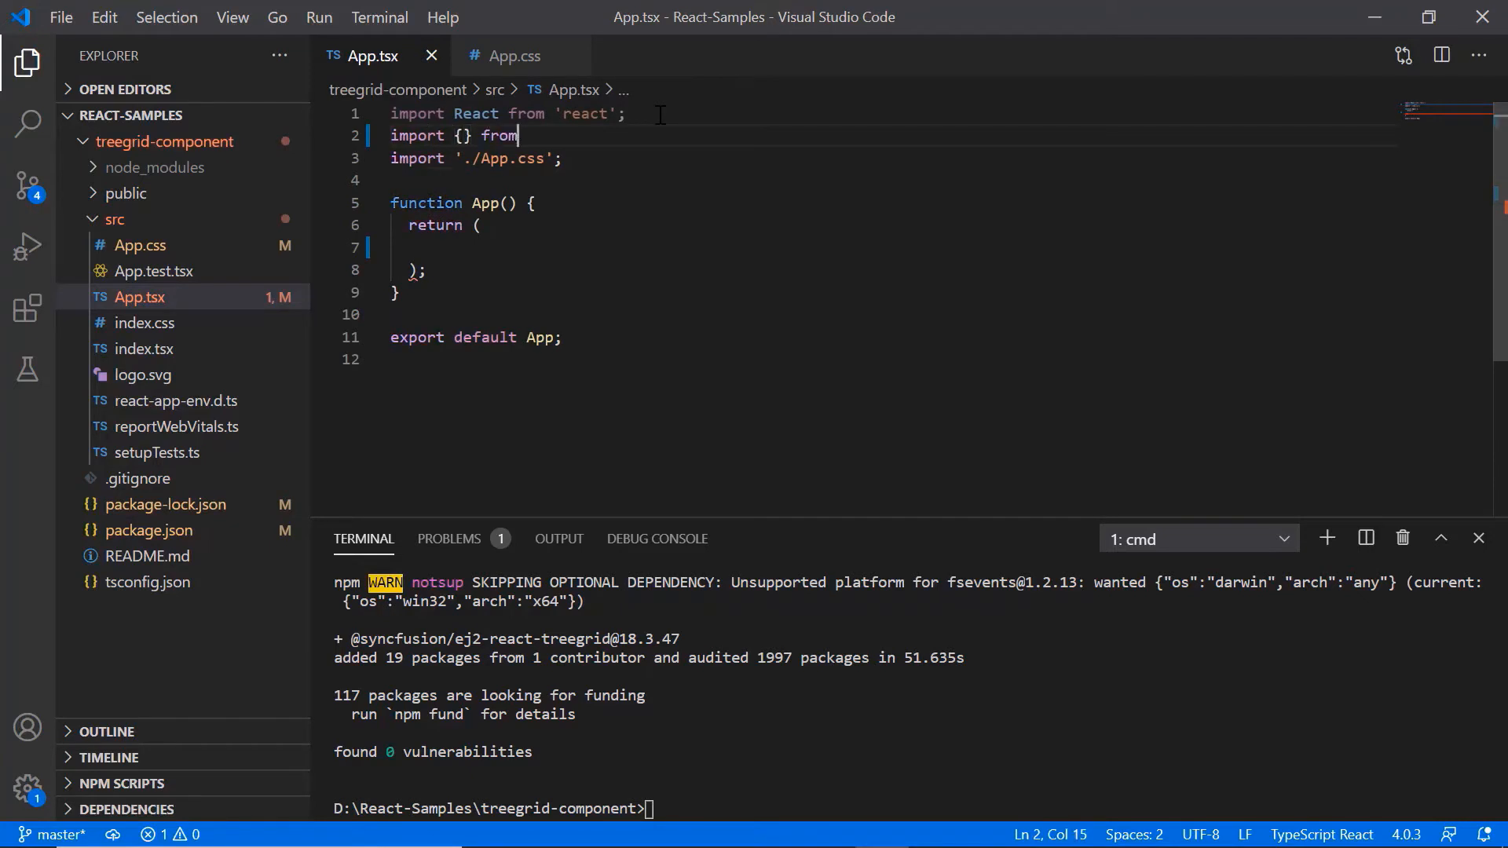
pyautogui.write("'@syncfusion/ej2-react-treegrid'")
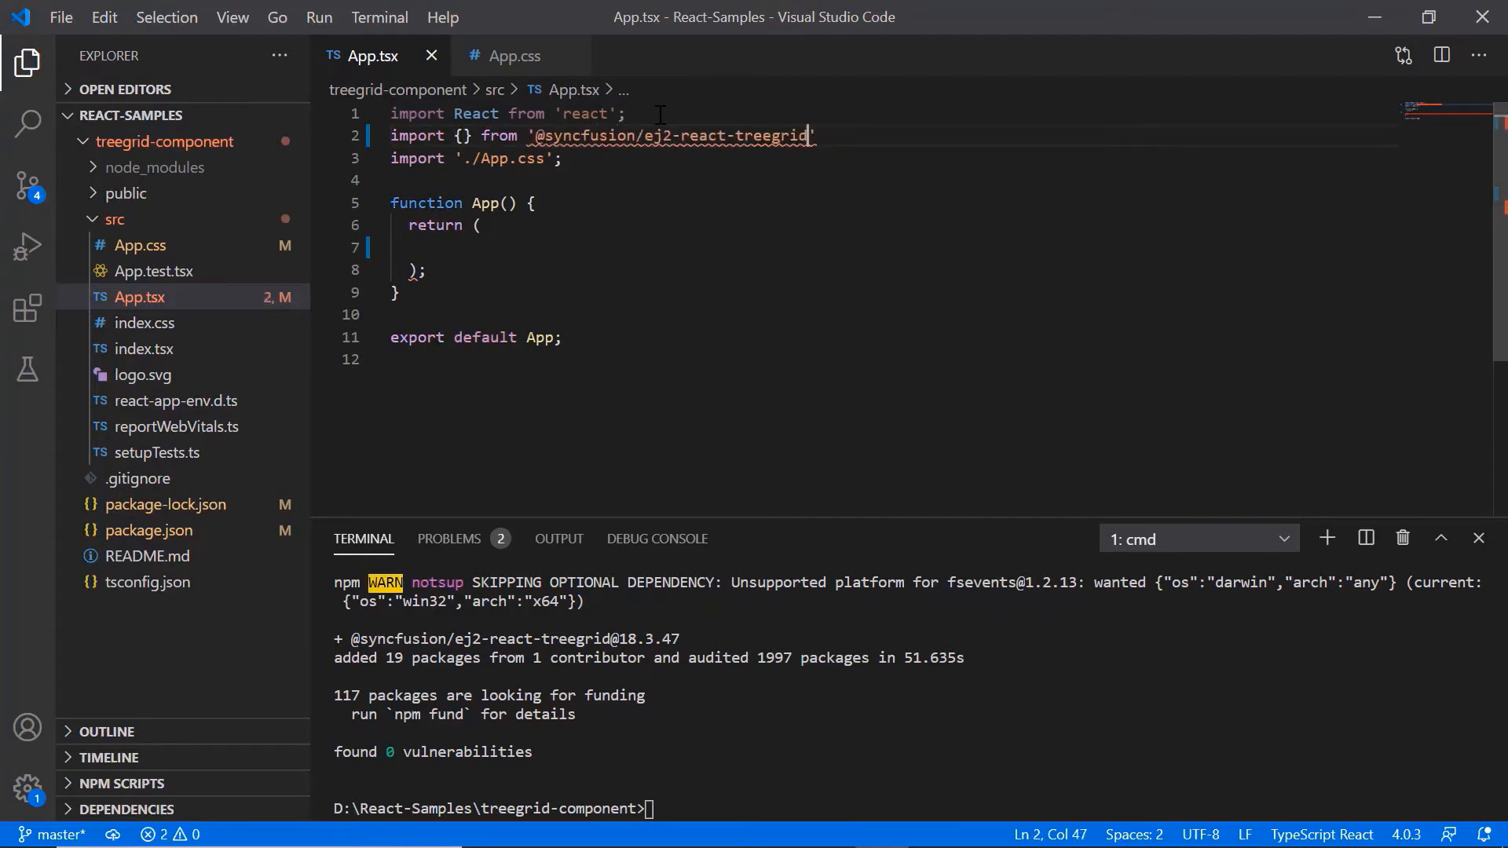
pyautogui.write('<')
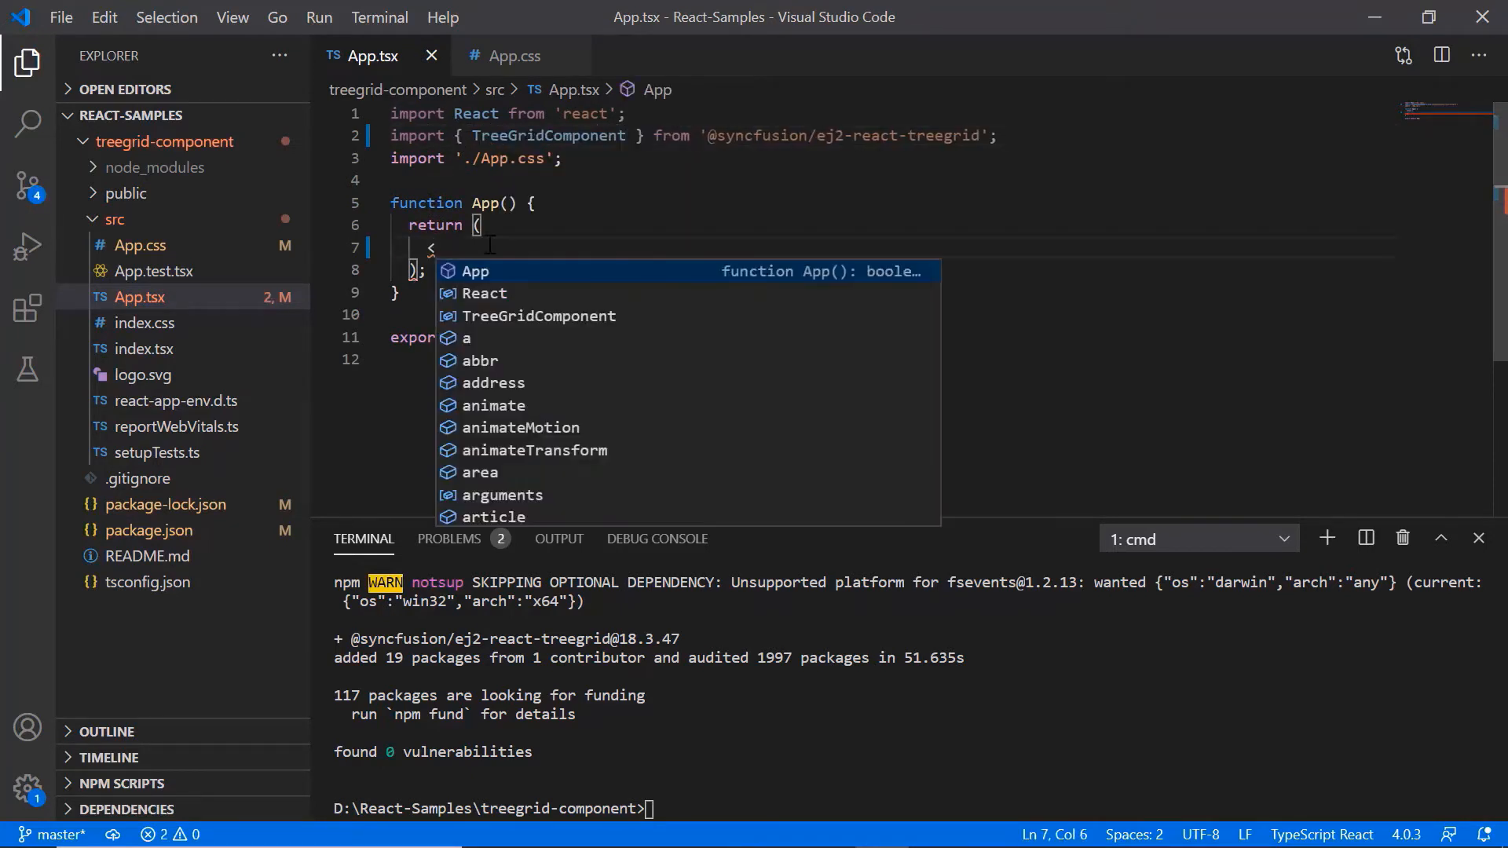
pyautogui.write('TreeGridComponent>')
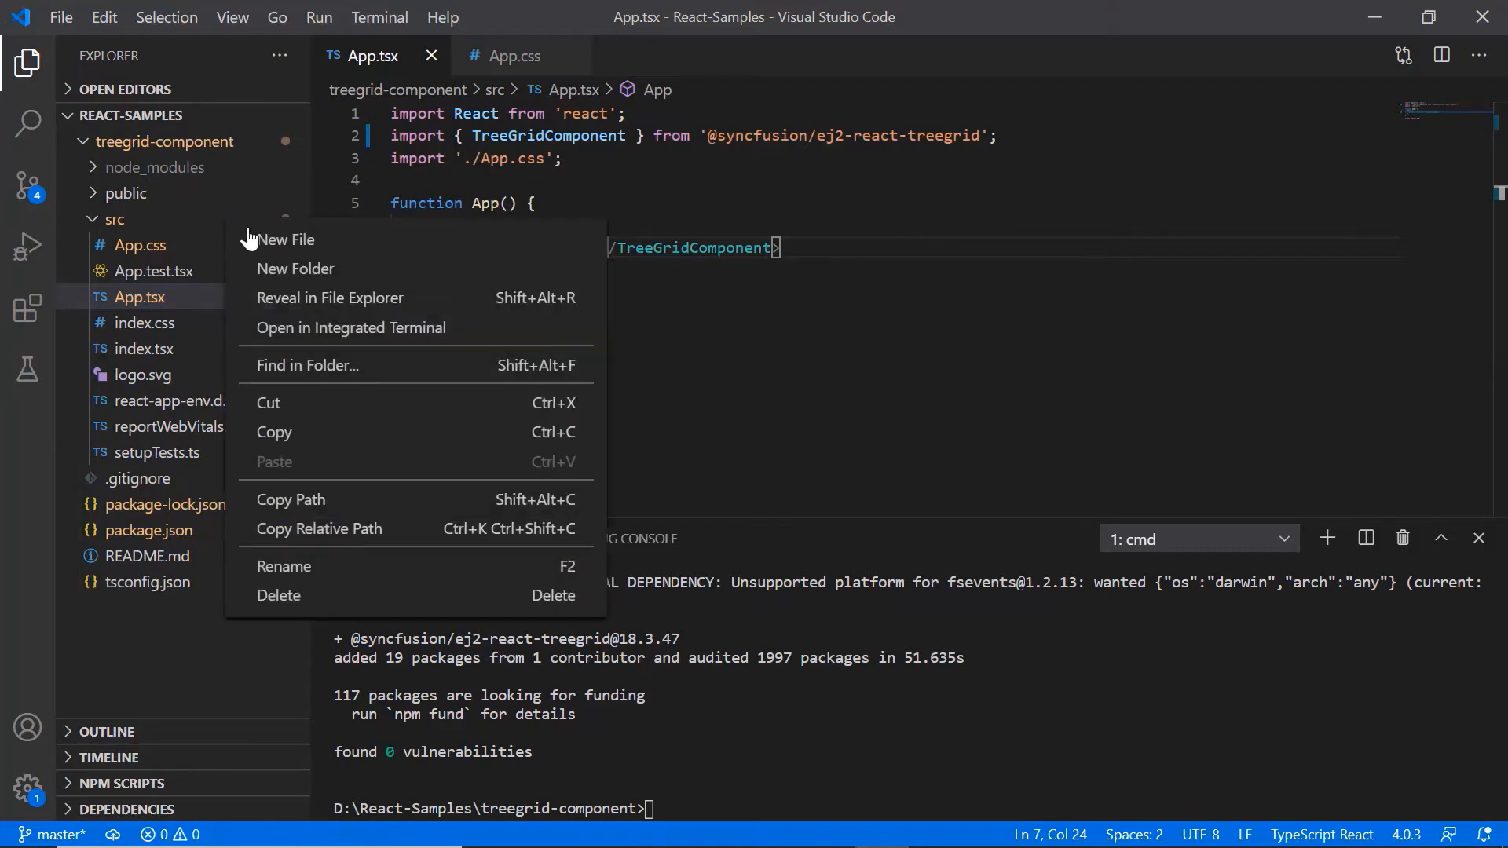
# - Create src/datasource.js holding the summaryData orders with nested subtask records
pyautogui.click(287, 239)
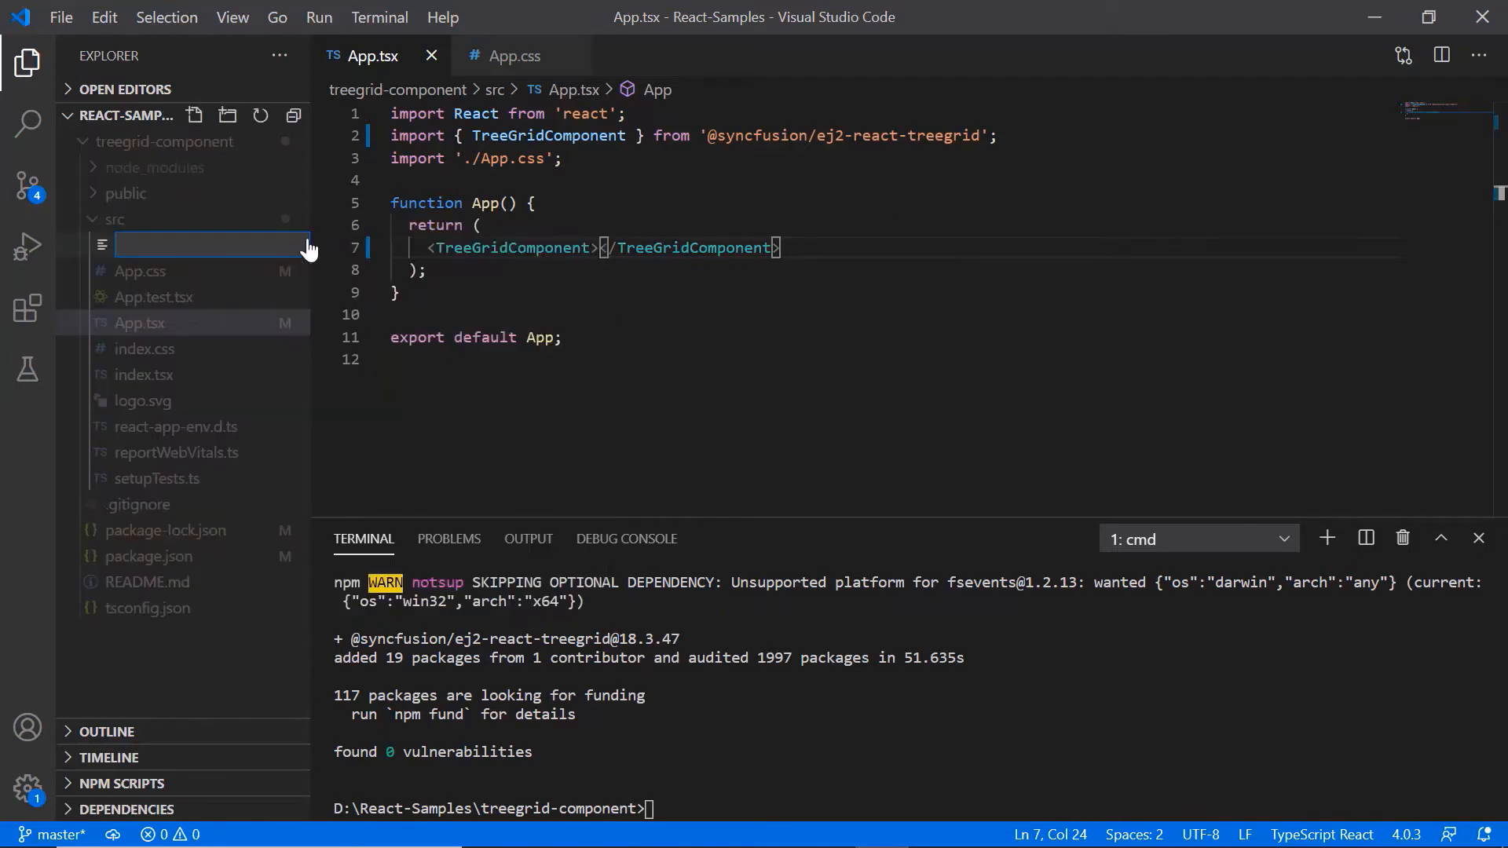
pyautogui.write('data')
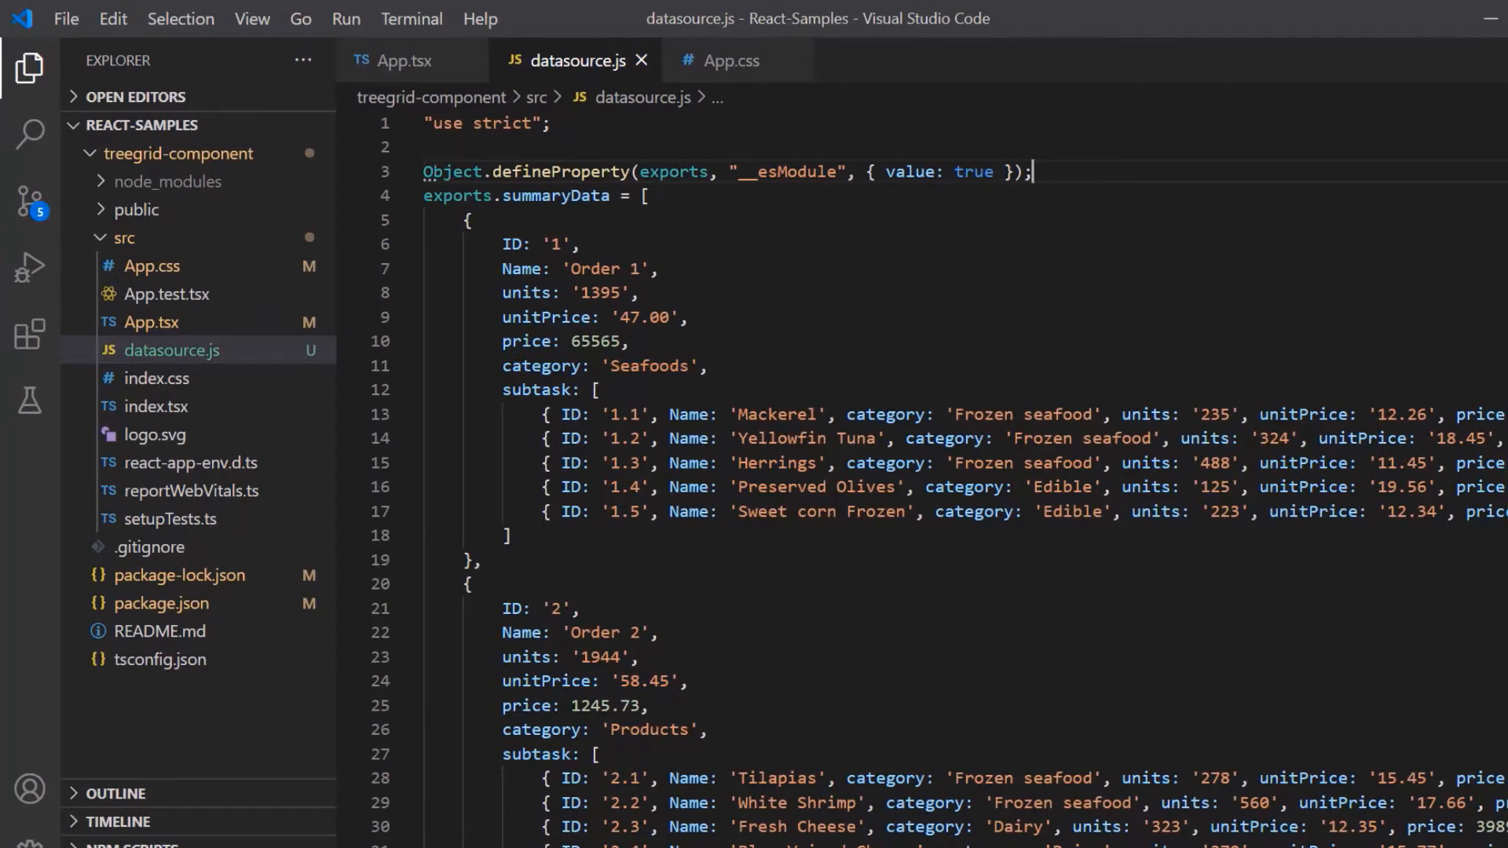
pyautogui.click(405, 61)
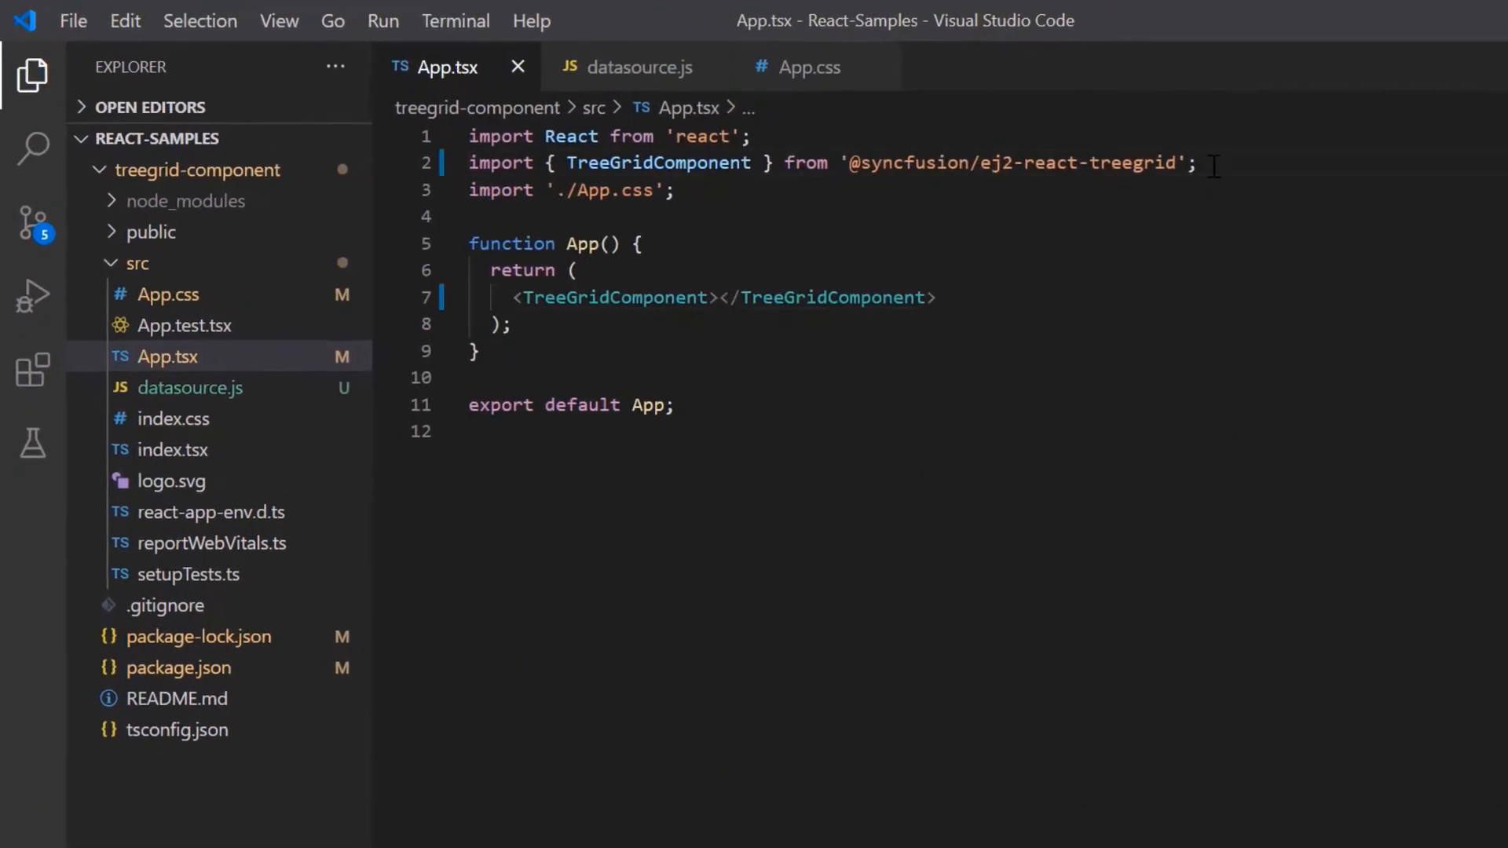
# - Import summaryData from './datasource' into App.tsx
pyautogui.write("import {} from './")
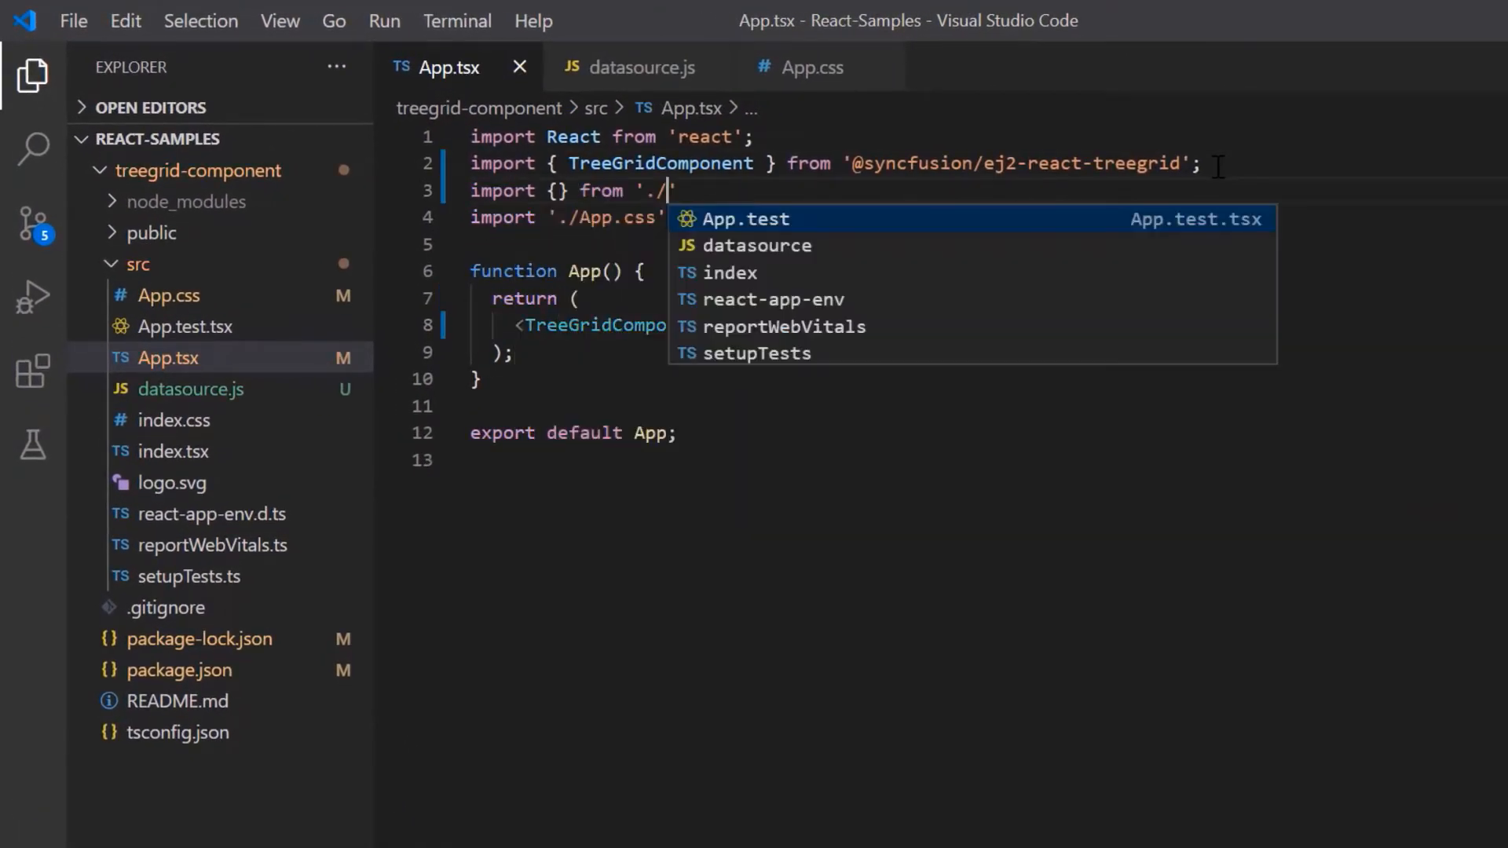
pyautogui.write('datasource')
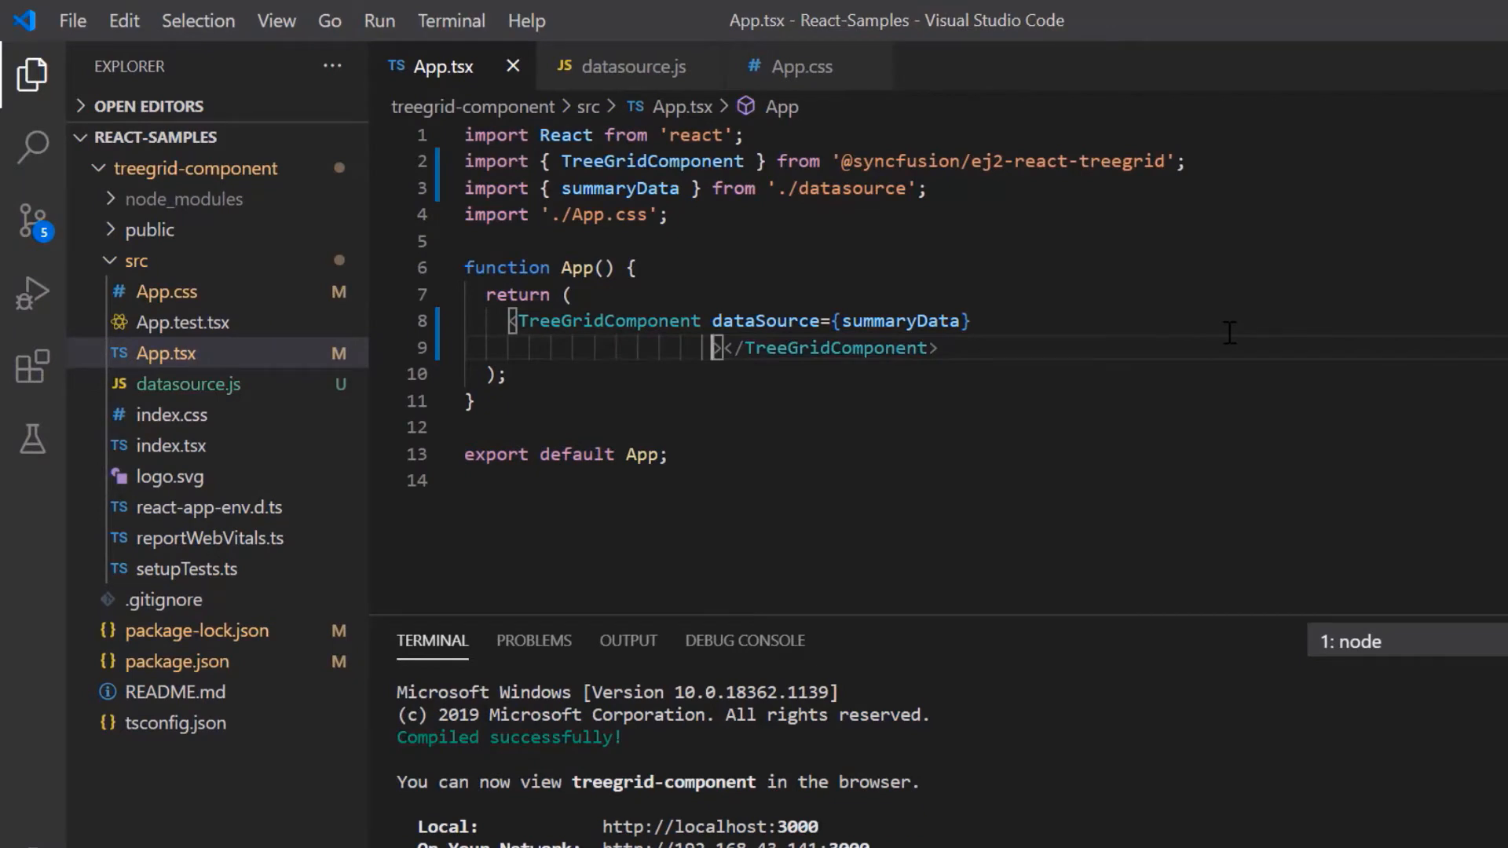
# - Bind summaryData to TreeGridComponent with childMapping "subtask" and treeColumnIndex 1
pyautogui.write('Chi')
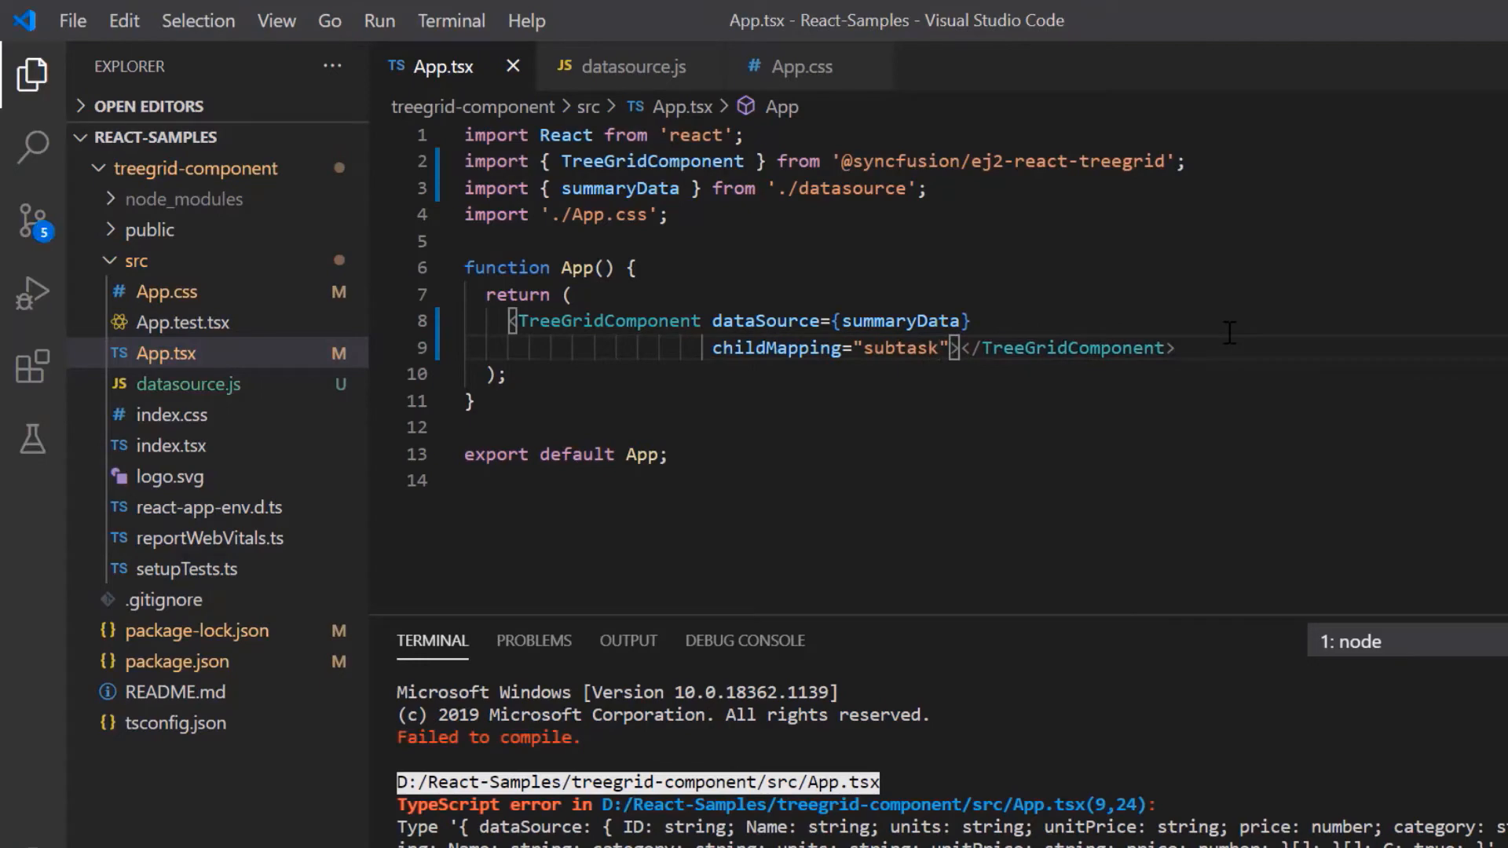
pyautogui.write('tr')
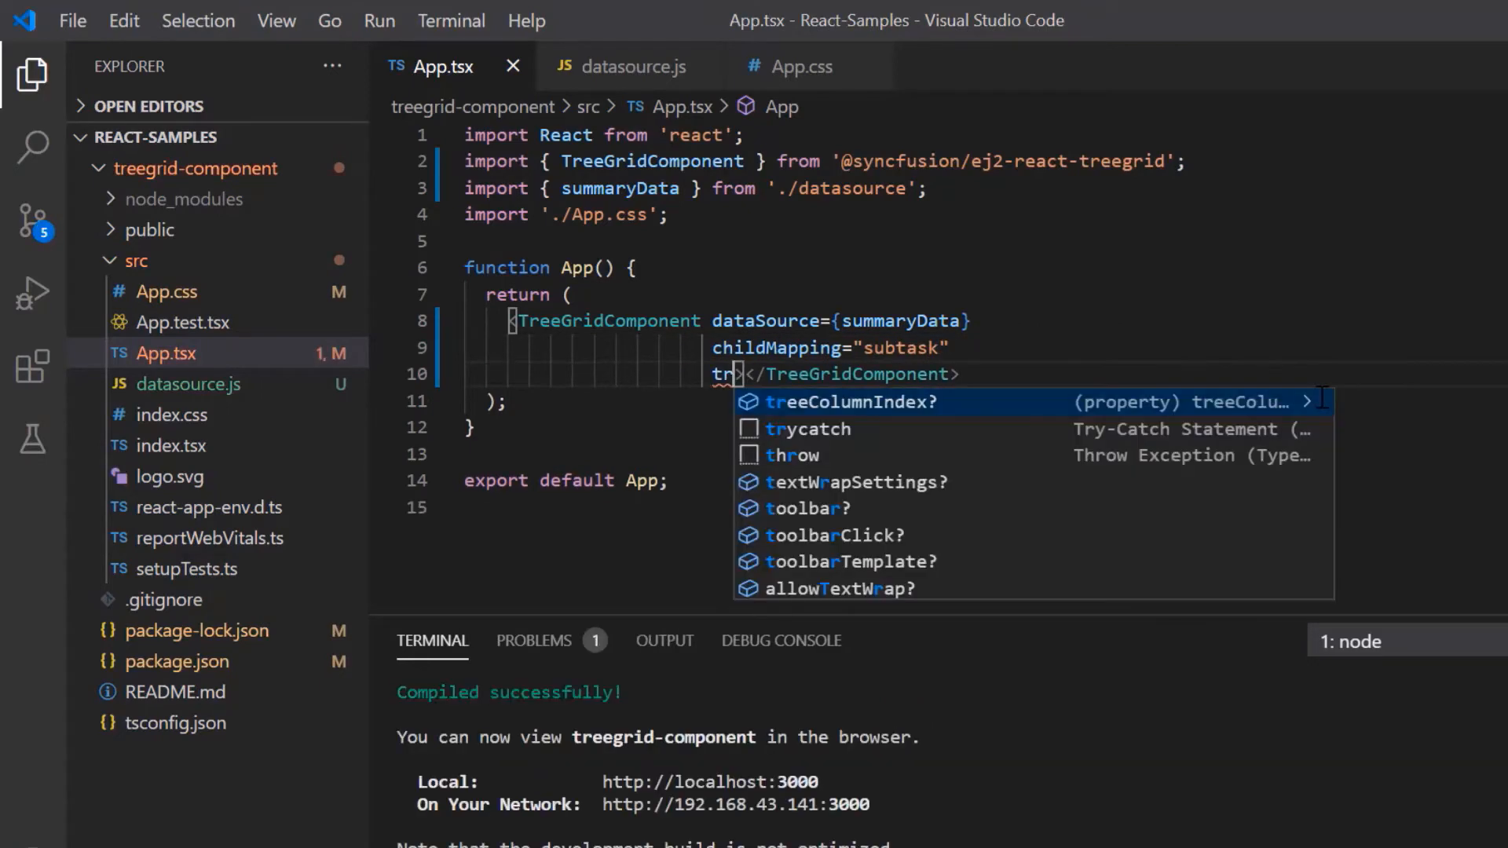
pyautogui.click(850, 400)
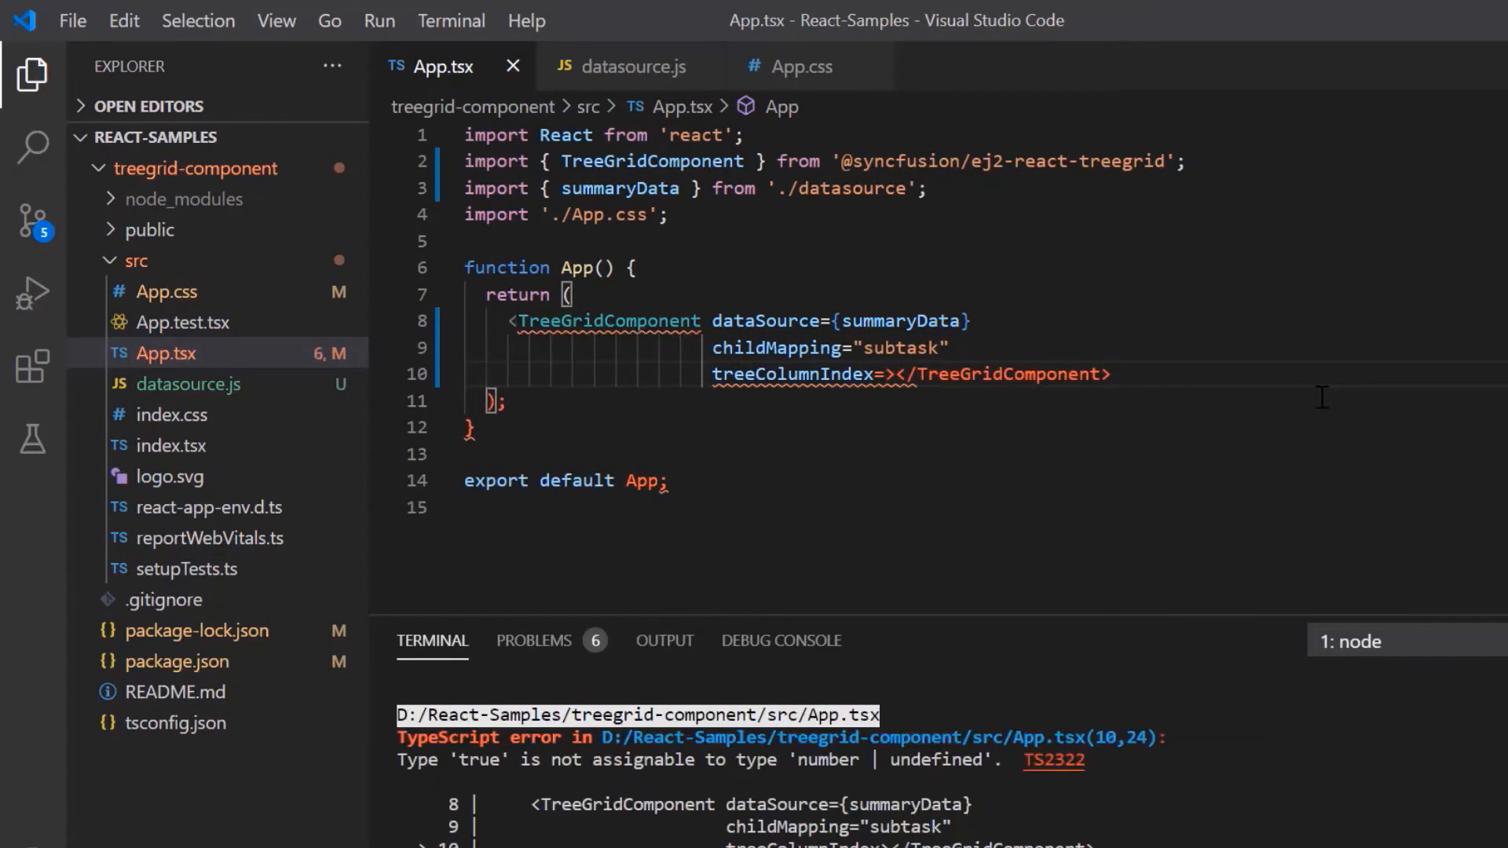
pyautogui.write('{1}')
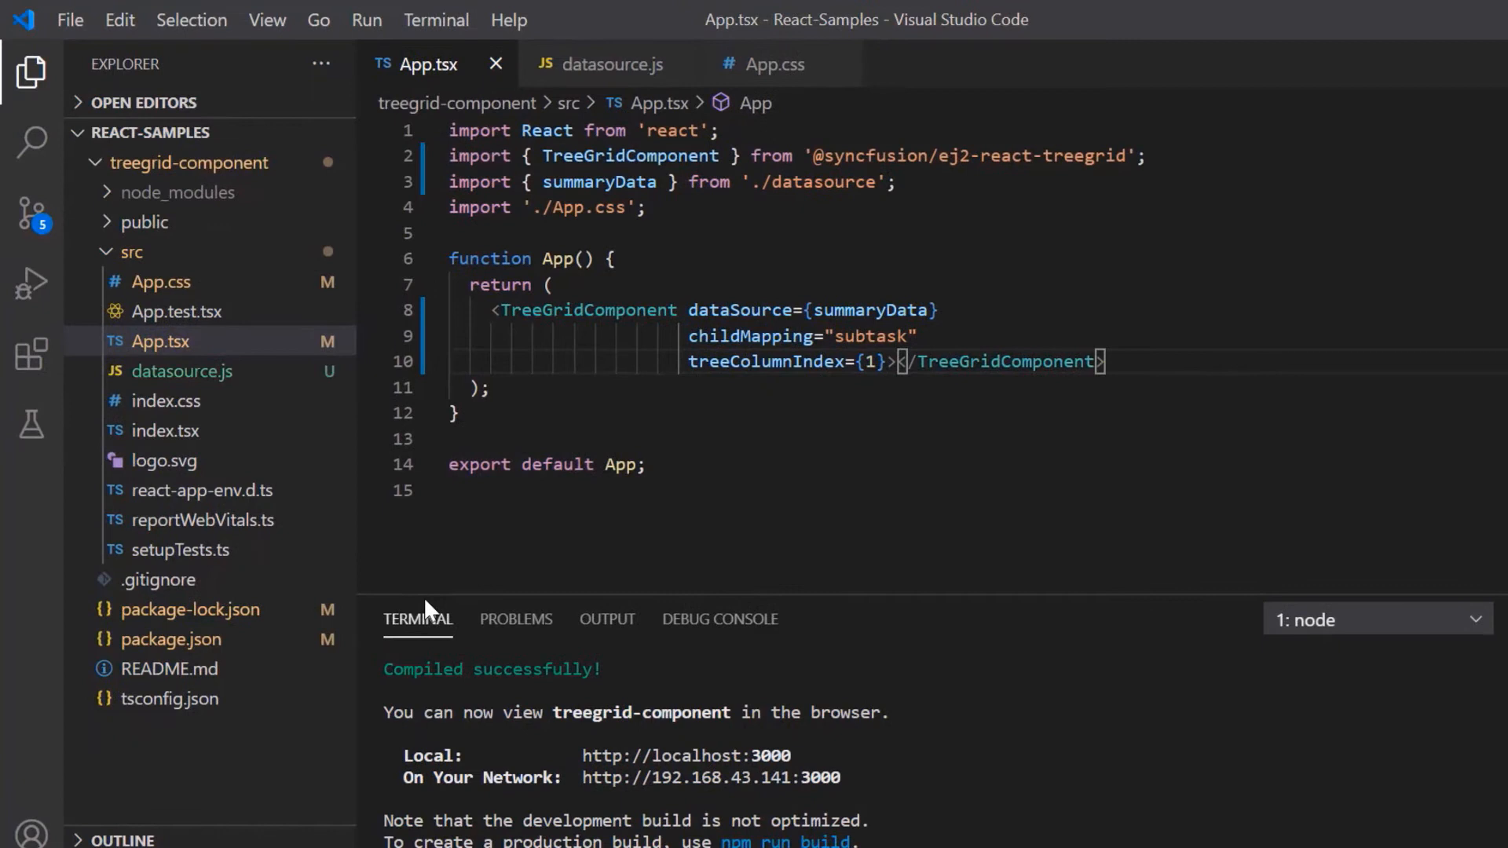
pyautogui.moveTo(32, 353)
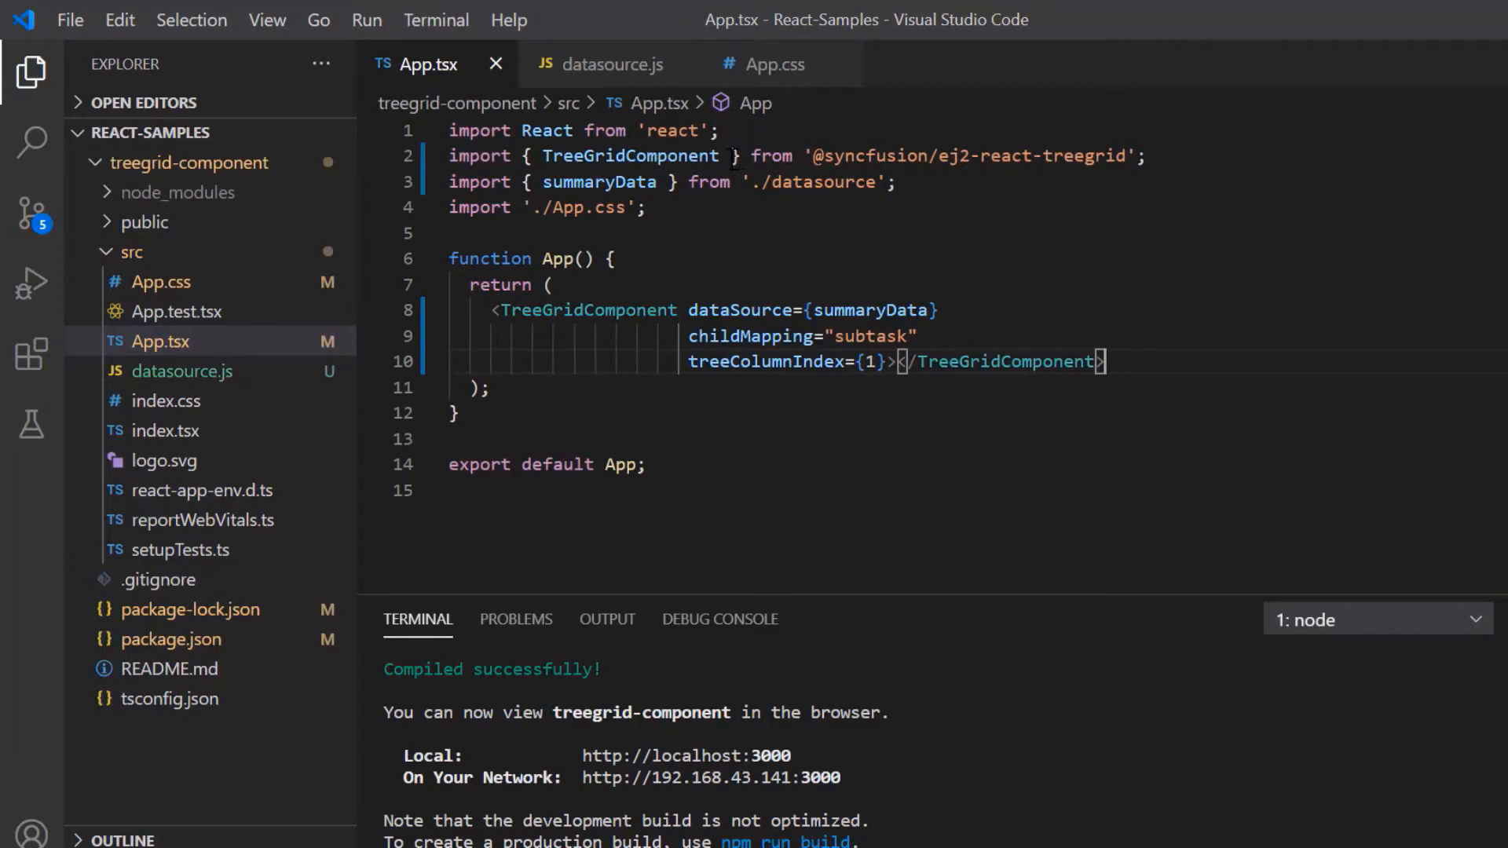
pyautogui.moveTo(628, 155)
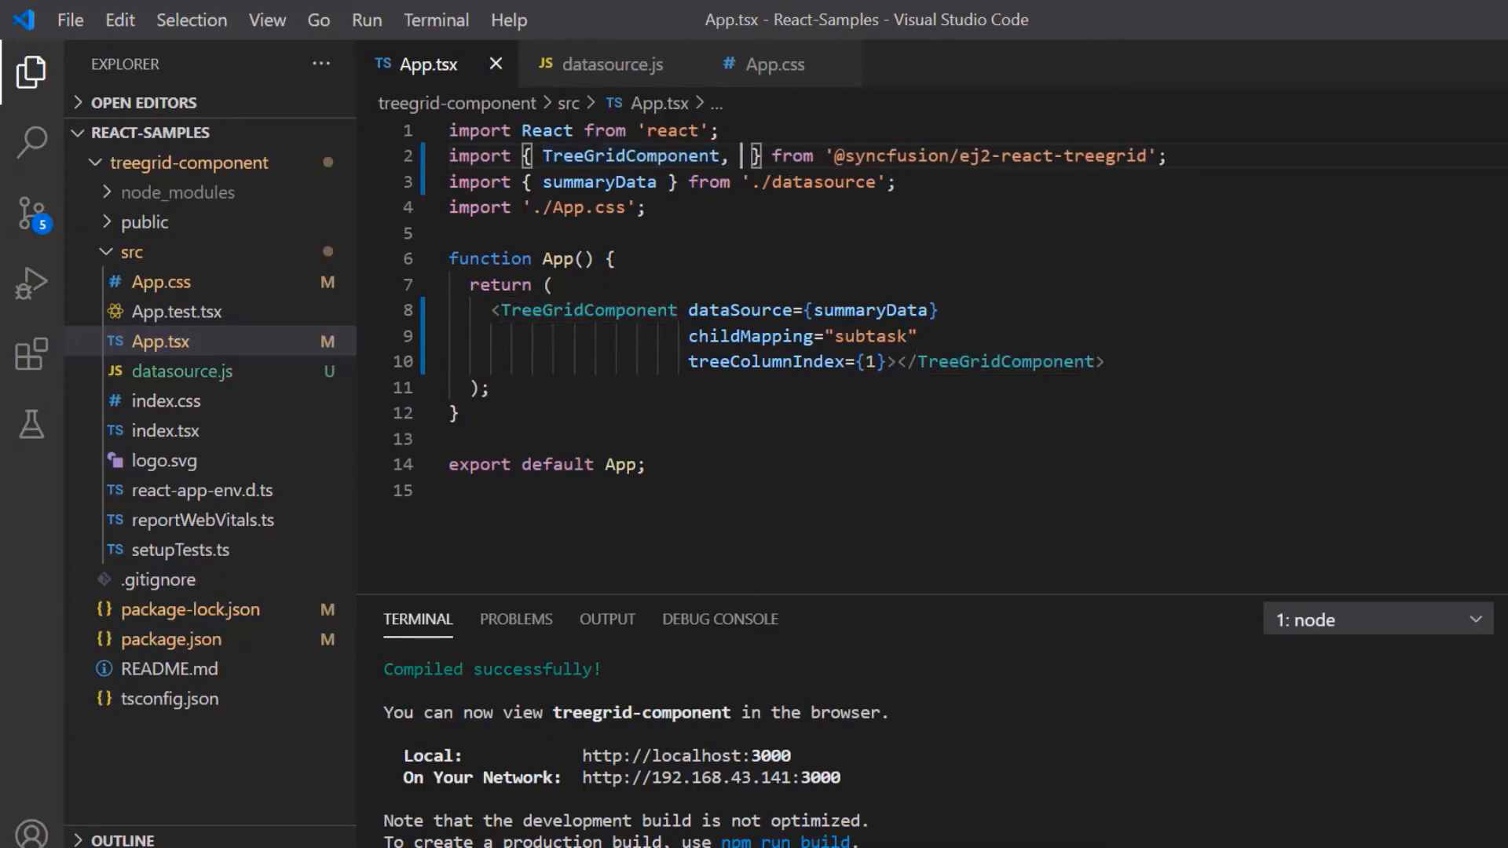
# - Import ColumnsDirective and ColumnDirective and define ID, Name, Category, Units, Unit Price and Price columns with header texts
pyautogui.write('ColumnsDirective, ColumnDirective')
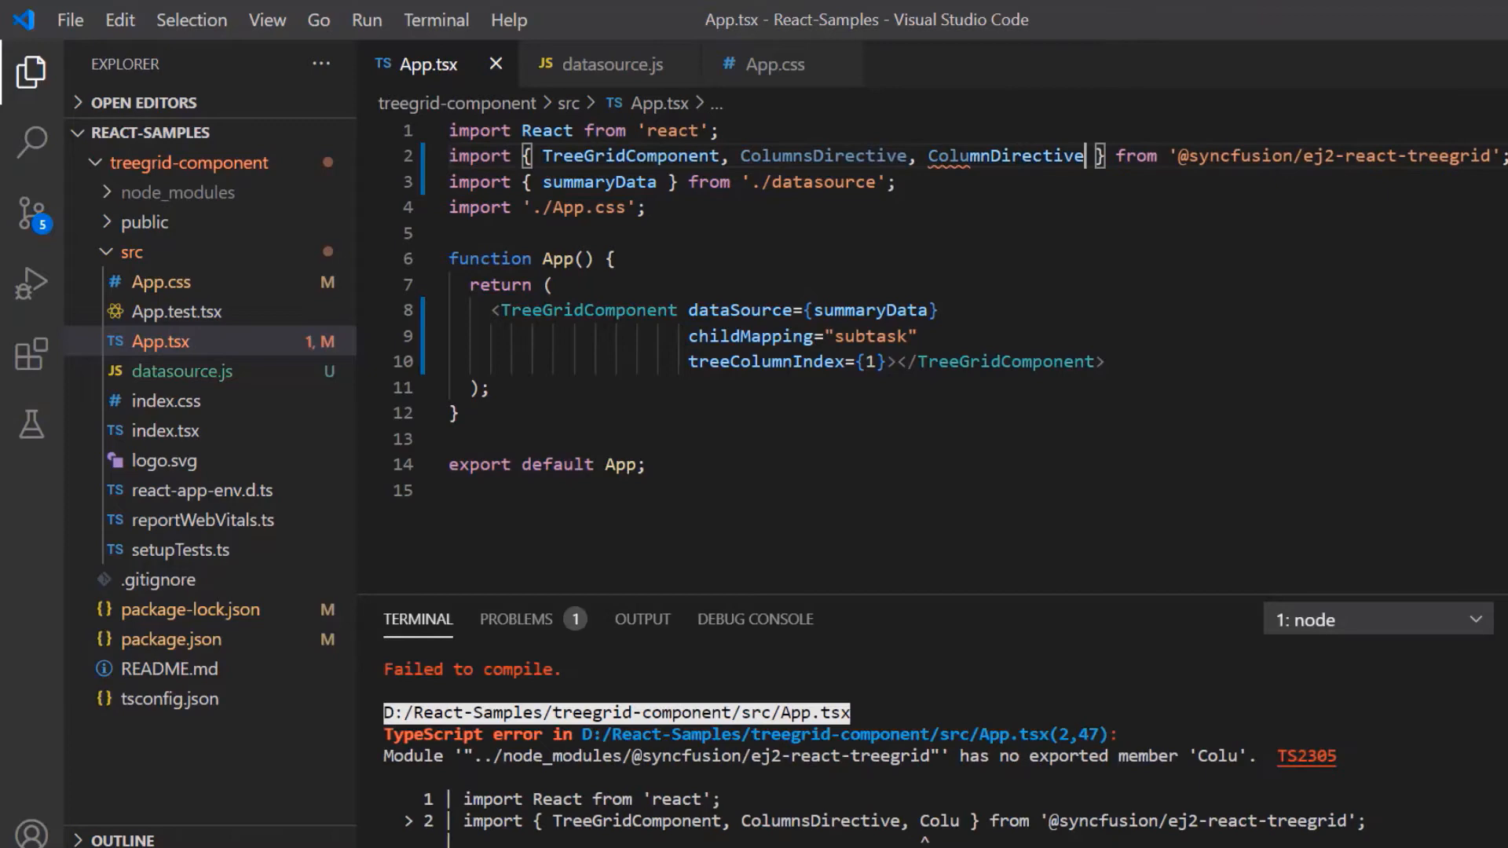
pyautogui.write('ColumnsDirective>')
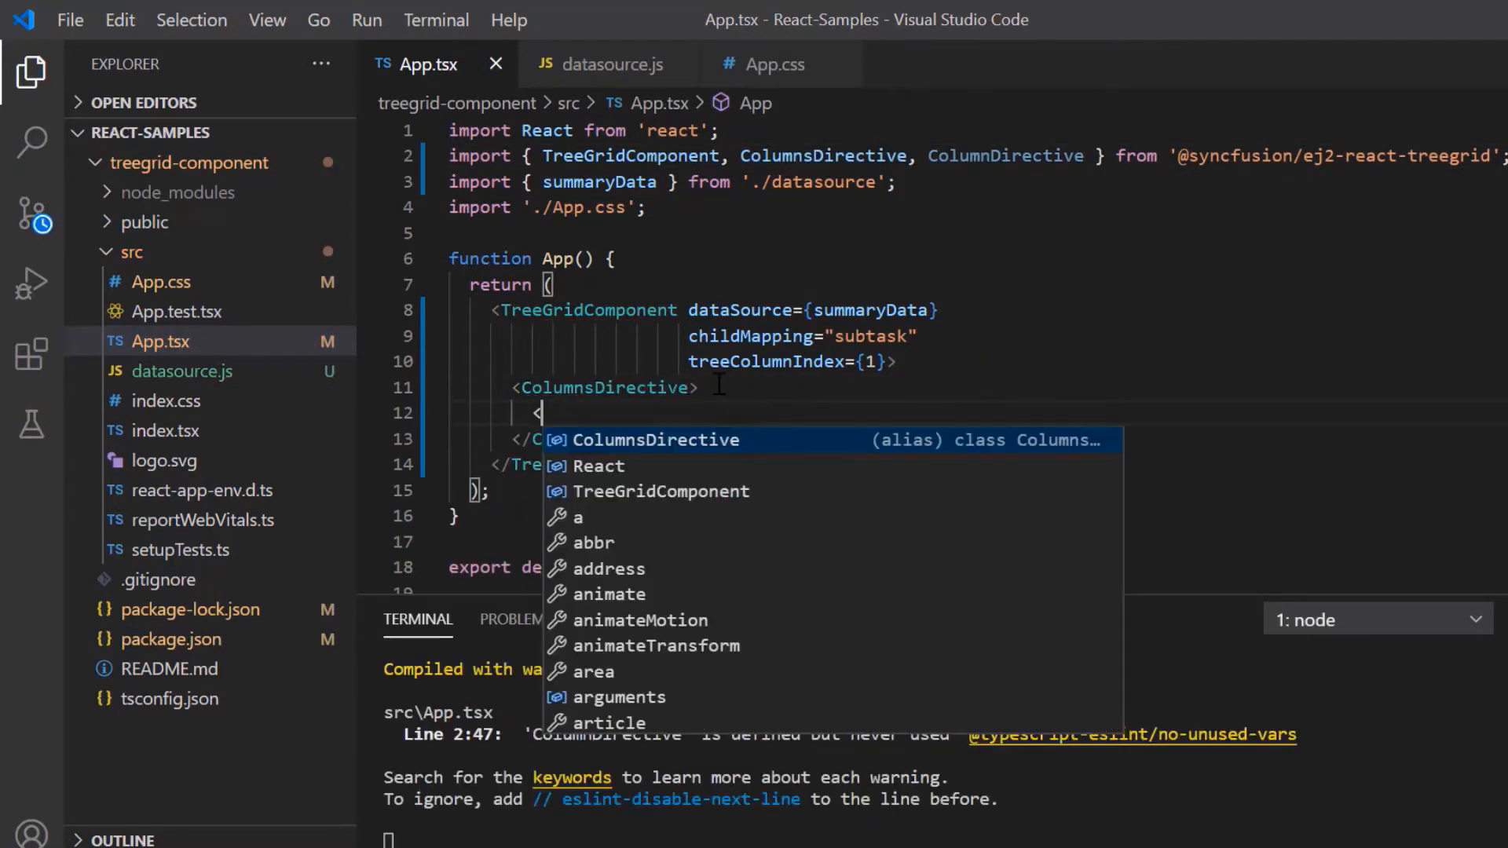
pyautogui.write('ColumnDirective')
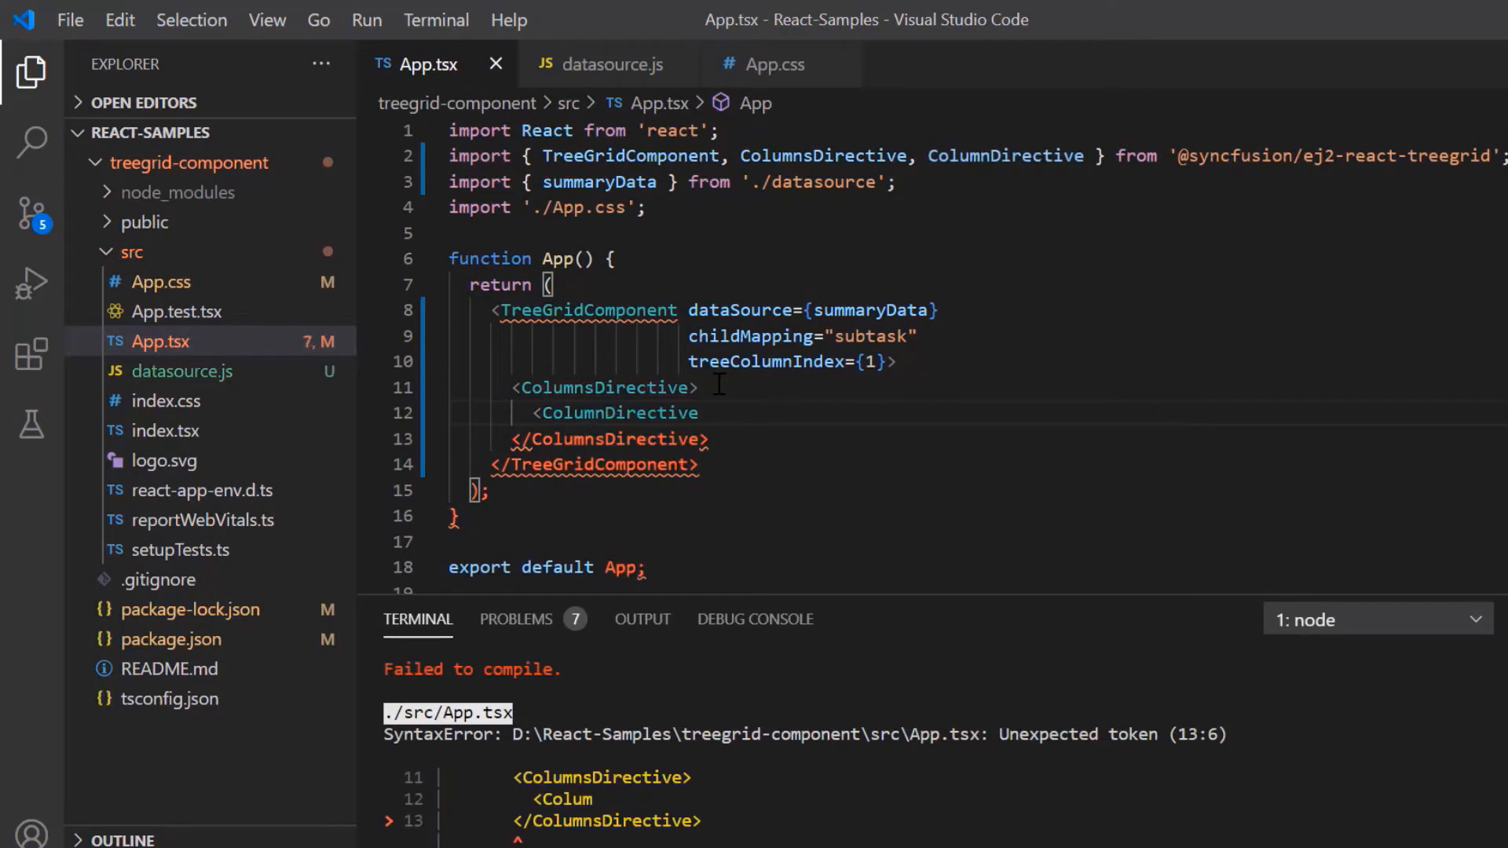
pyautogui.write('field></ColumnDirective>')
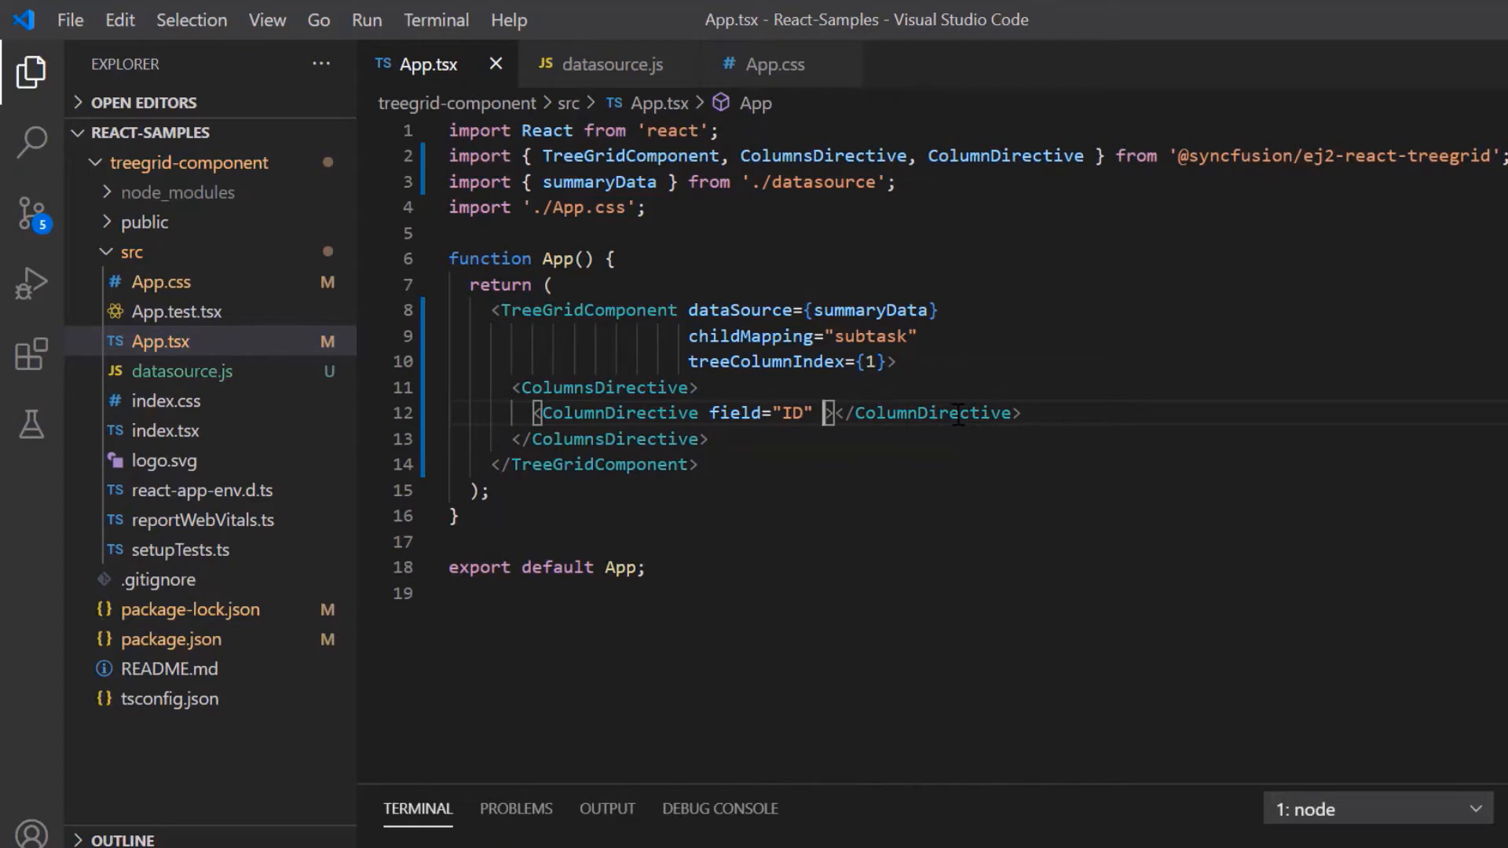
pyautogui.write('headerText="ID')
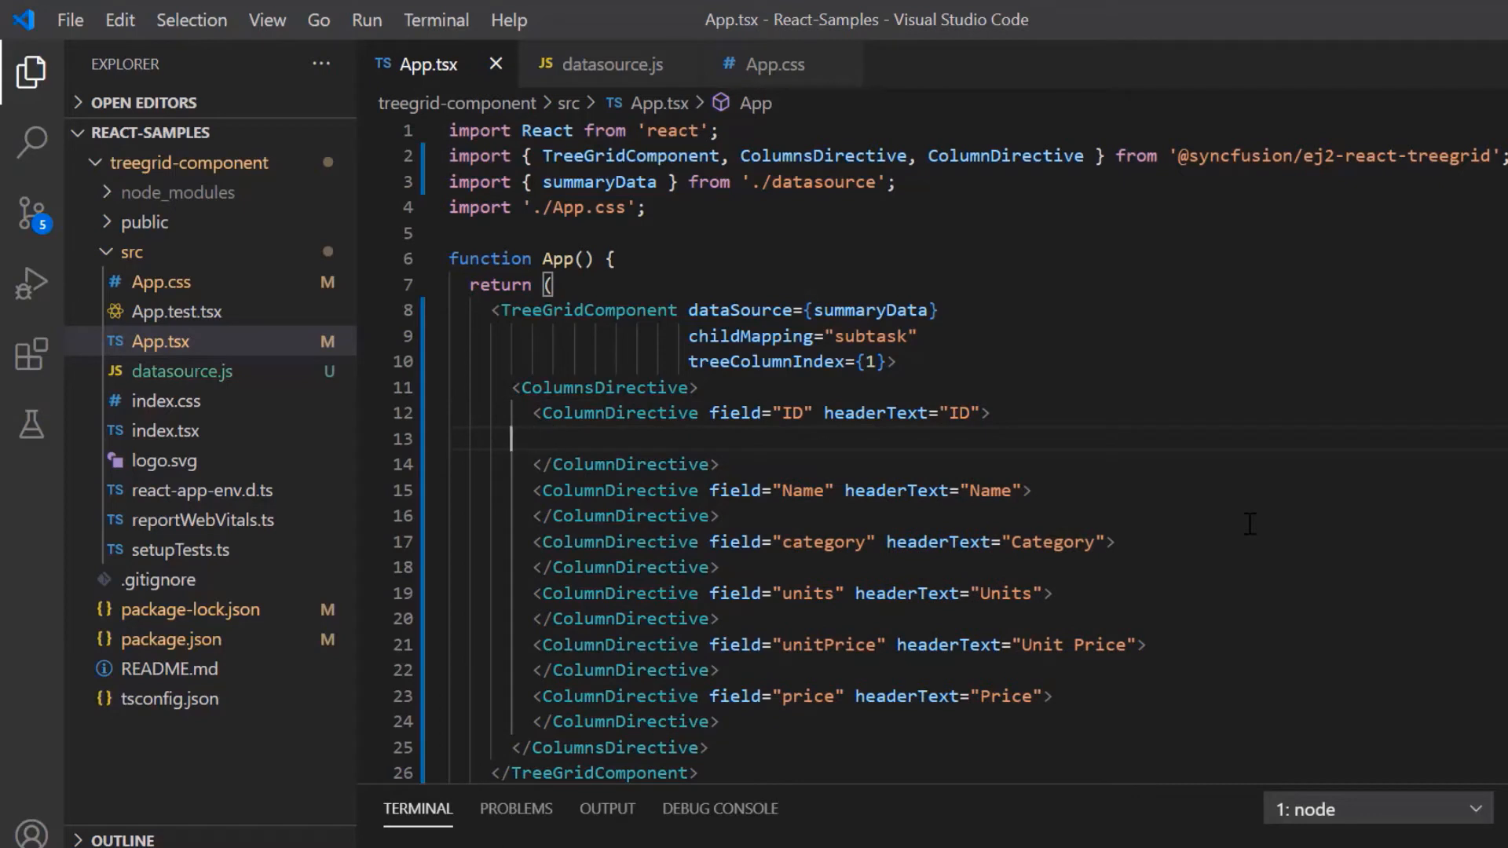
# - Give the ID column width 90 and textAlign Right
pyautogui.press('Backspace')
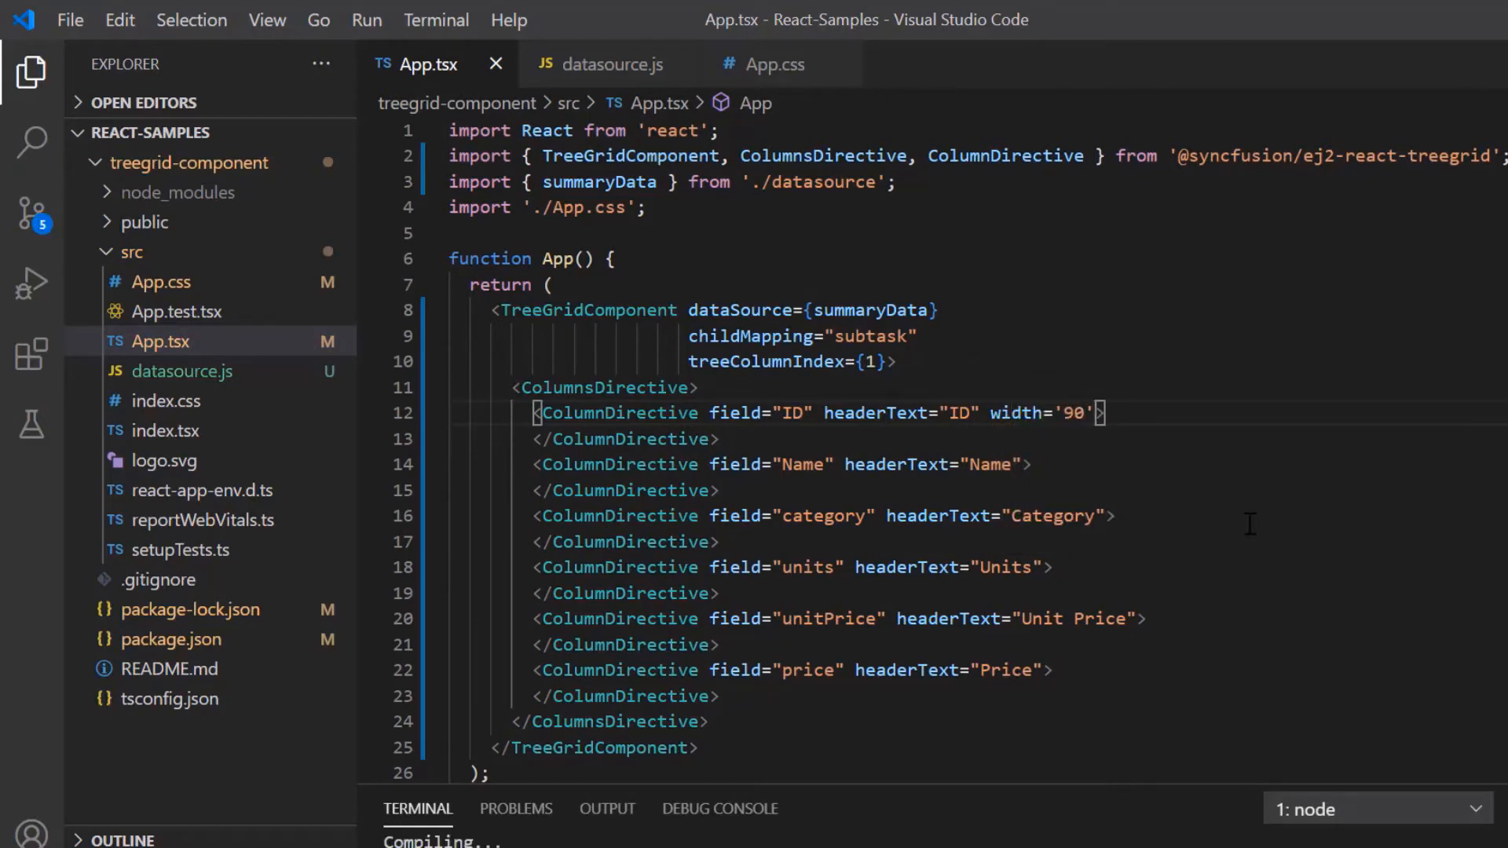
pyautogui.write('textAlign=""')
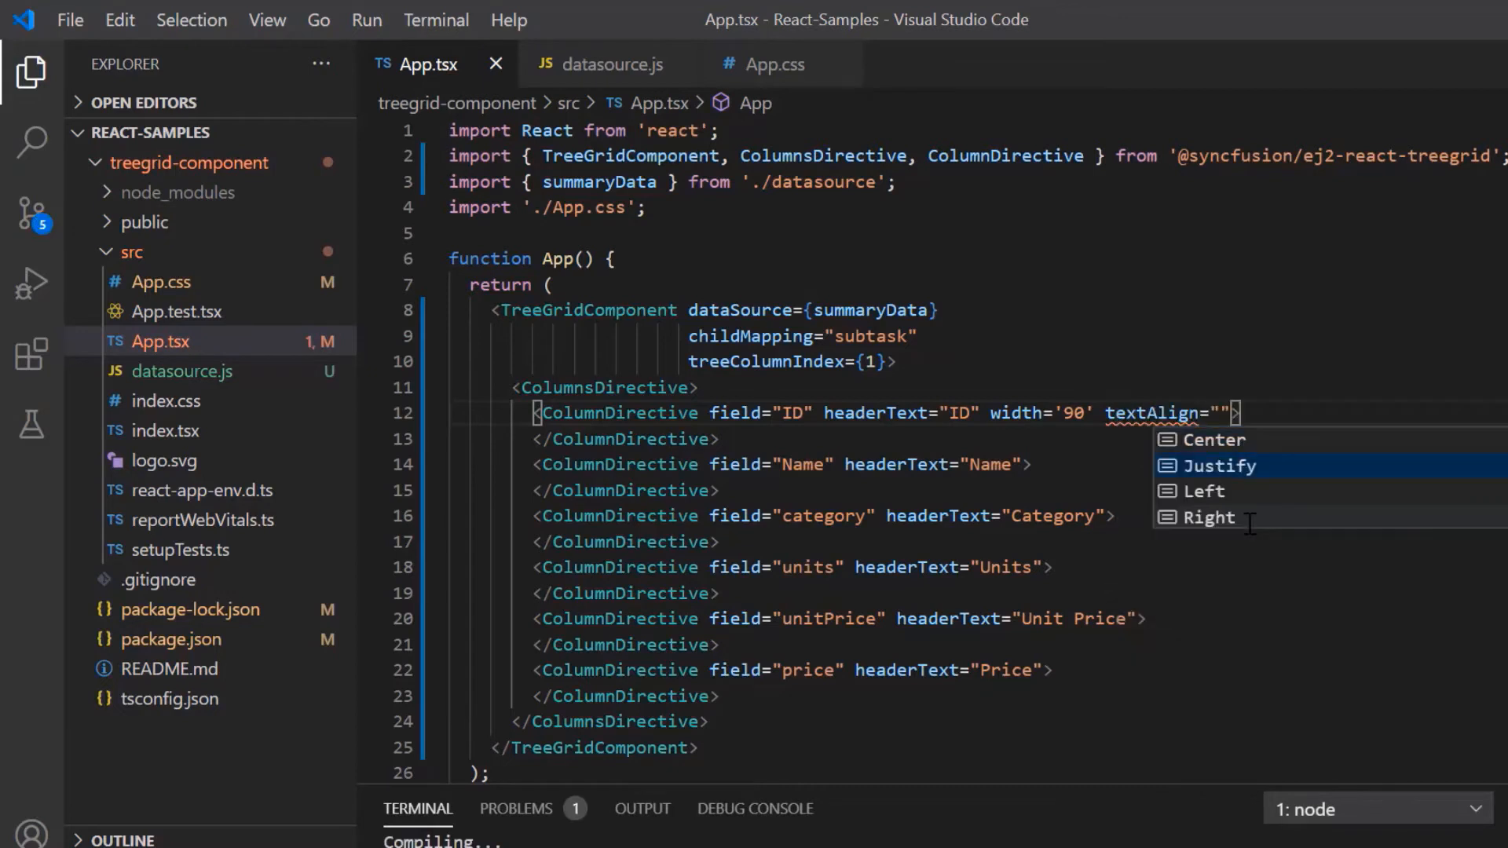
pyautogui.click(1208, 516)
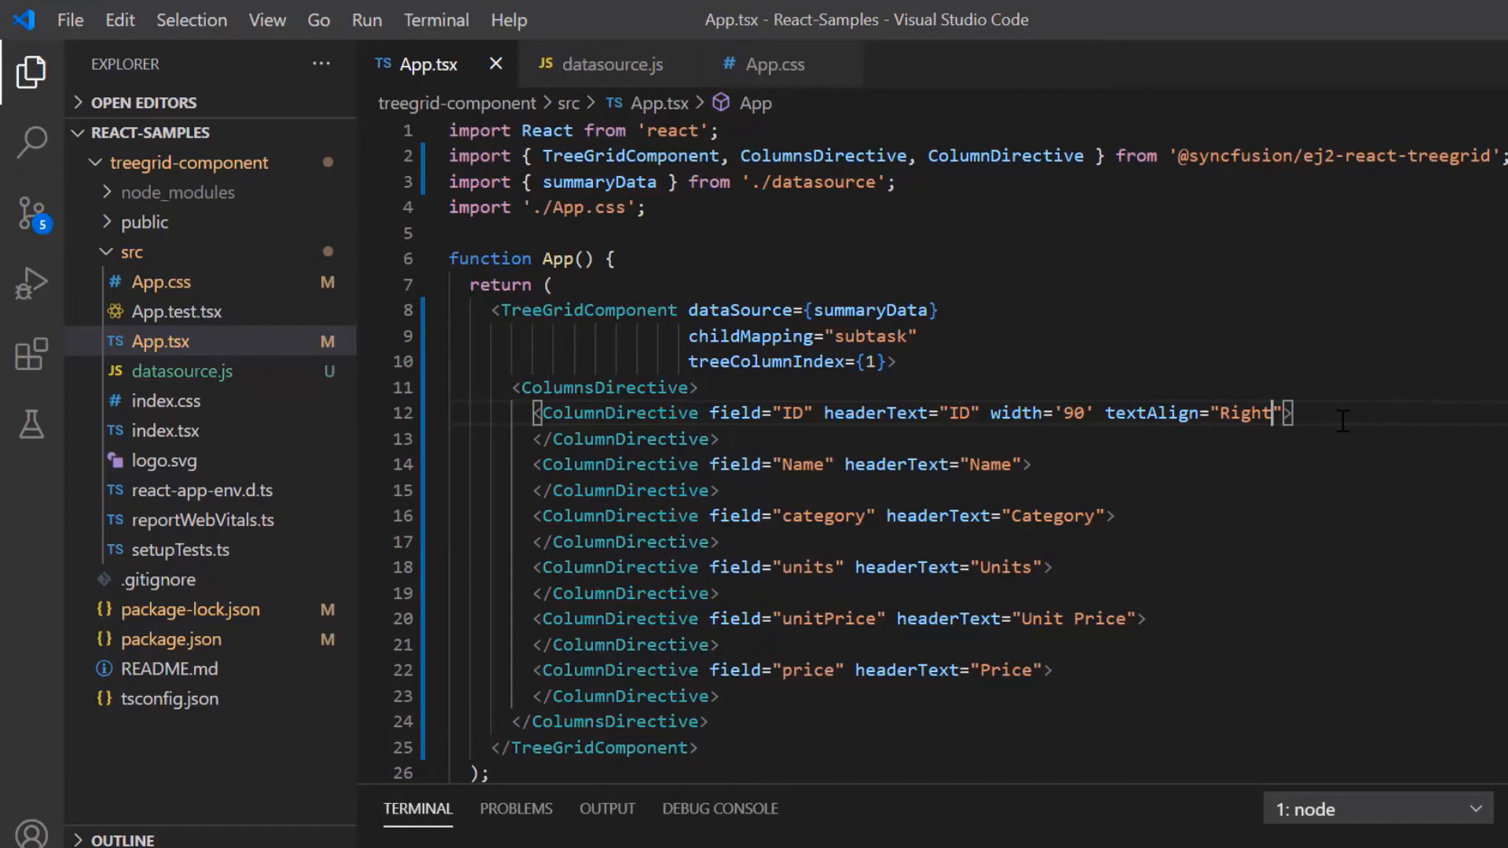
pyautogui.write('fo')
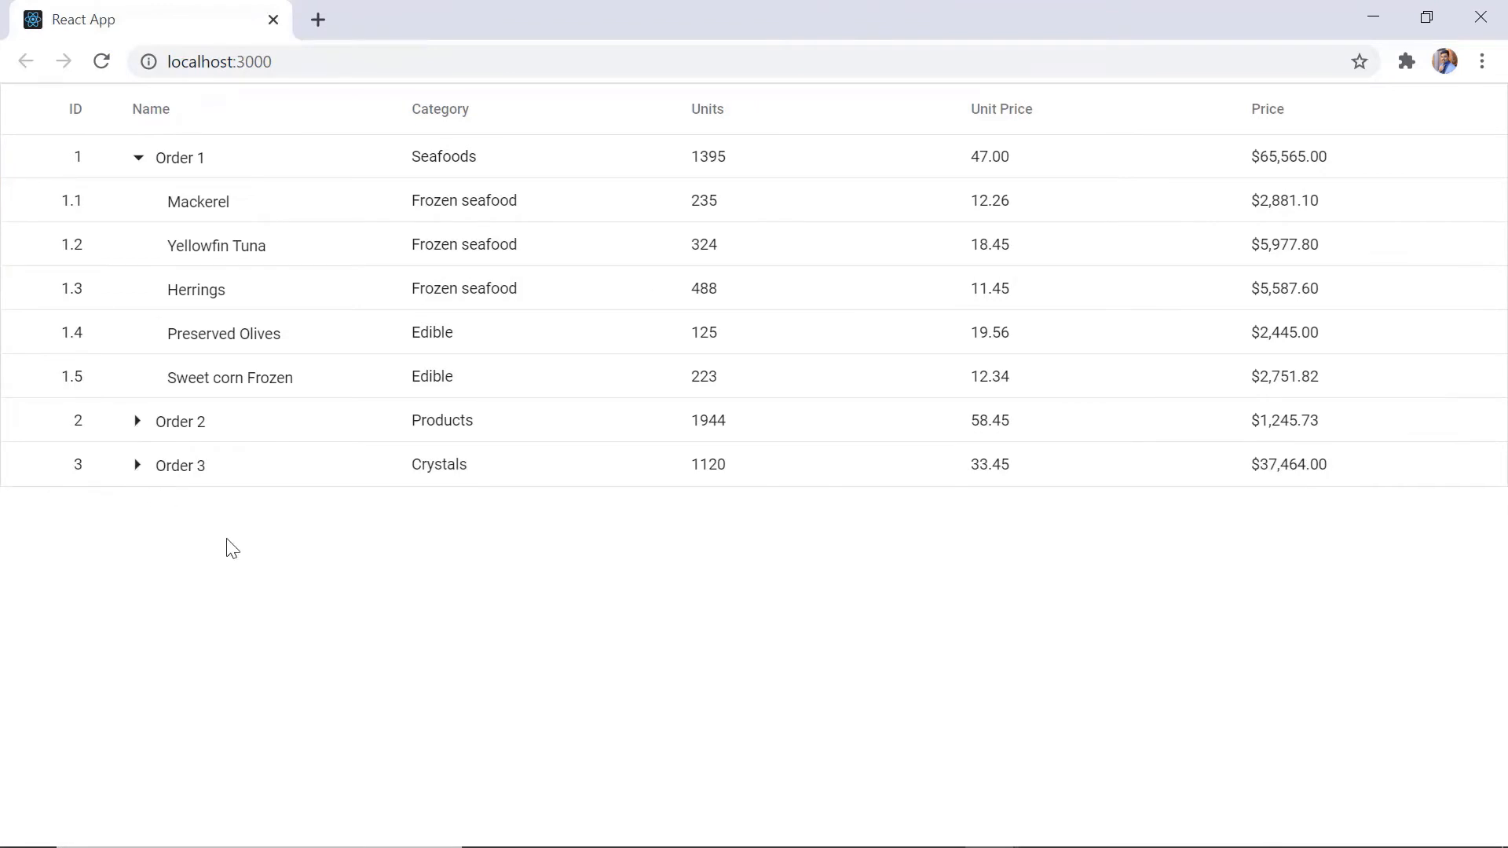
pyautogui.moveTo(307, 592)
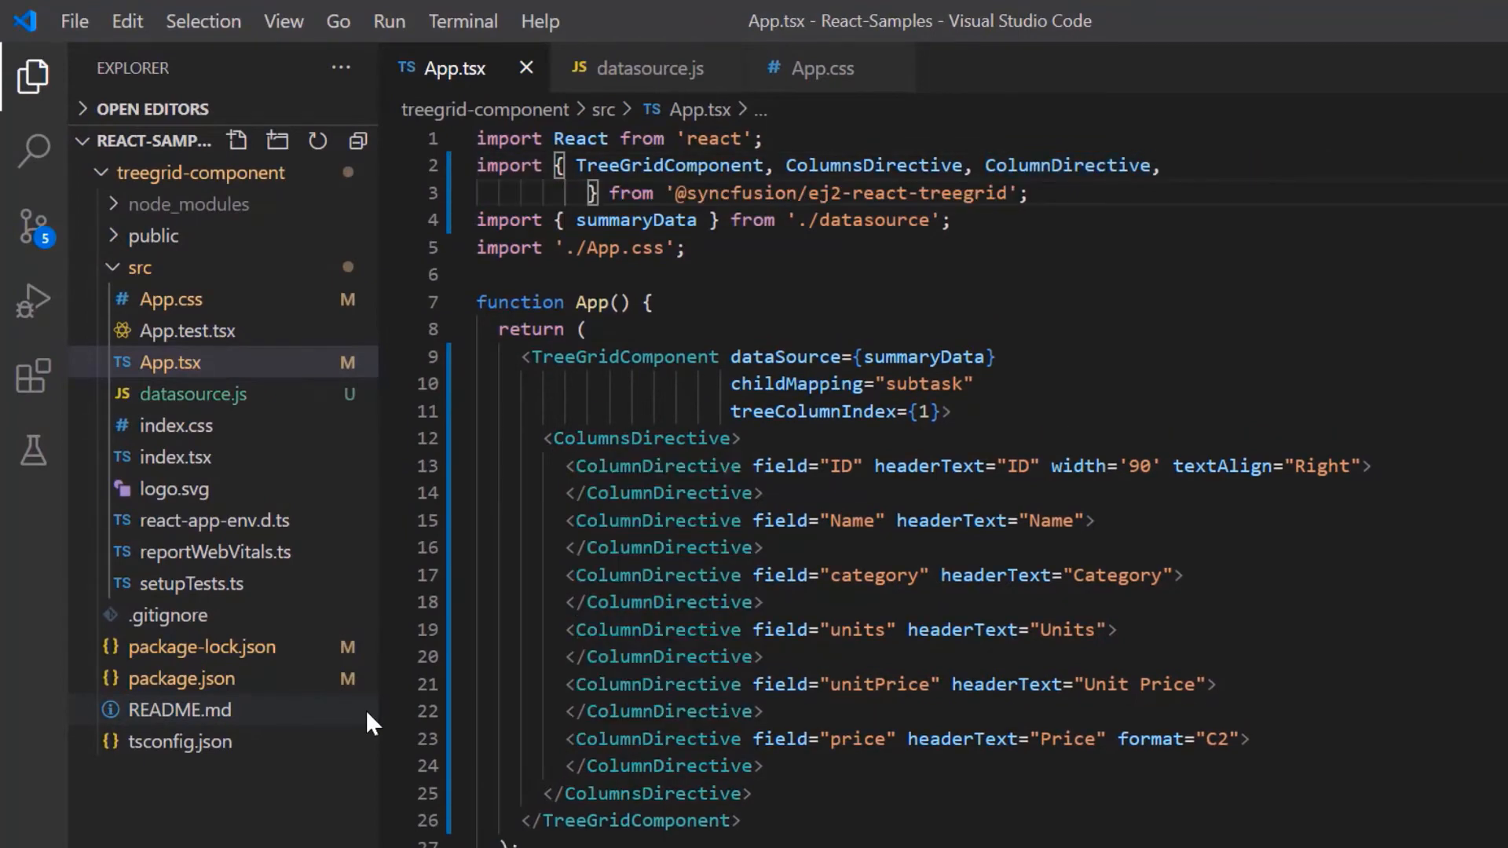
# - Import Inject and Page, inject the Page service and add allowPaging to TreeGridComponent
pyautogui.write('Inj')
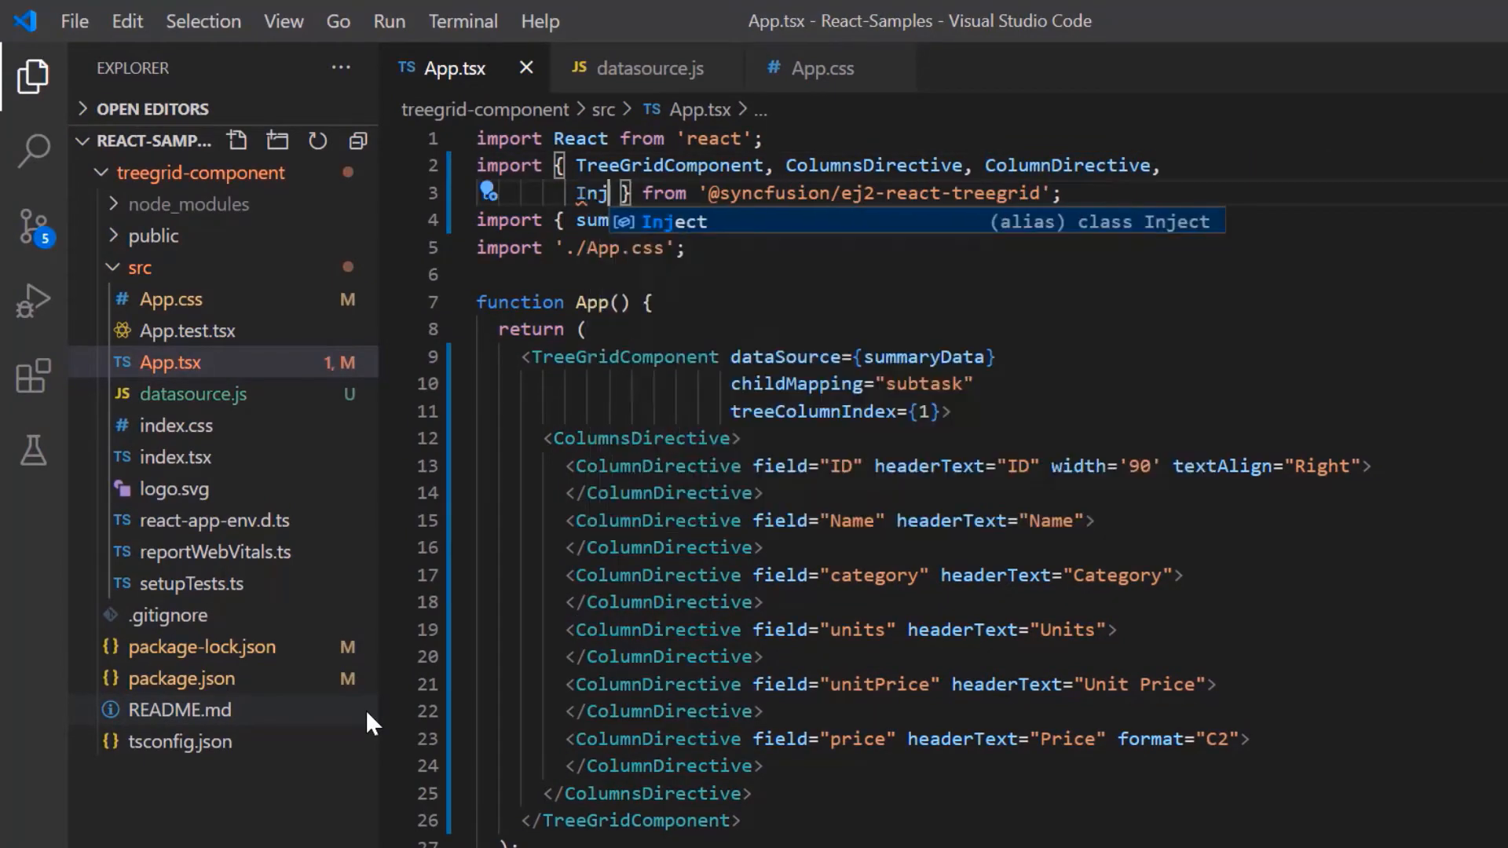
pyautogui.press('Tab')
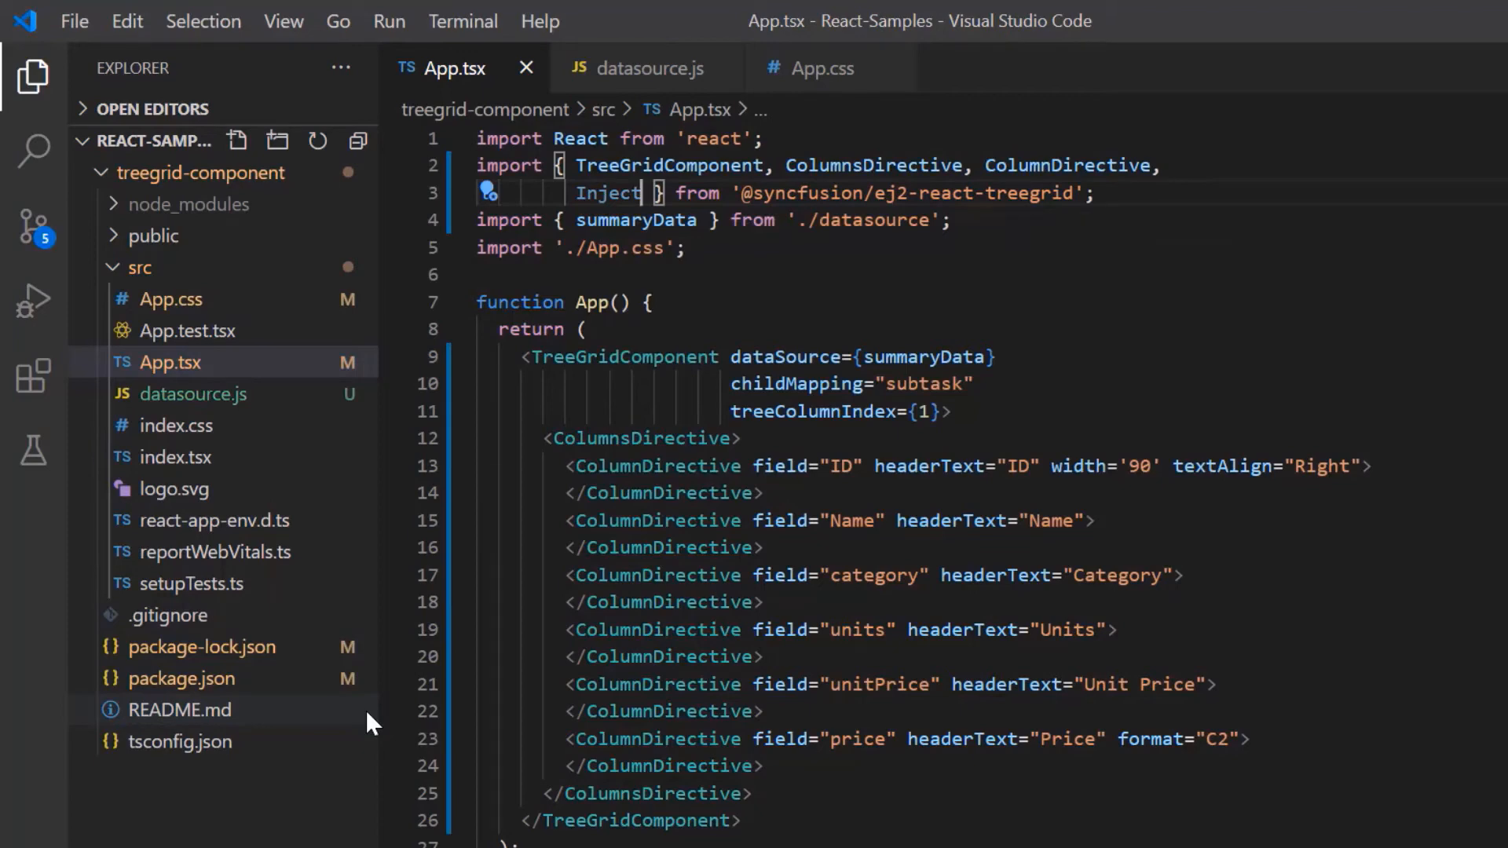
pyautogui.write(', Page')
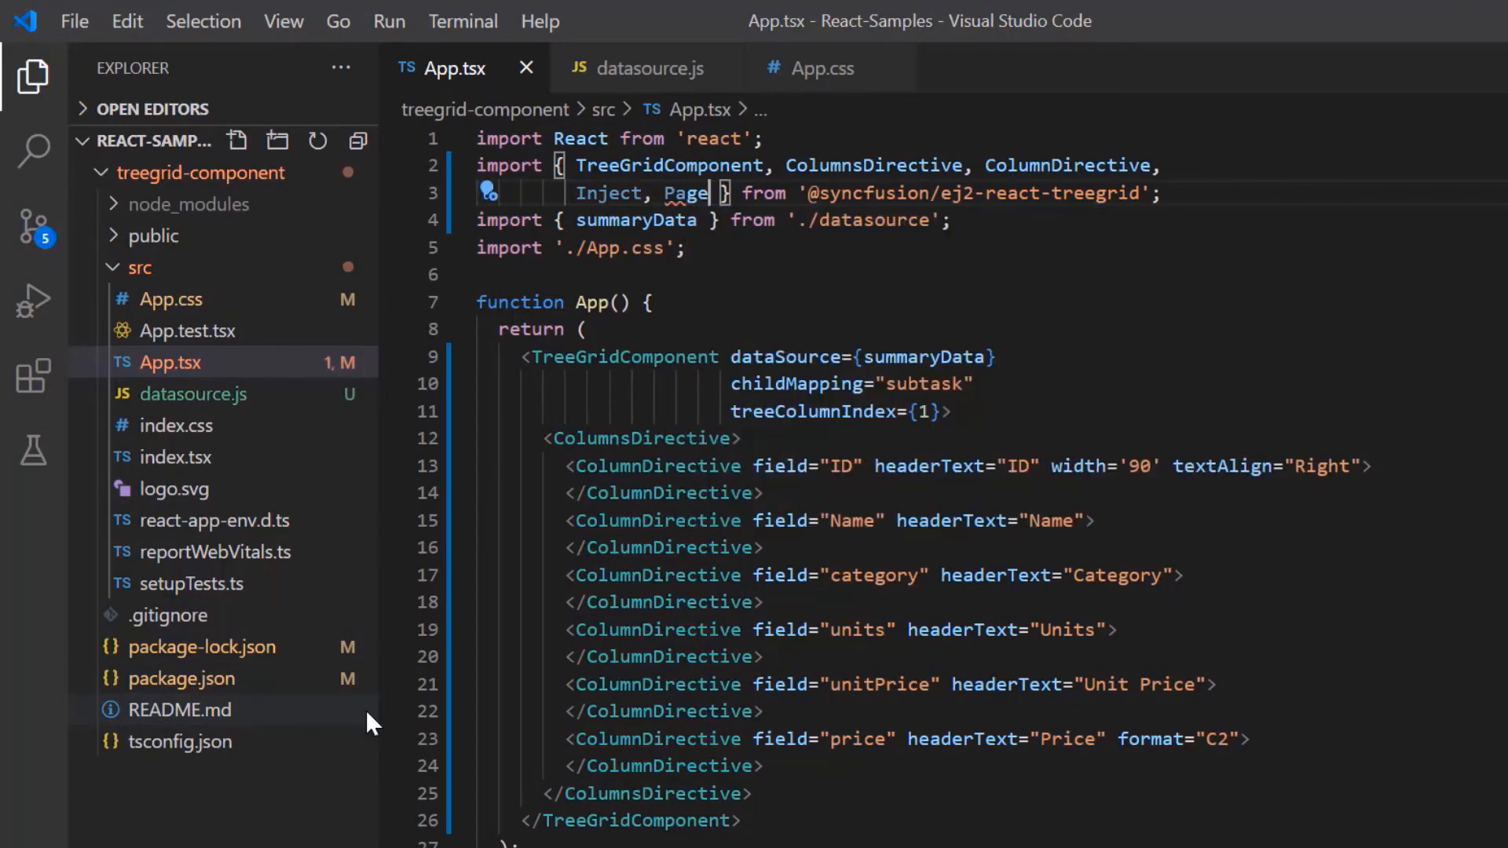
pyautogui.write('I')
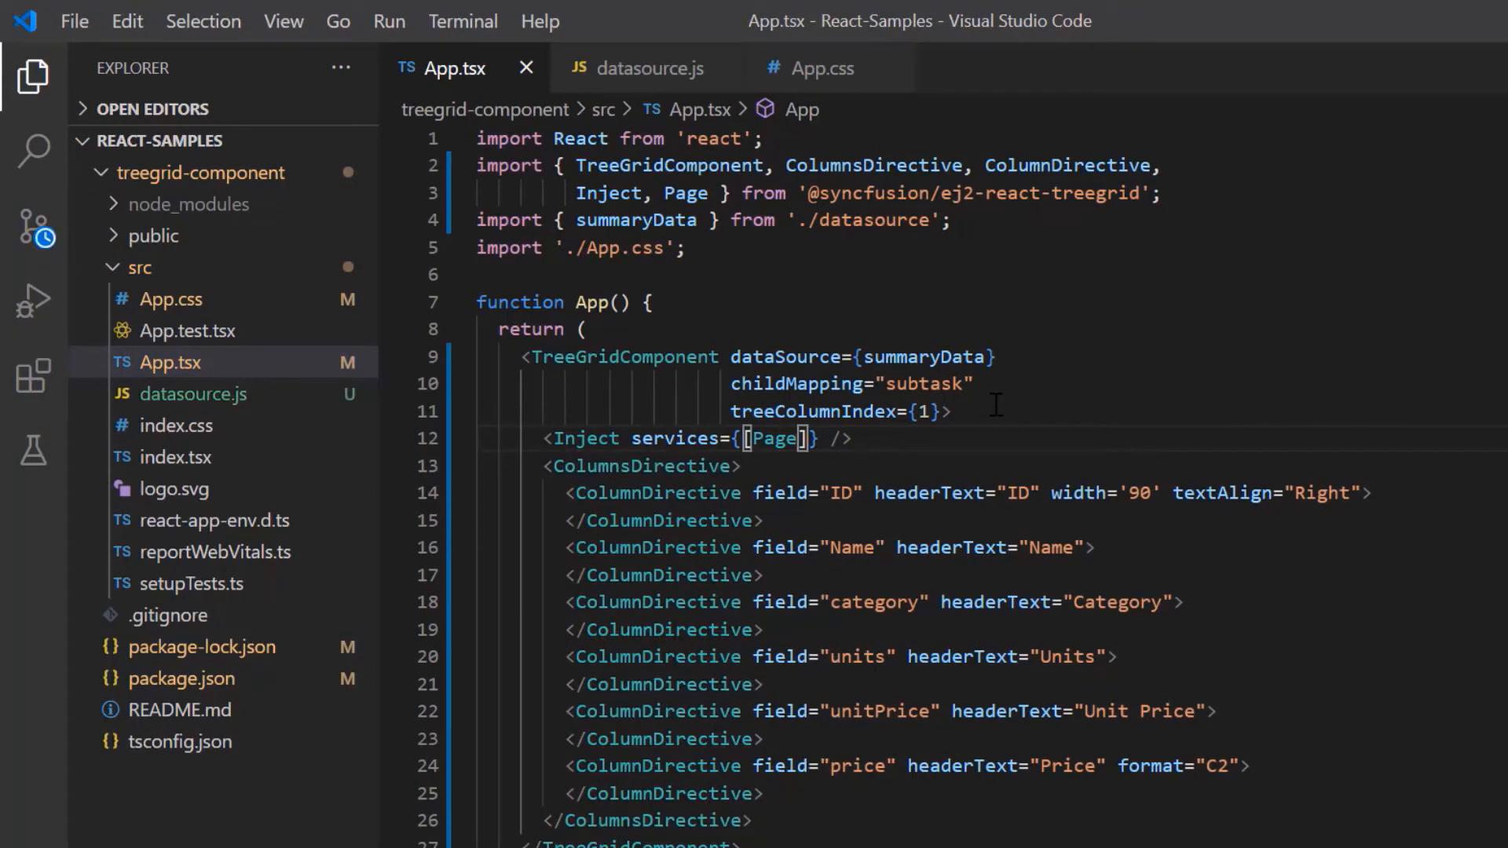
pyautogui.write('allowP')
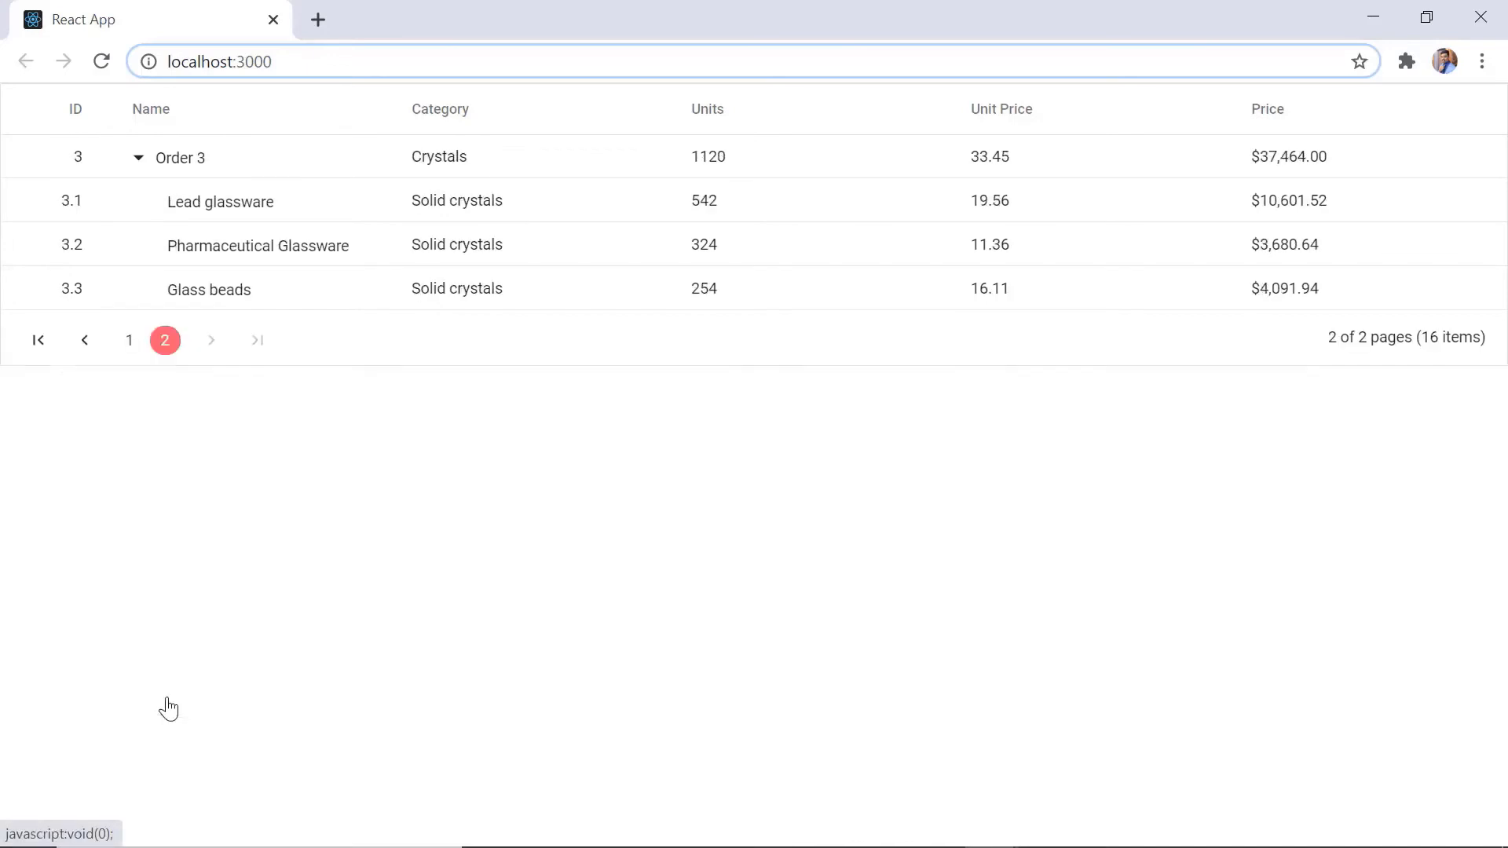
pyautogui.moveTo(118, 442)
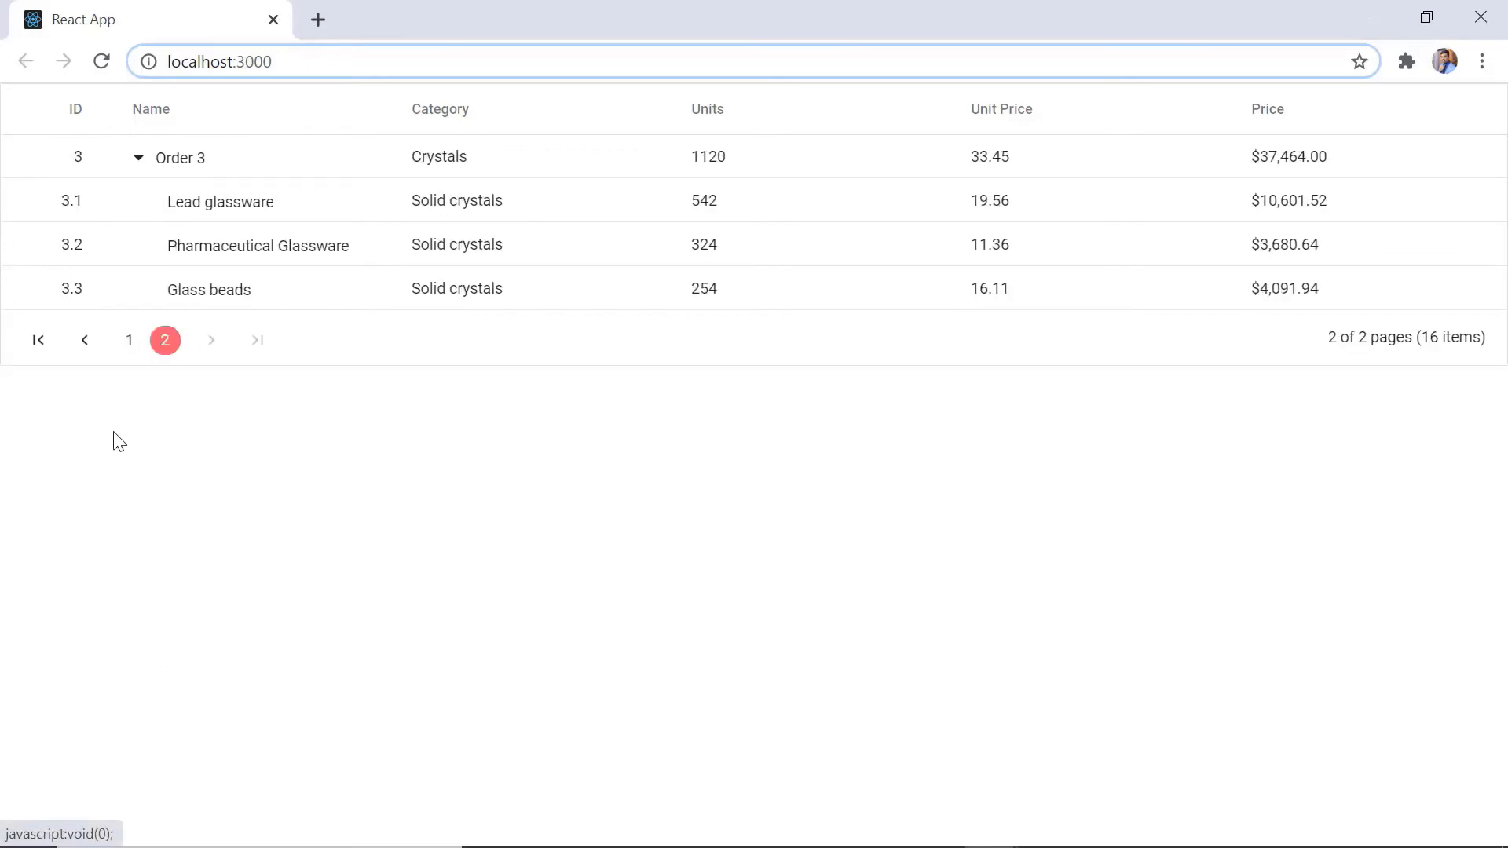
# - Return the paged tree grid to page 1 of 2, then switch back to the editor
pyautogui.click(129, 339)
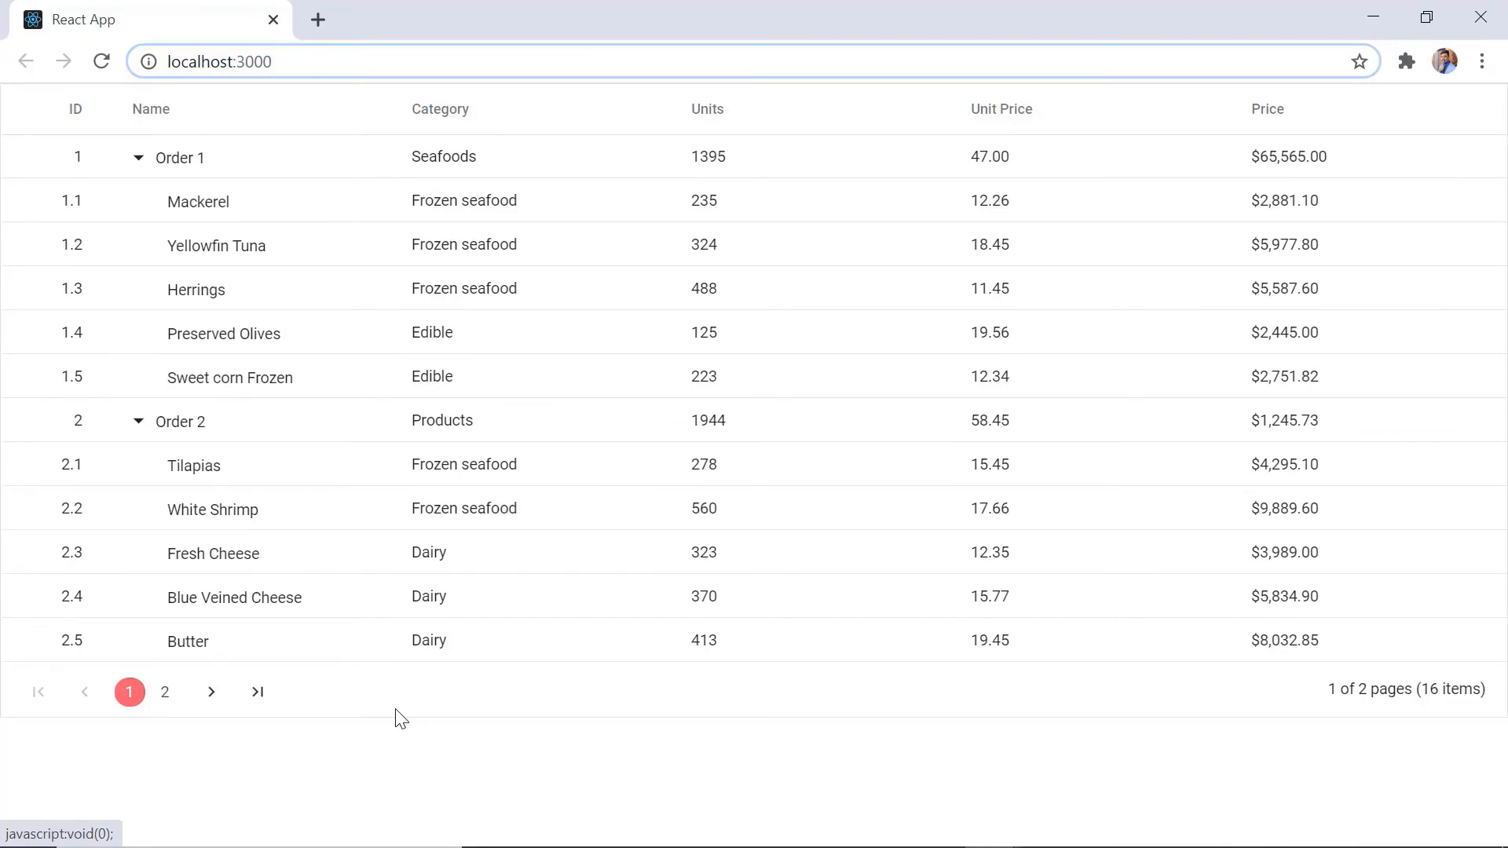
pyautogui.press('alt+tab')
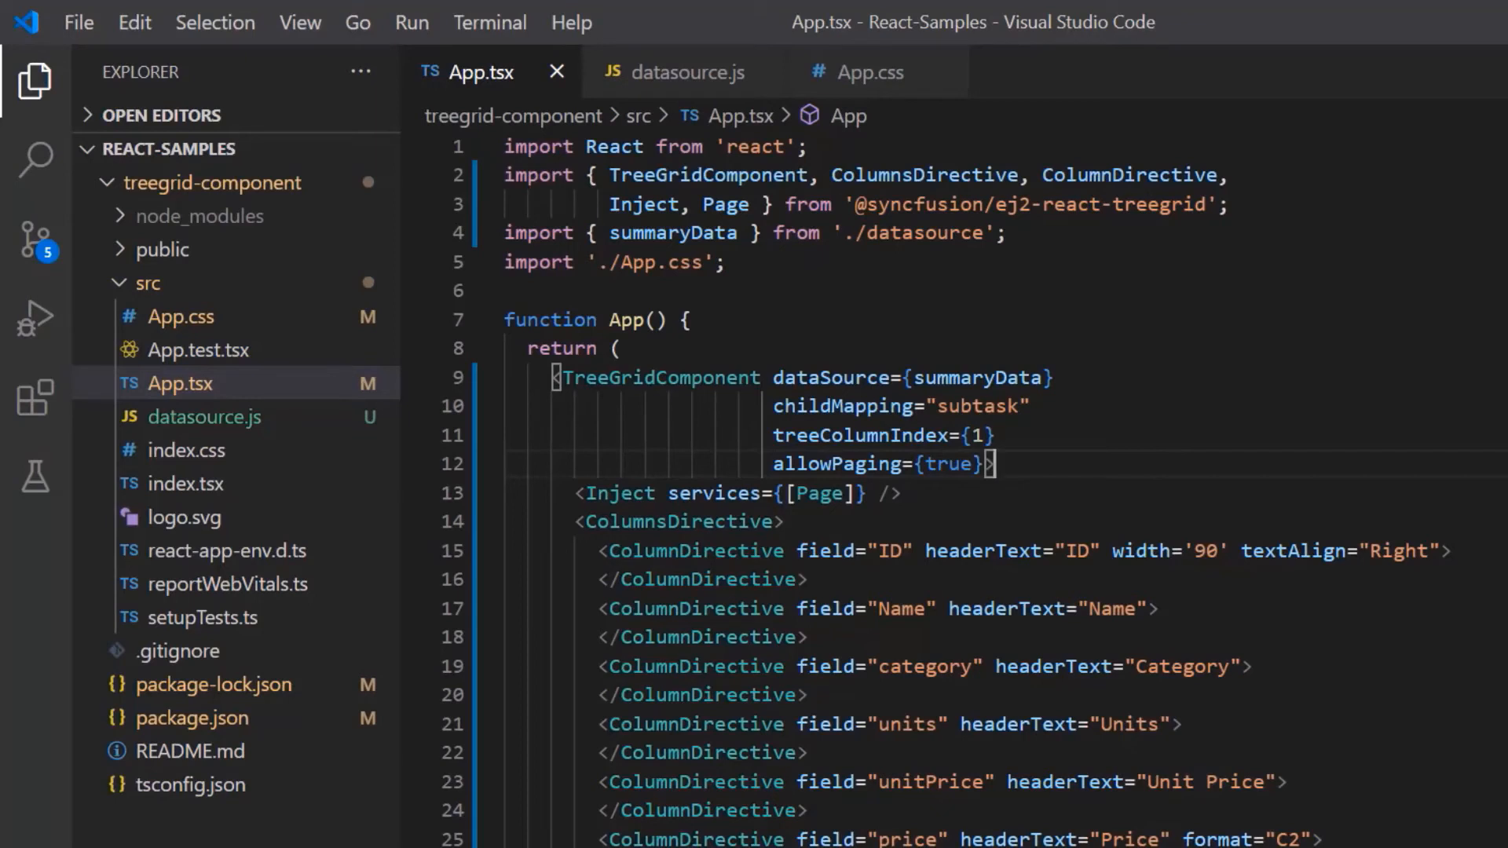
# - Add Sort to the treegrid import and to the Inject services array alongside Page
pyautogui.write(', Sort')
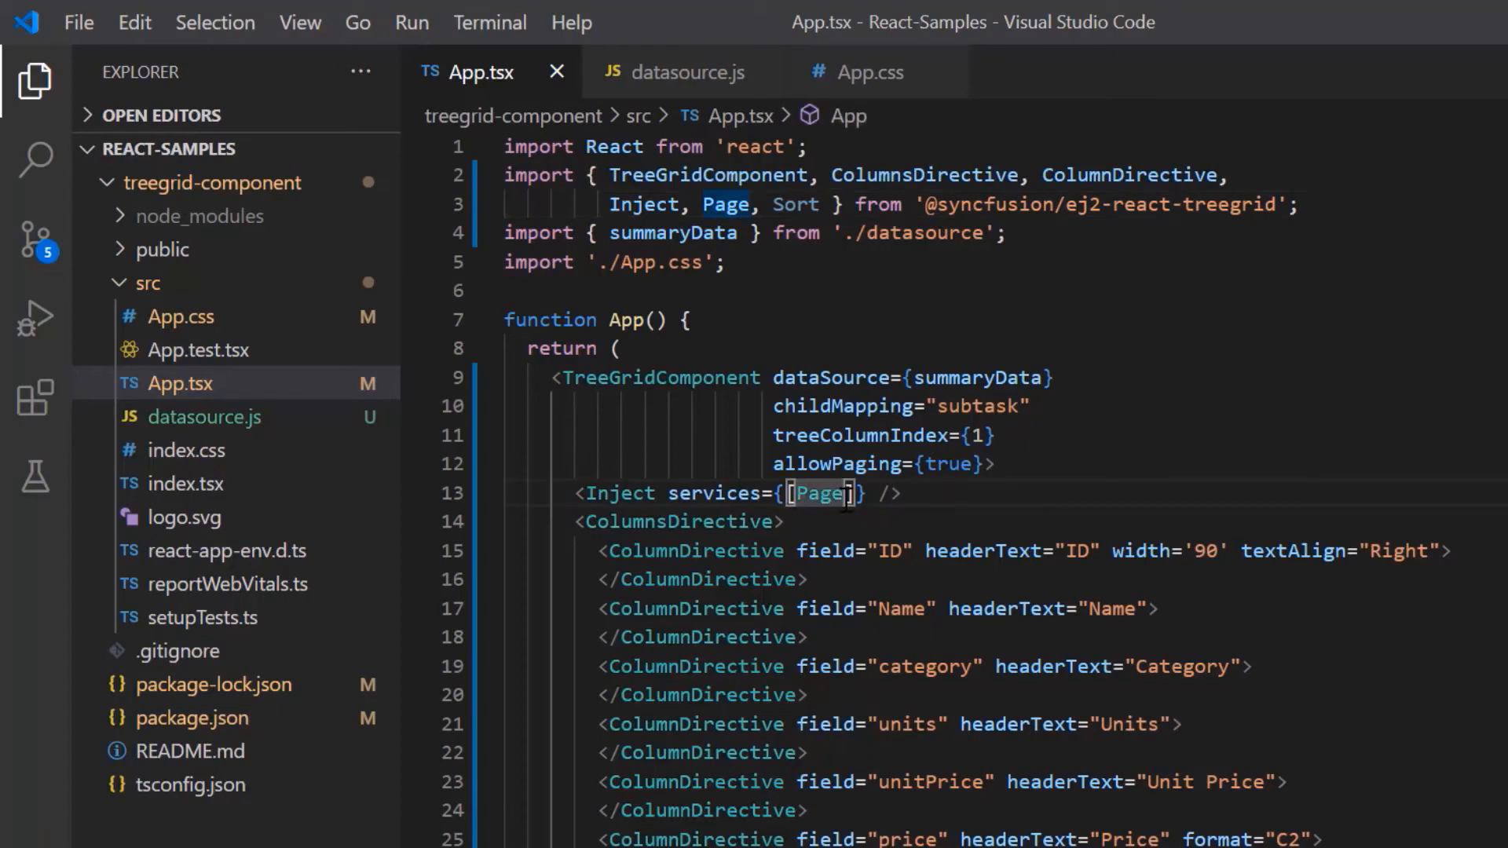
pyautogui.write(', S')
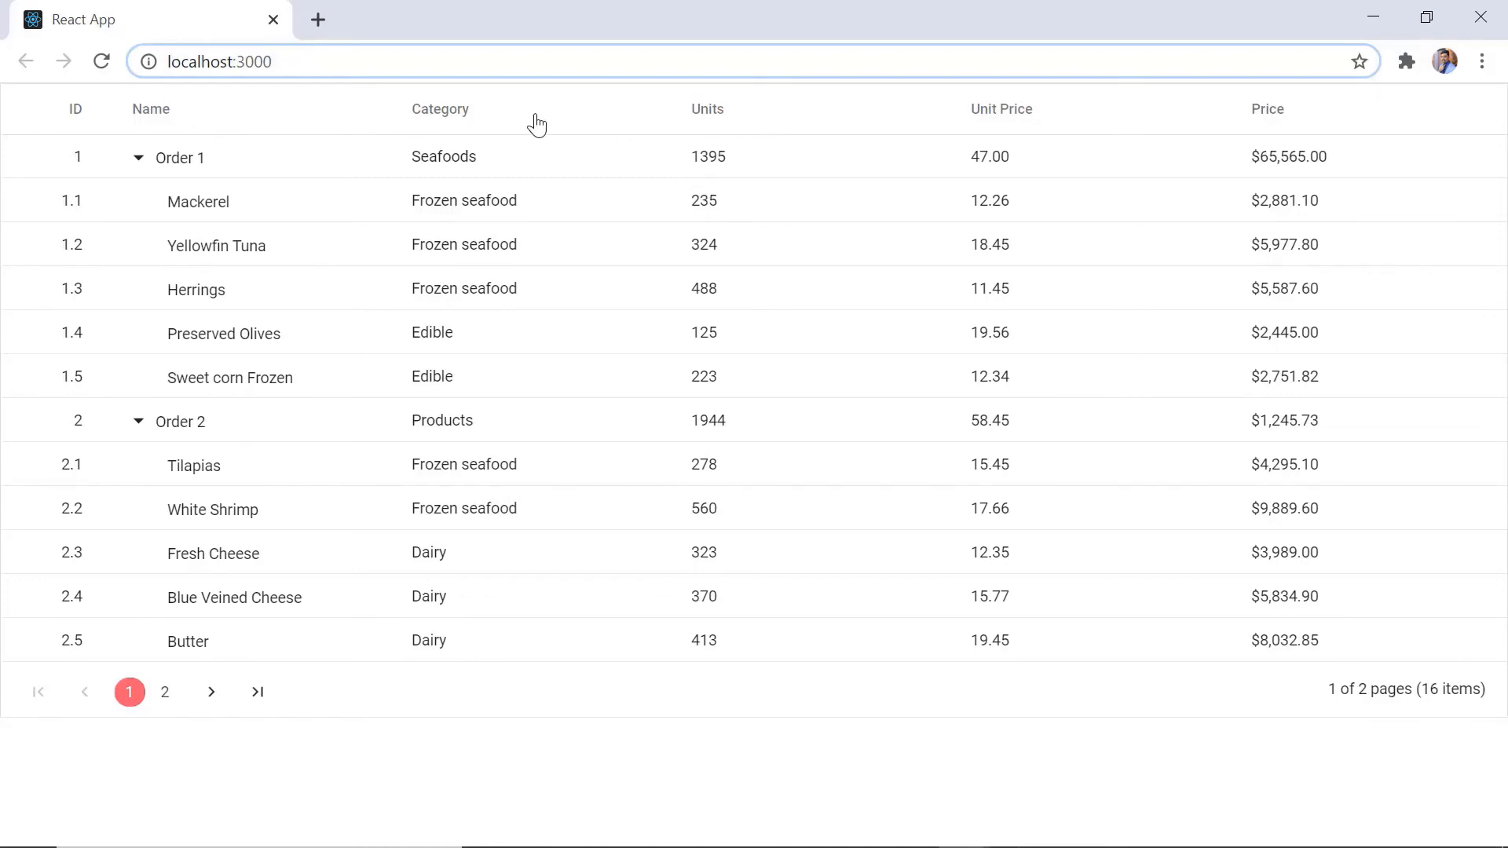
pyautogui.click(440, 108)
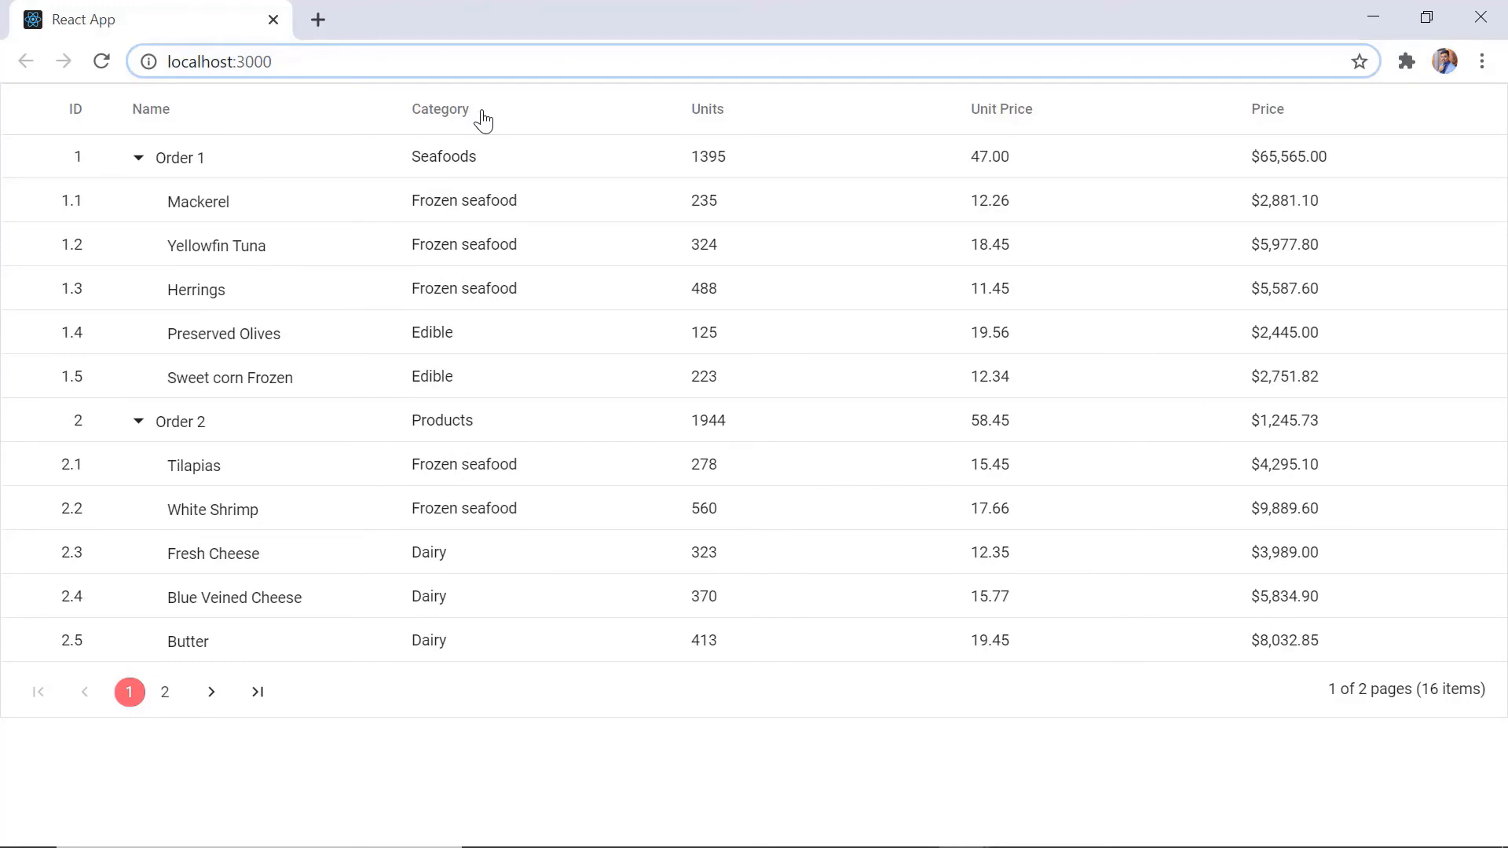
pyautogui.click(440, 108)
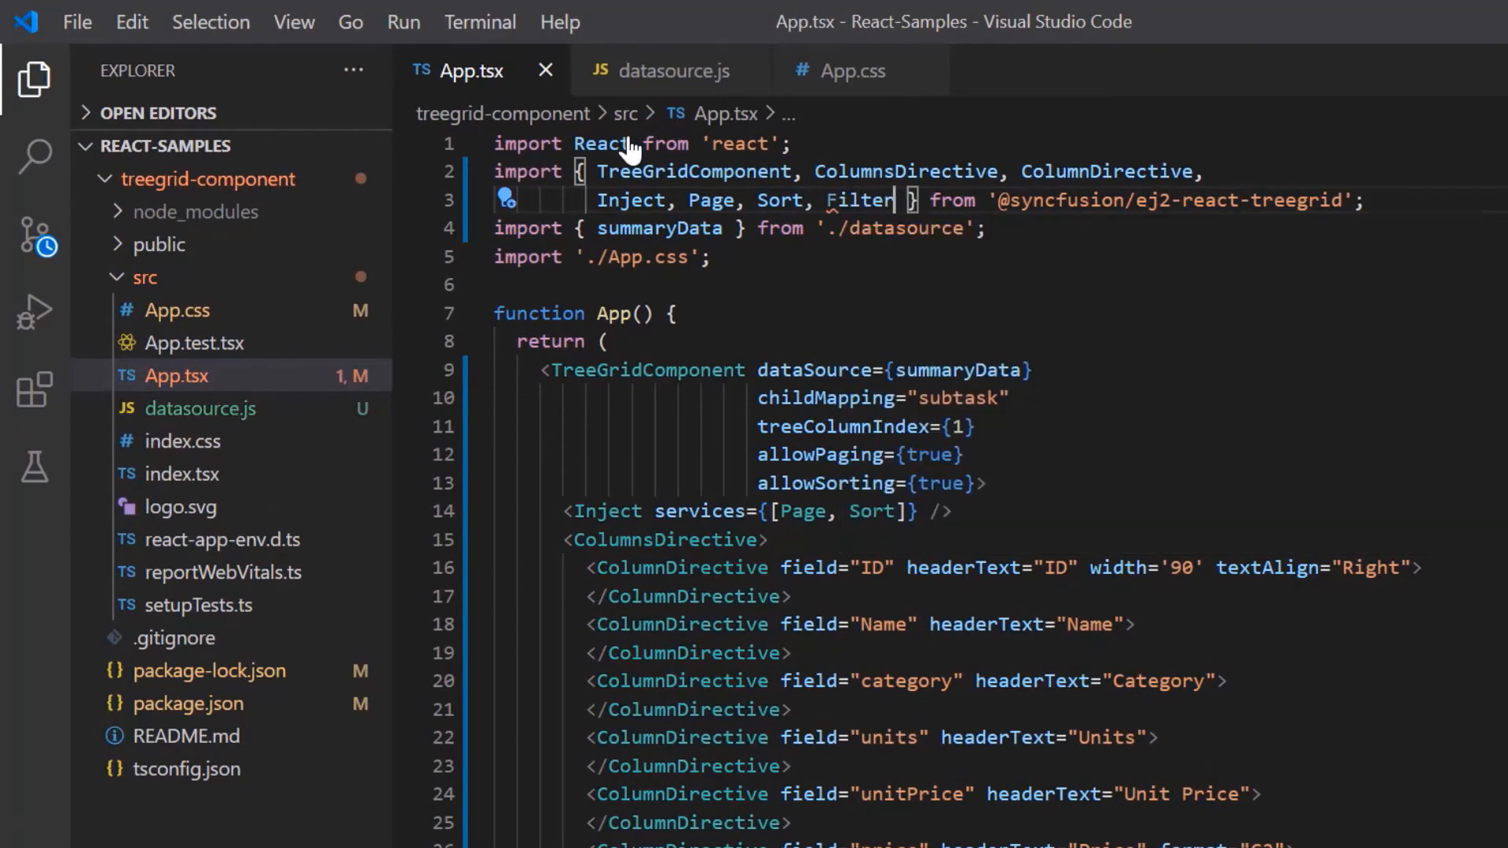
# - Add Filter to the import and Inject services, and set allowFiltering={true} on TreeGridComponent
pyautogui.doubleClick(858, 199)
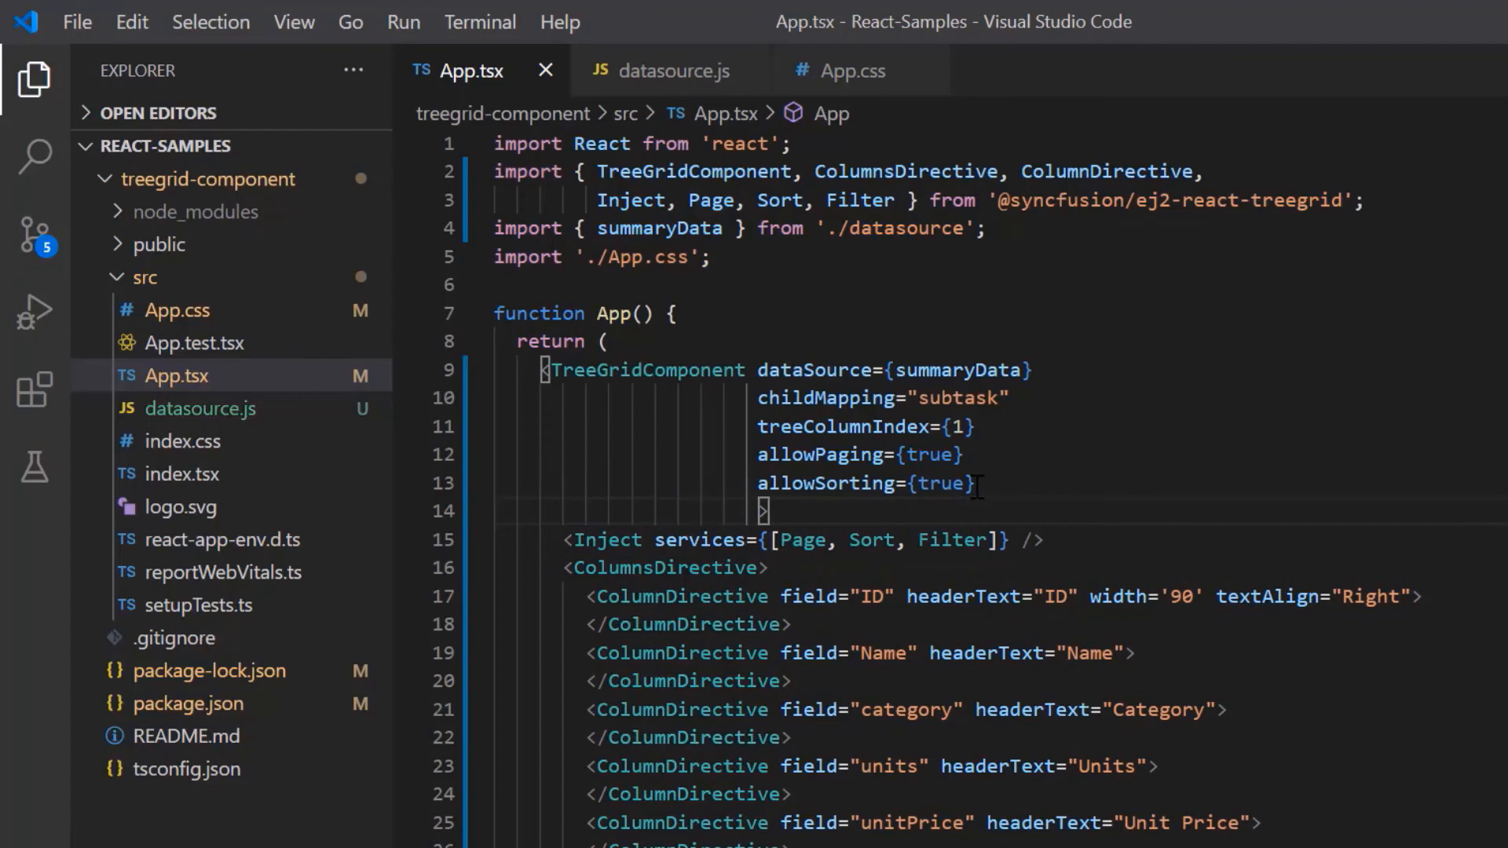
pyautogui.write('allowFiltering={true}')
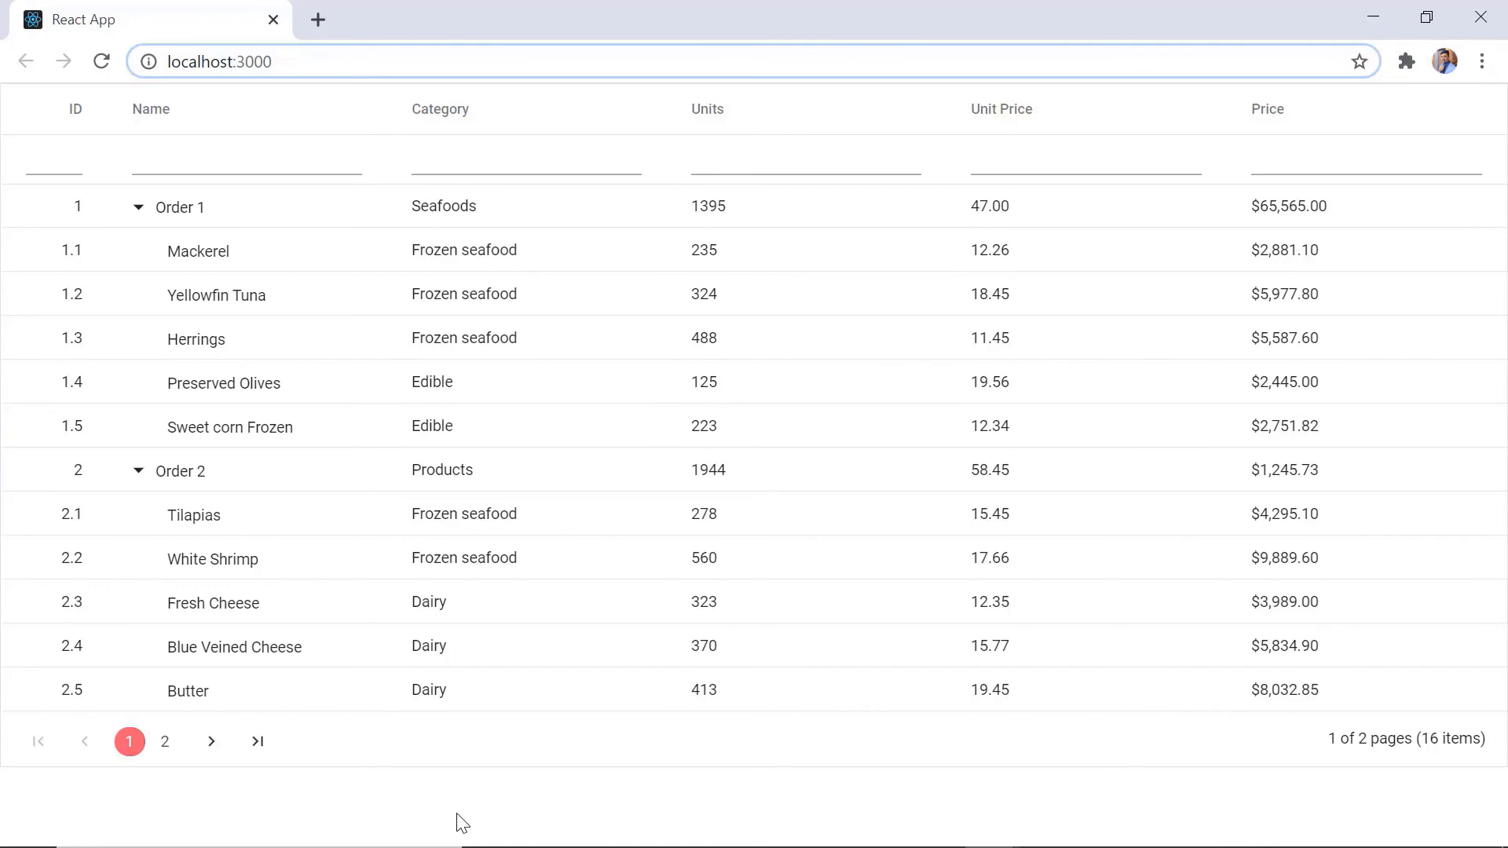
pyautogui.moveTo(212, 185)
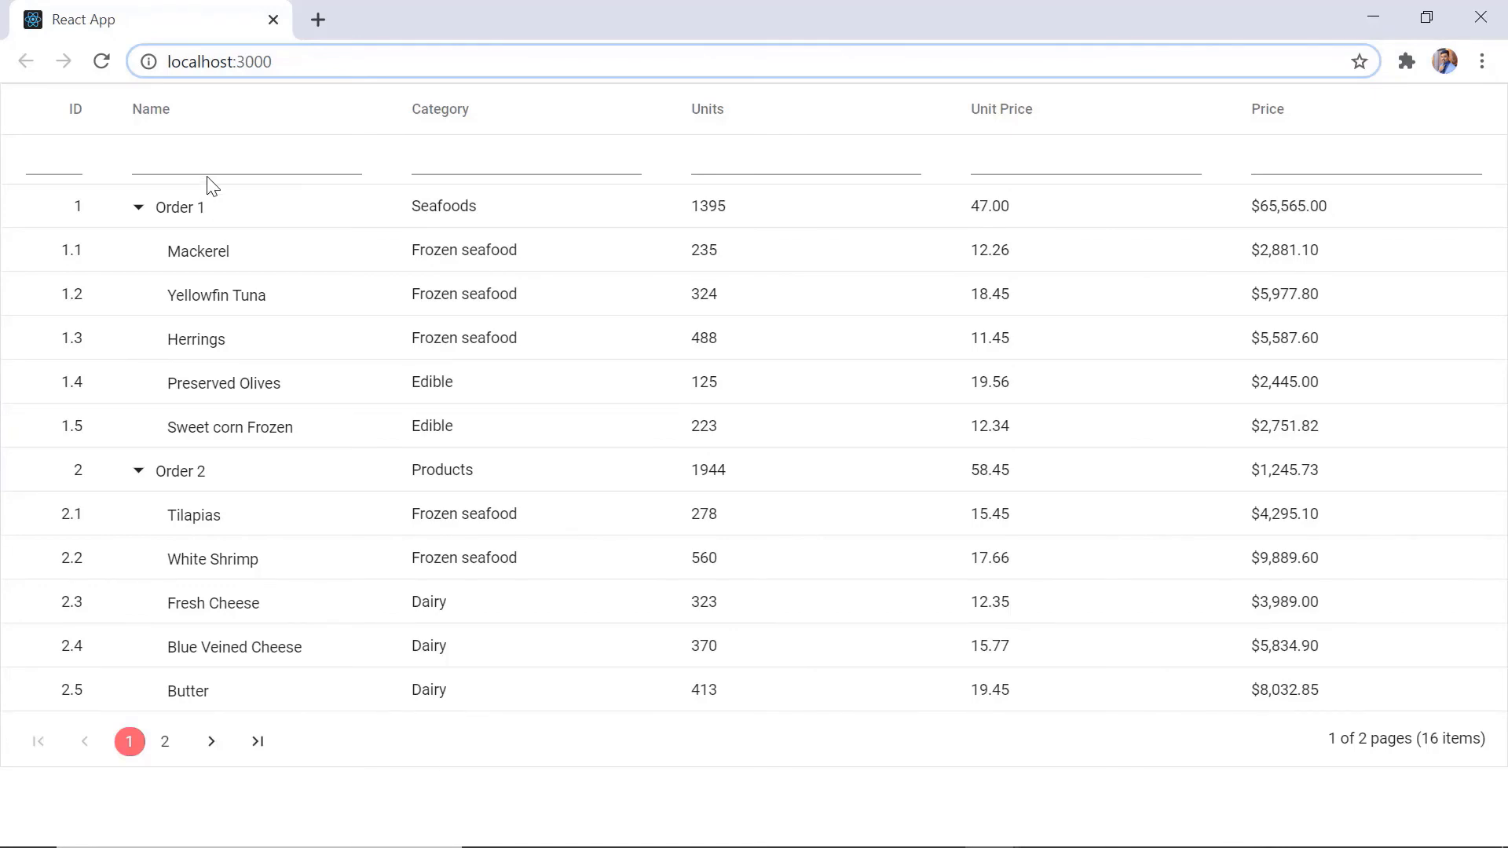
# - Test the Name filter bar with 'H', then clear it to show the full grid again
pyautogui.write('H')
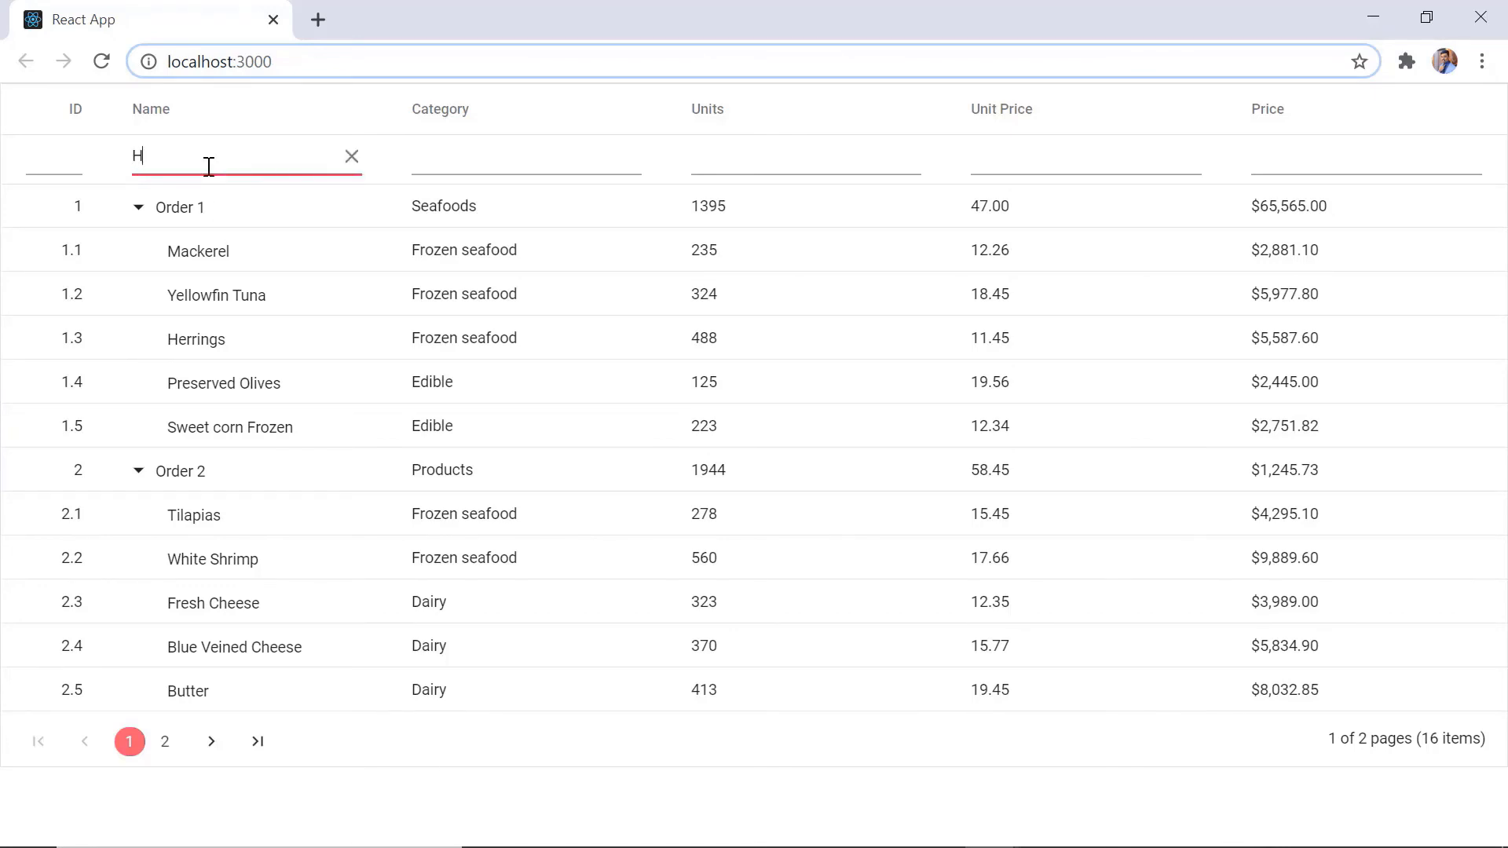
pyautogui.click(352, 157)
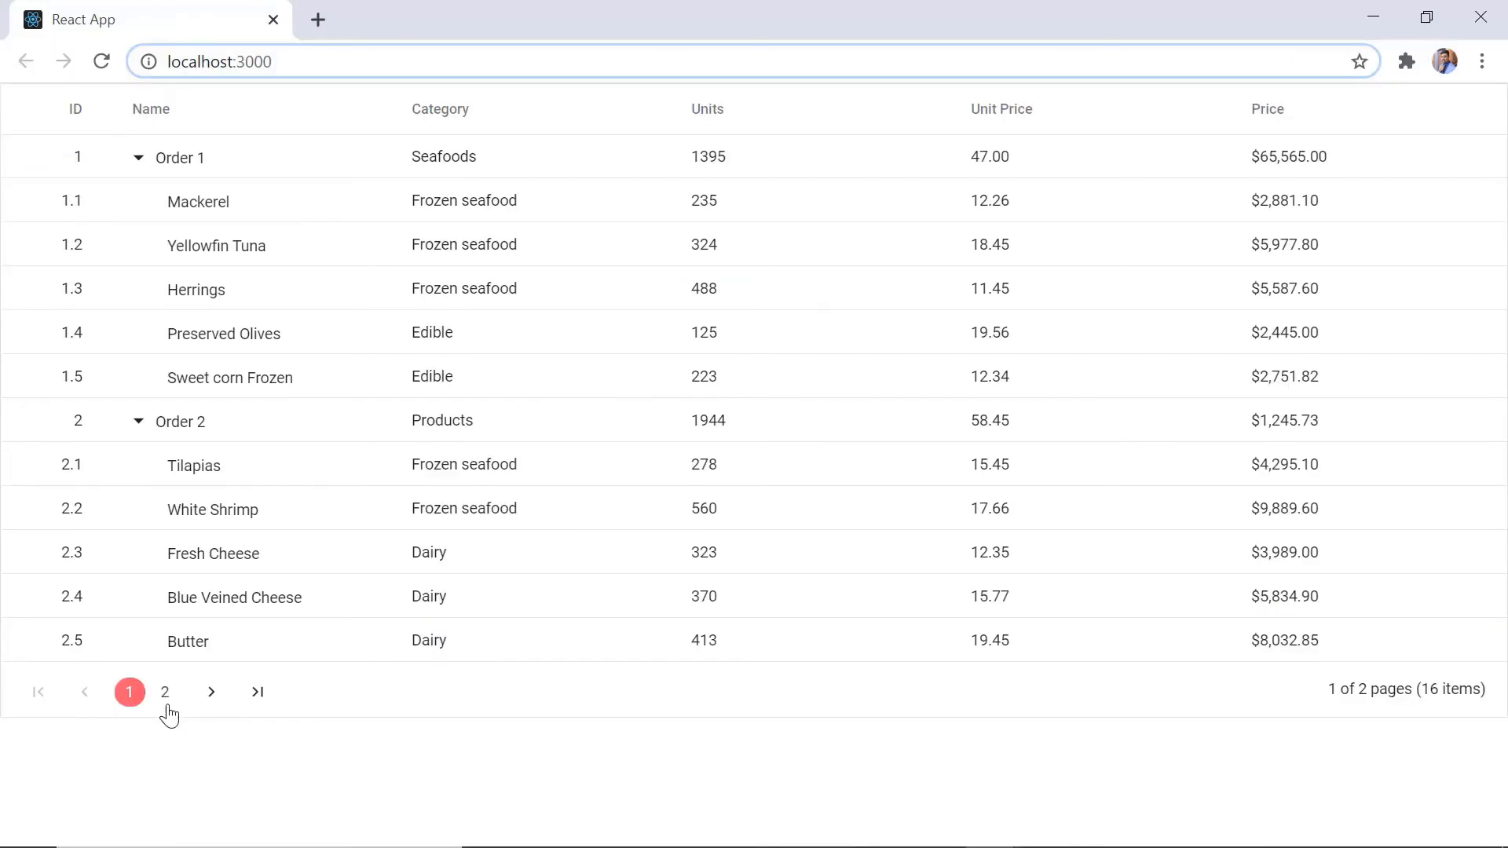
# - Sort the tree grid by Category ascending, listing Order 3 (Crystals) first
pyautogui.click(440, 108)
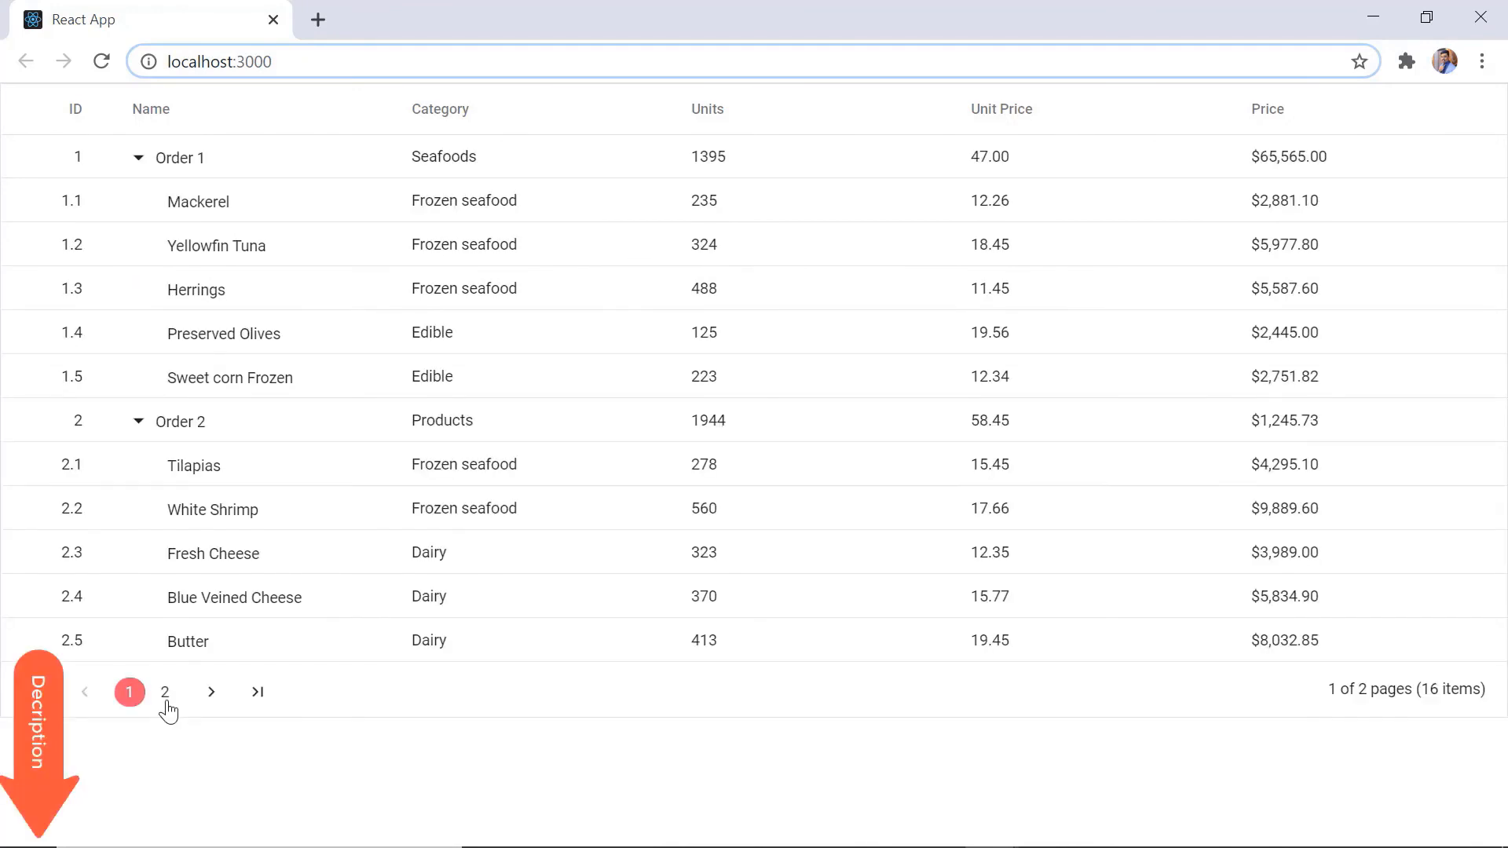
pyautogui.click(439, 108)
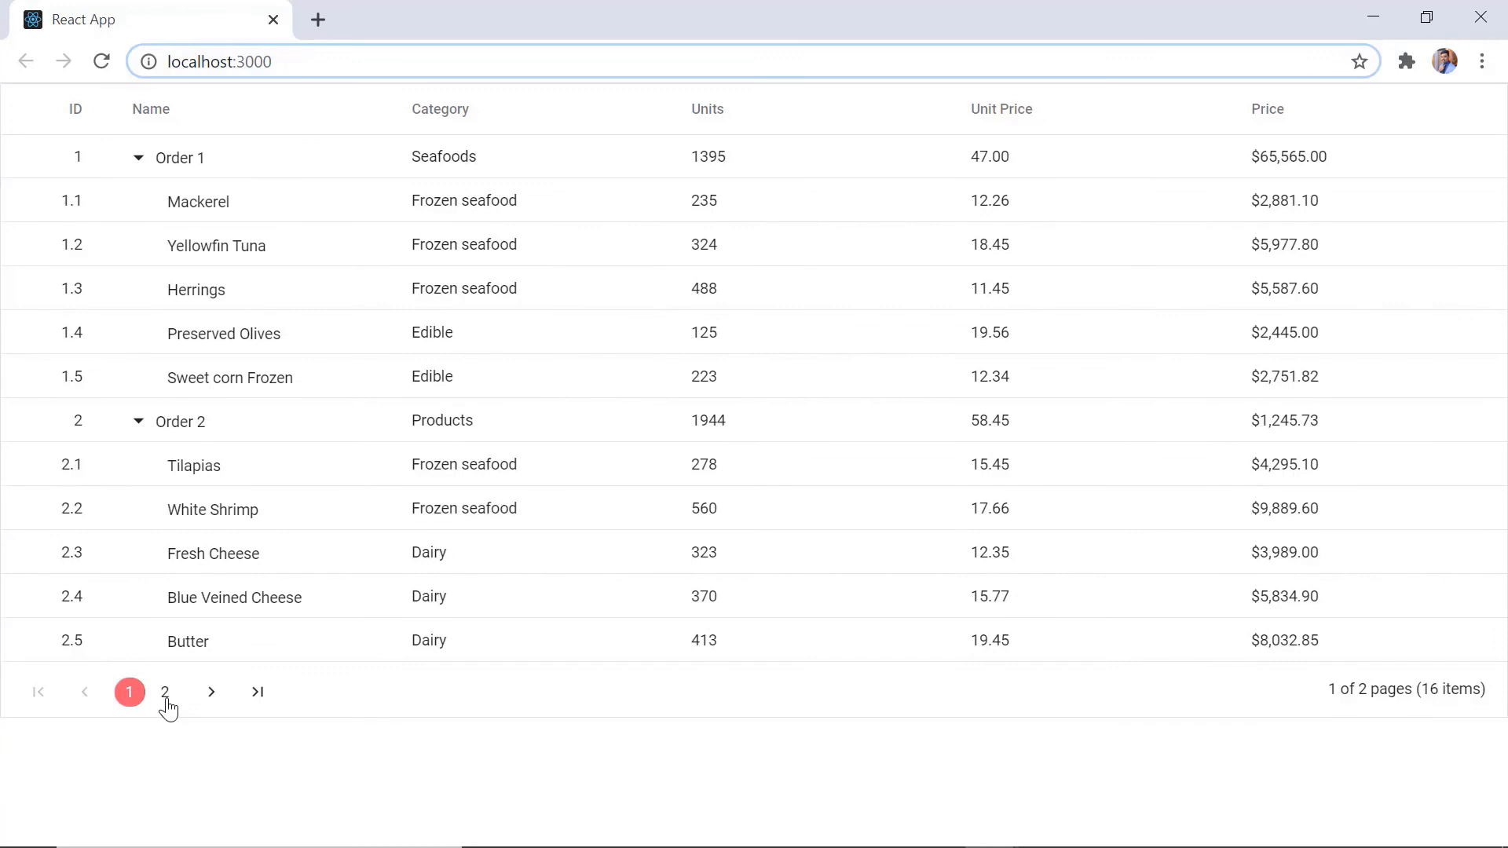
pyautogui.click(440, 109)
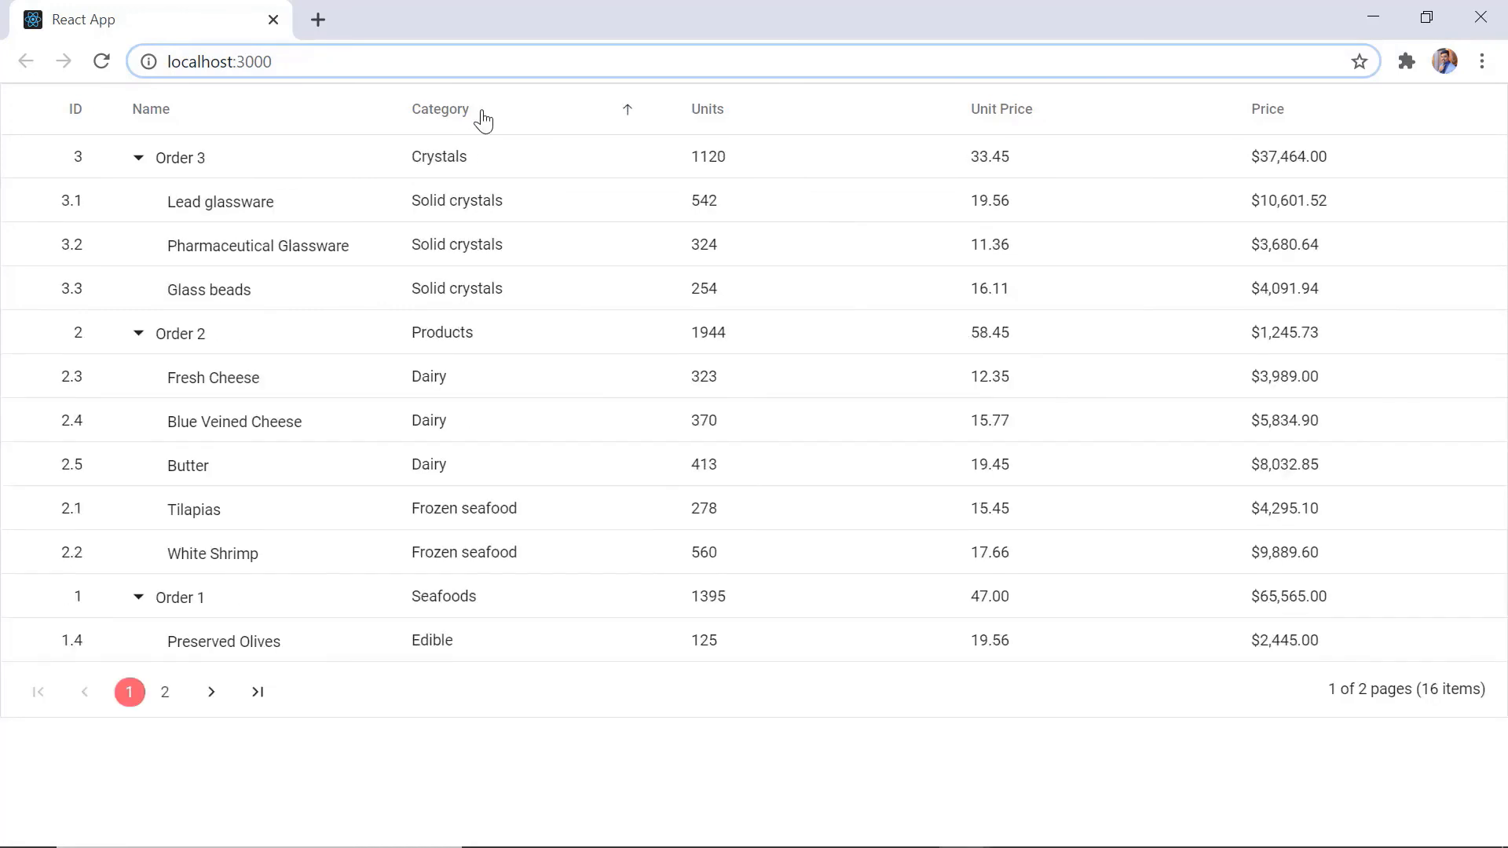